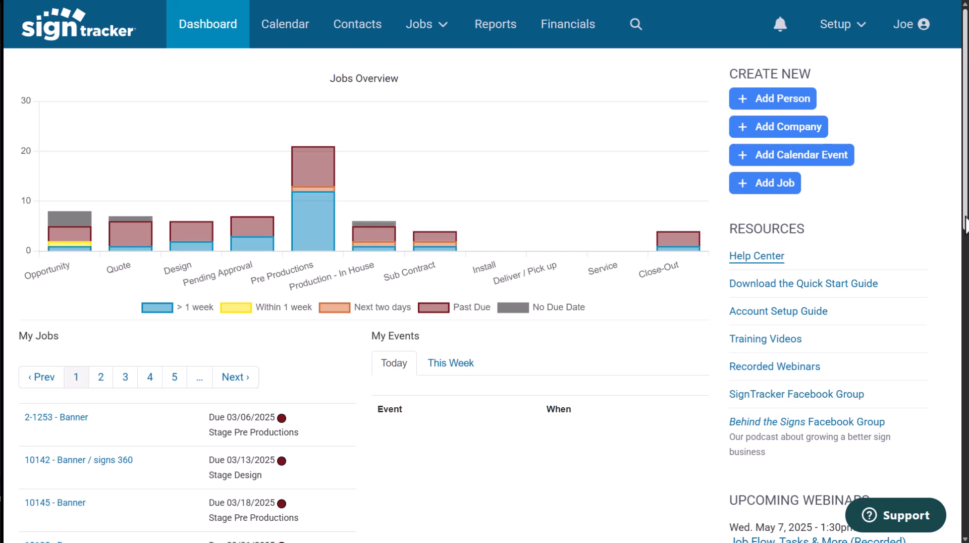
Browse the page and look through the account setup guide.
{"action": "scroll", "scroll_direction": "down", "scroll_amount": 3}
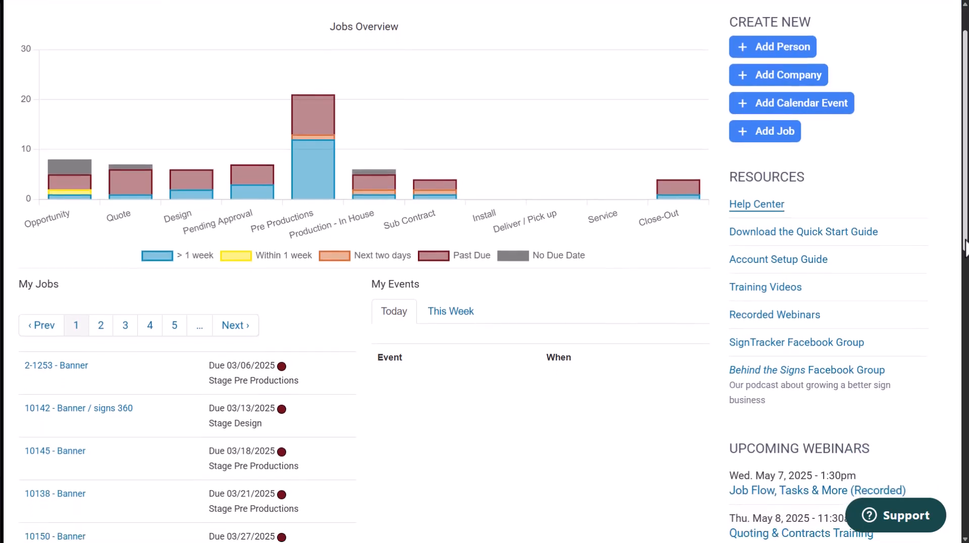
{"action": "scroll", "scroll_direction": "down", "scroll_amount": 3}
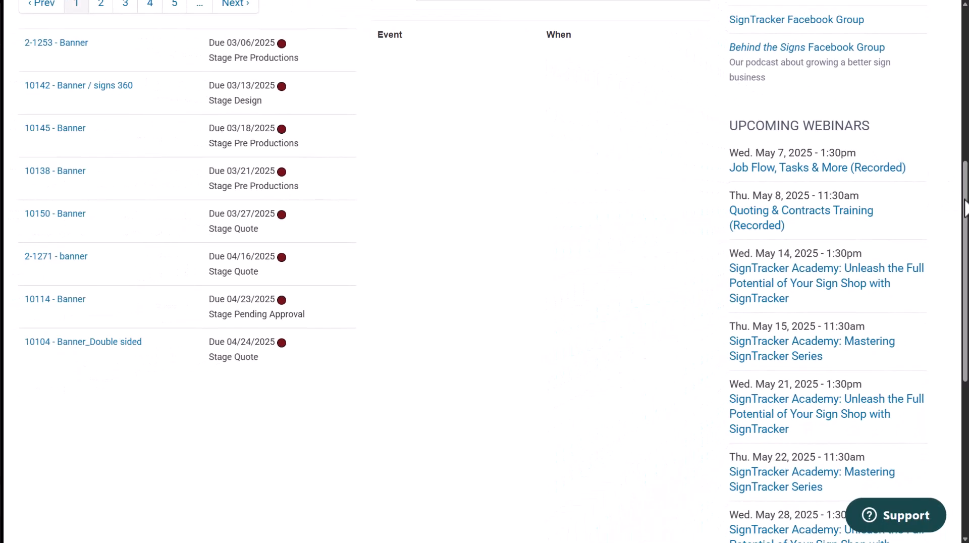
{"action": "scroll", "scroll_direction": "up", "scroll_amount": 3}
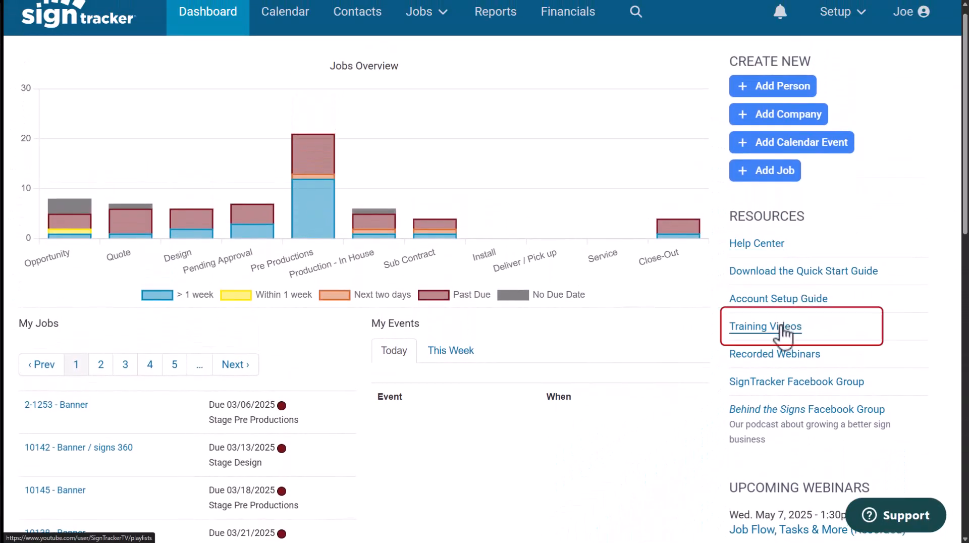
{"action": "left_click", "coordinate": [765, 326]}
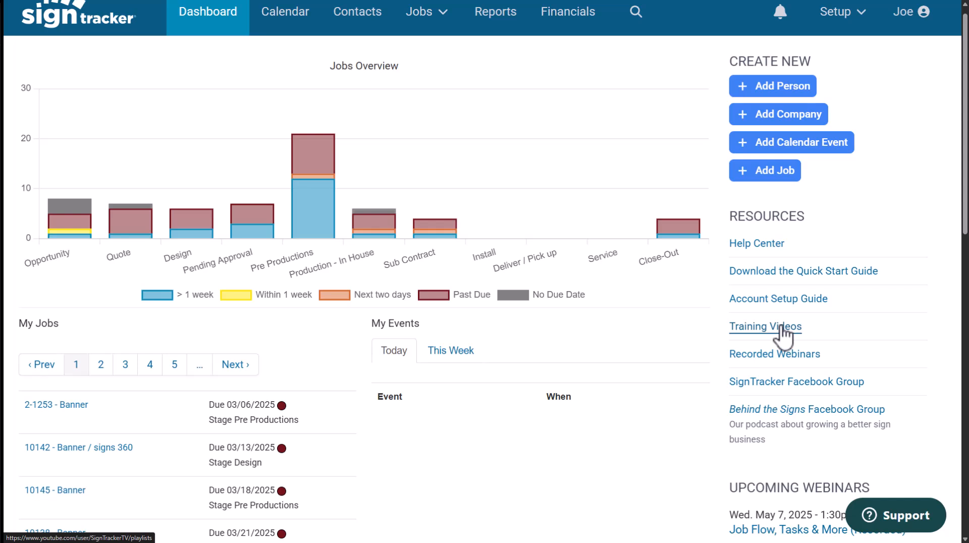
{"action": "mouse_move", "coordinate": [790, 309]}
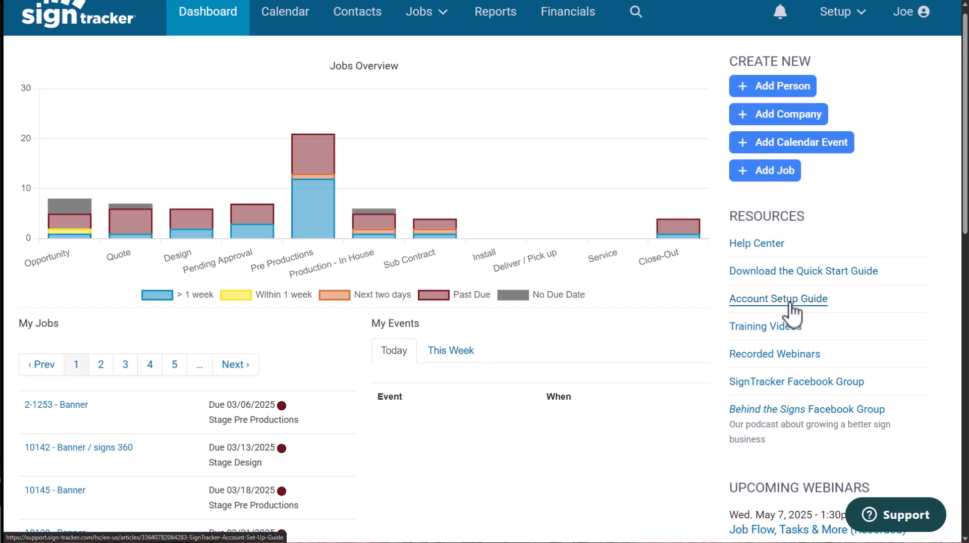
{"action": "left_click", "coordinate": [778, 299]}
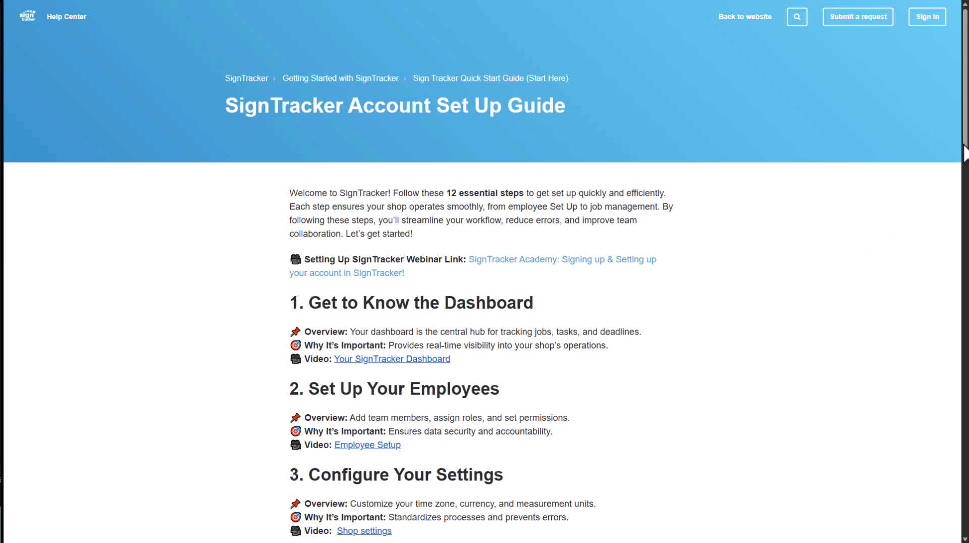
{"action": "scroll", "scroll_direction": "down", "scroll_amount": 3}
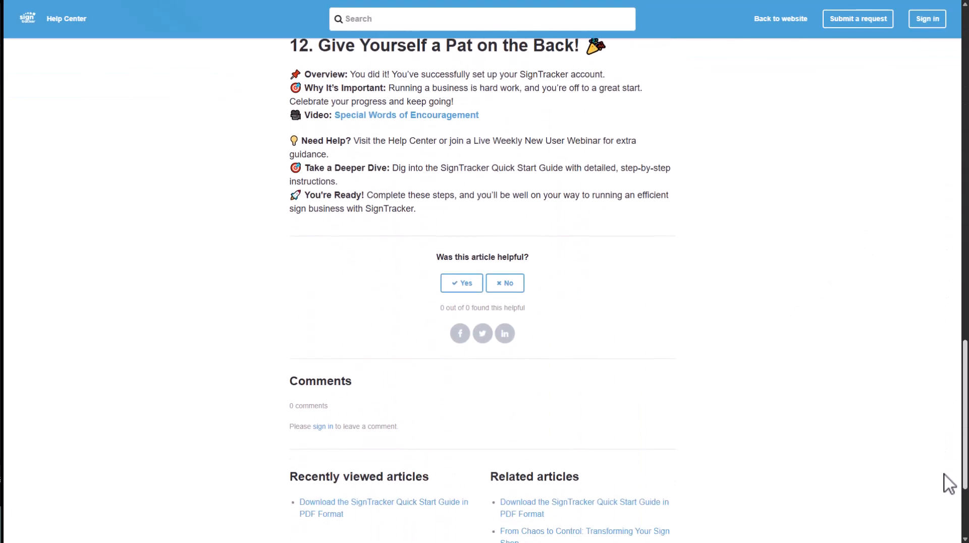
{"action": "scroll", "scroll_direction": "up", "scroll_amount": 3}
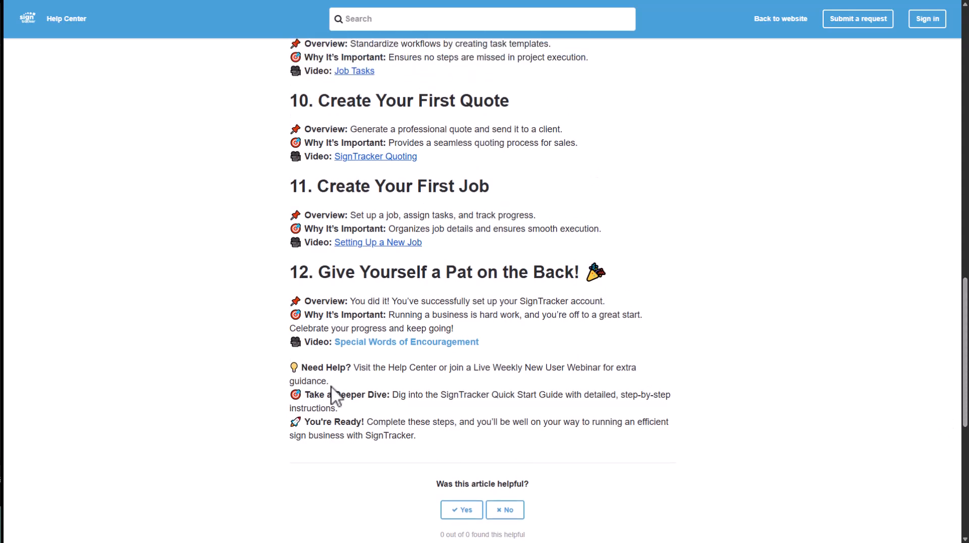
{"action": "mouse_move", "coordinate": [406, 342]}
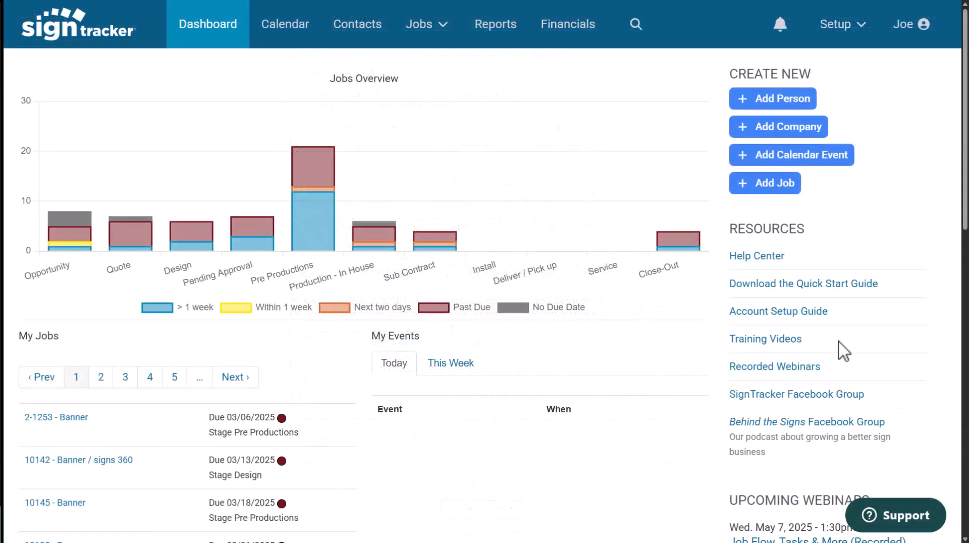
{"action": "mouse_move", "coordinate": [851, 37]}
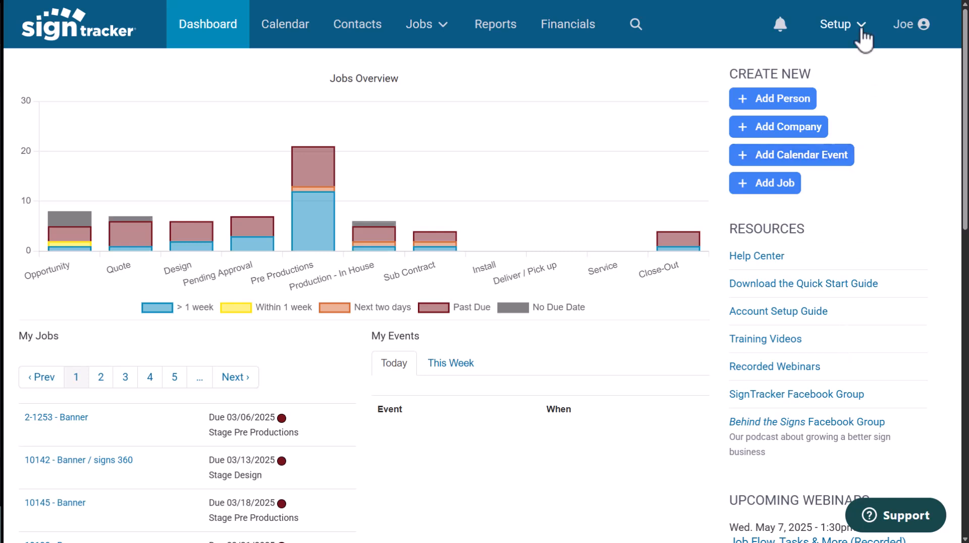
Open the shop Settings from Setup and review the Look and Feel section.
{"action": "left_click", "coordinate": [837, 24]}
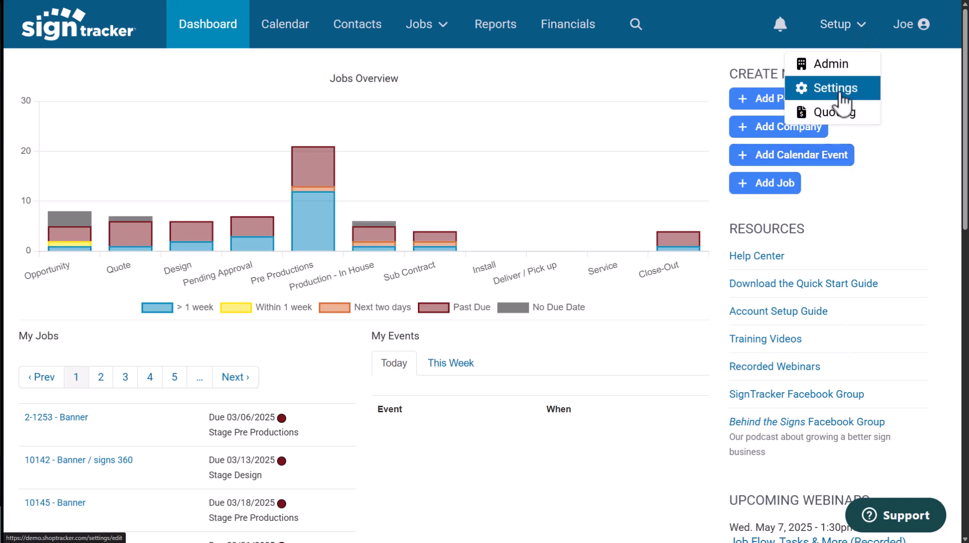
{"action": "left_click", "coordinate": [836, 88]}
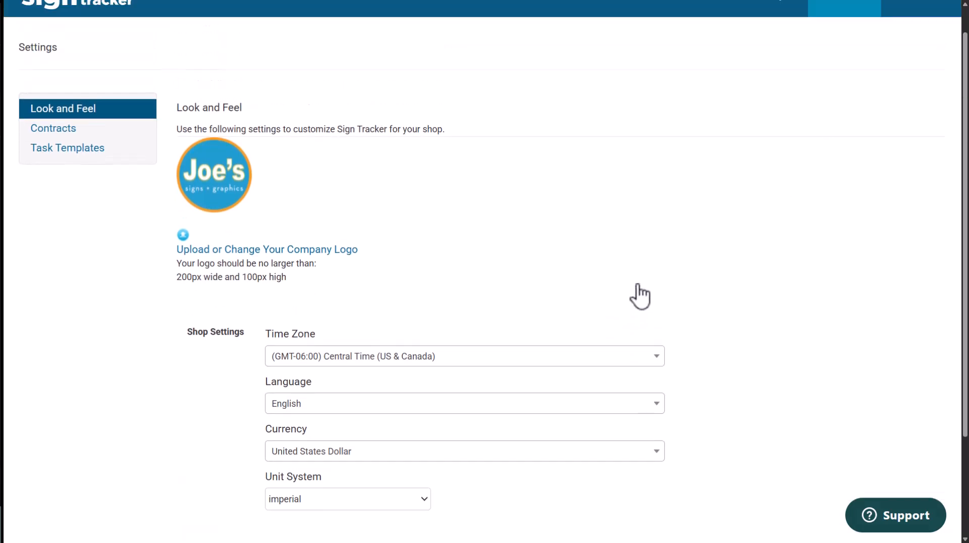
{"action": "scroll", "scroll_direction": "down", "scroll_amount": 3}
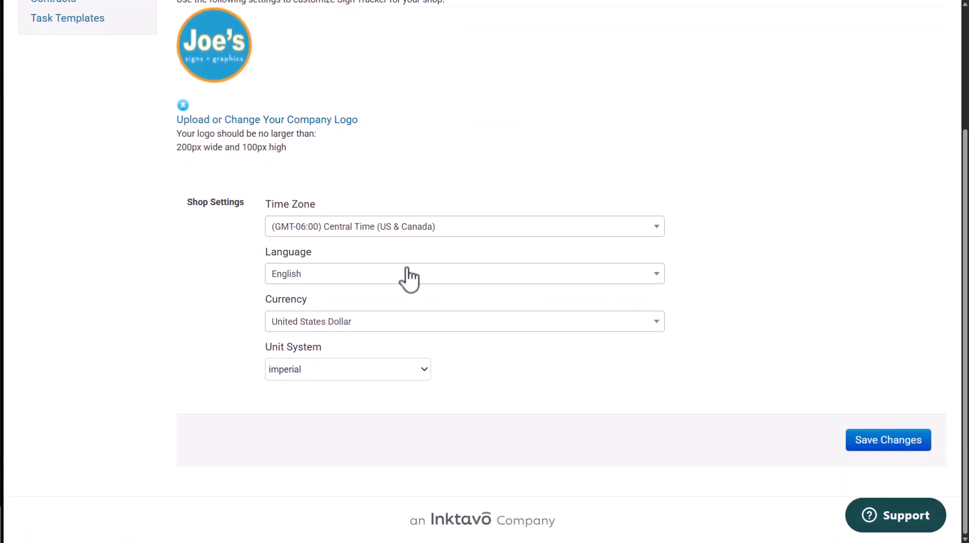
{"action": "scroll", "scroll_direction": "up", "scroll_amount": 3}
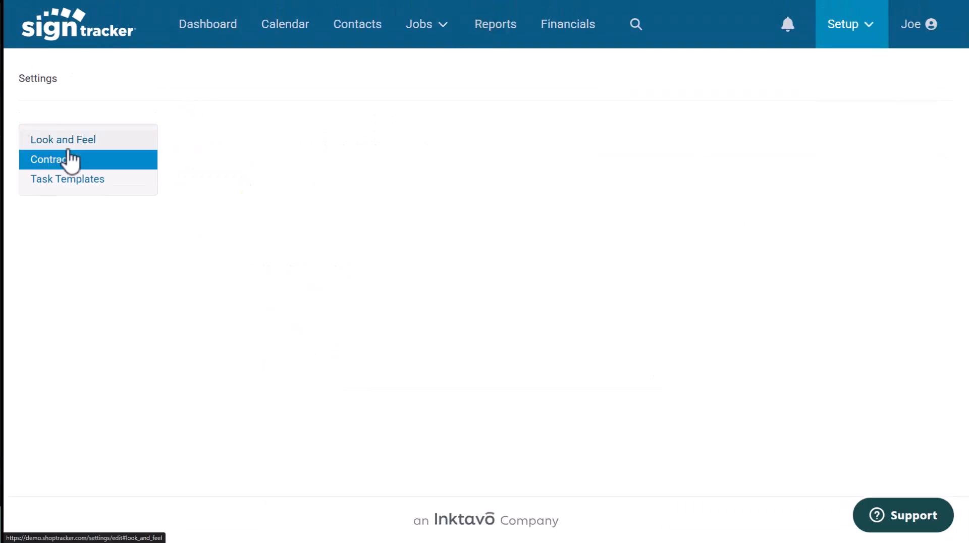
Review contract settings: Sign Bid title, 50% deposit, payment terms and preview.
{"action": "left_click", "coordinate": [54, 159]}
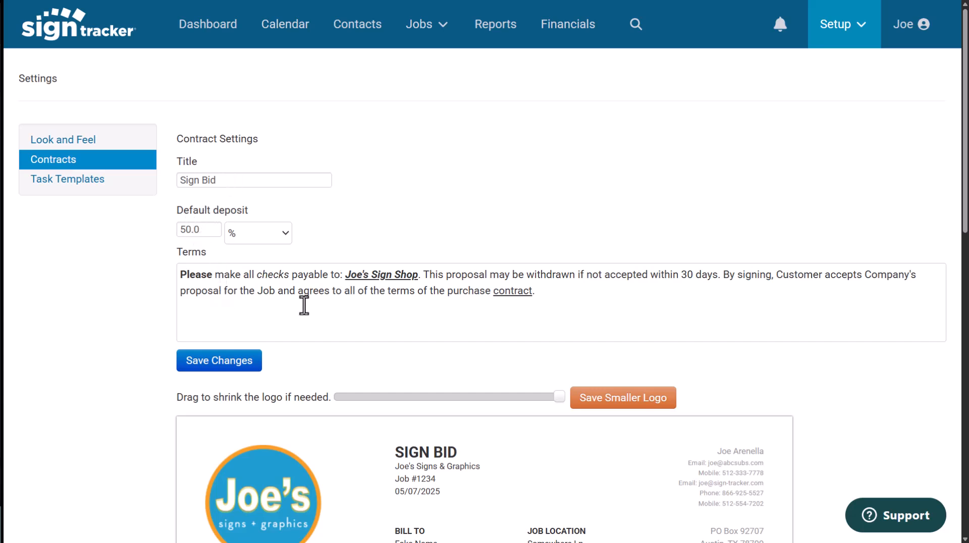
{"action": "scroll", "scroll_direction": "down", "scroll_amount": 3}
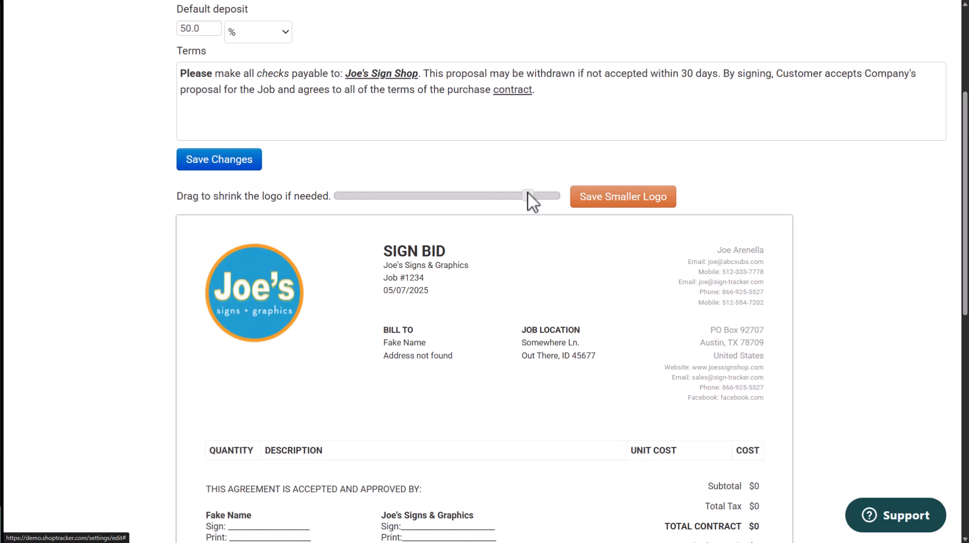
{"action": "scroll", "scroll_direction": "up", "scroll_amount": 3}
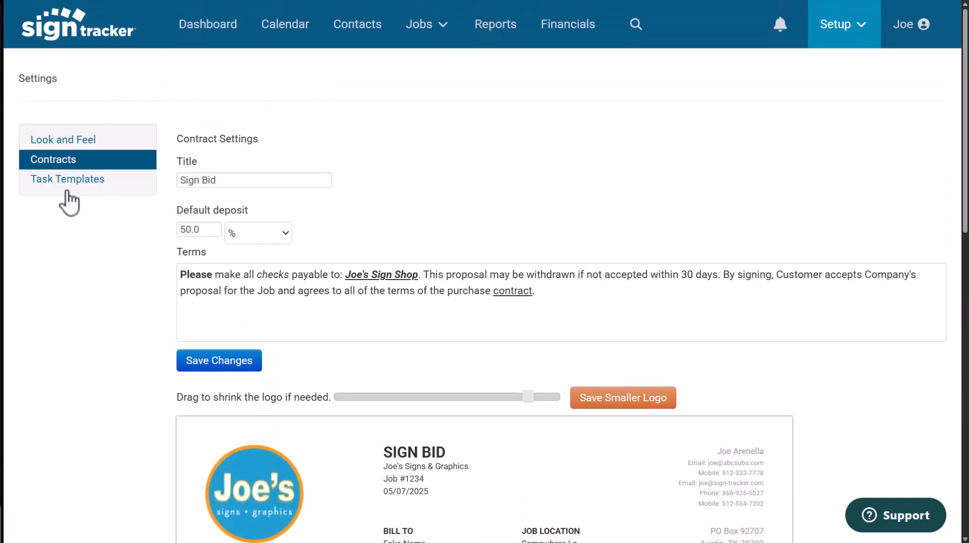
Review the Banner task template's tasks, client approval through collect balance, then return to the dashboard.
{"action": "left_click", "coordinate": [67, 180]}
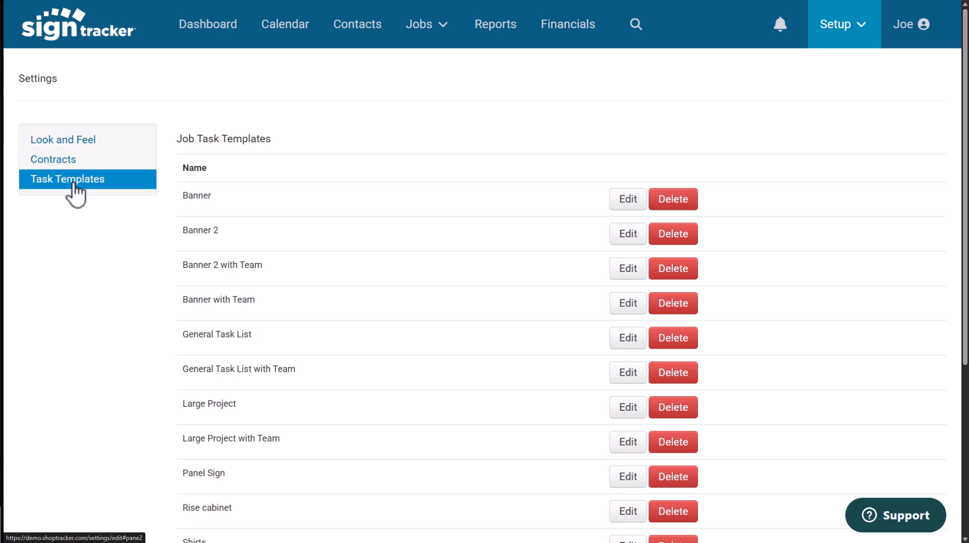
{"action": "mouse_move", "coordinate": [160, 213]}
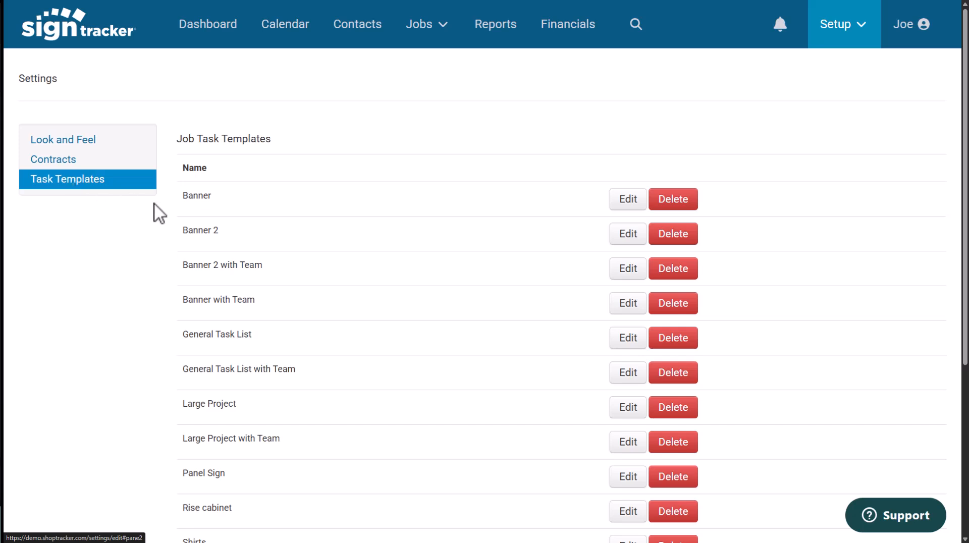
{"action": "left_click", "coordinate": [627, 198]}
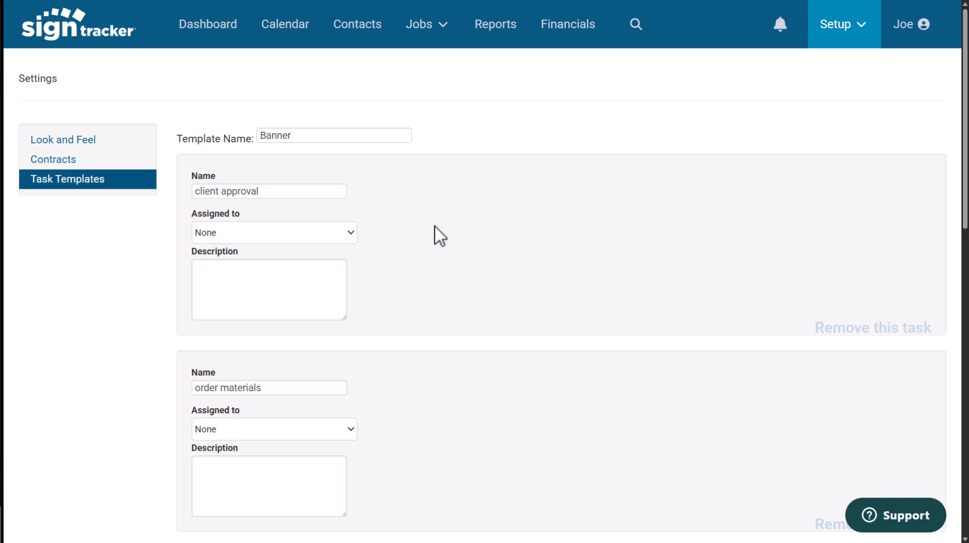
{"action": "scroll", "scroll_direction": "down", "scroll_amount": 3}
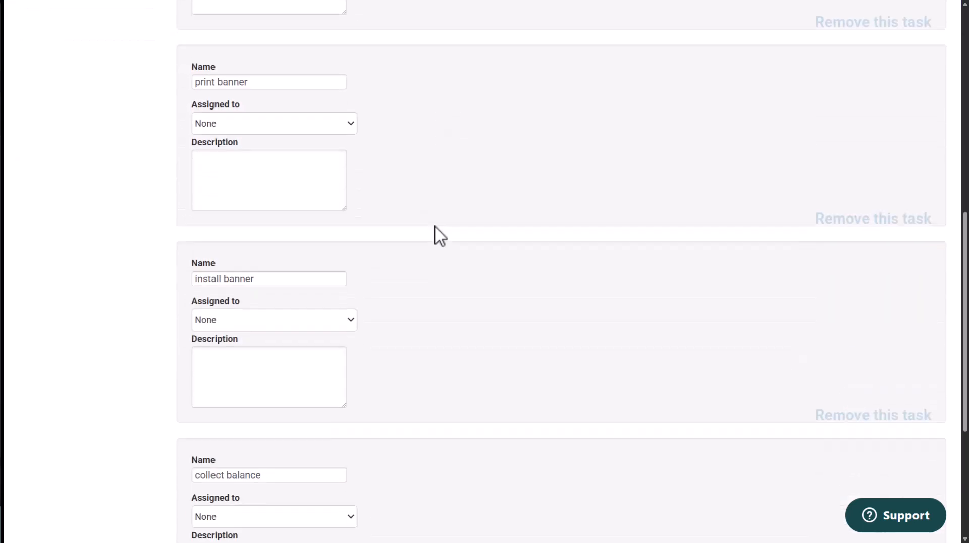
{"action": "scroll", "scroll_direction": "down", "scroll_amount": 3}
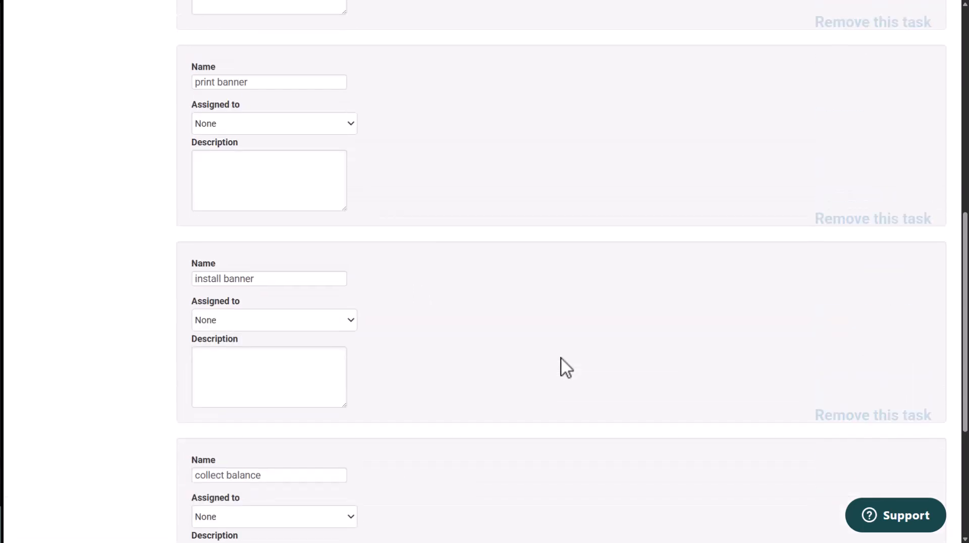
{"action": "scroll", "scroll_direction": "up", "scroll_amount": 3}
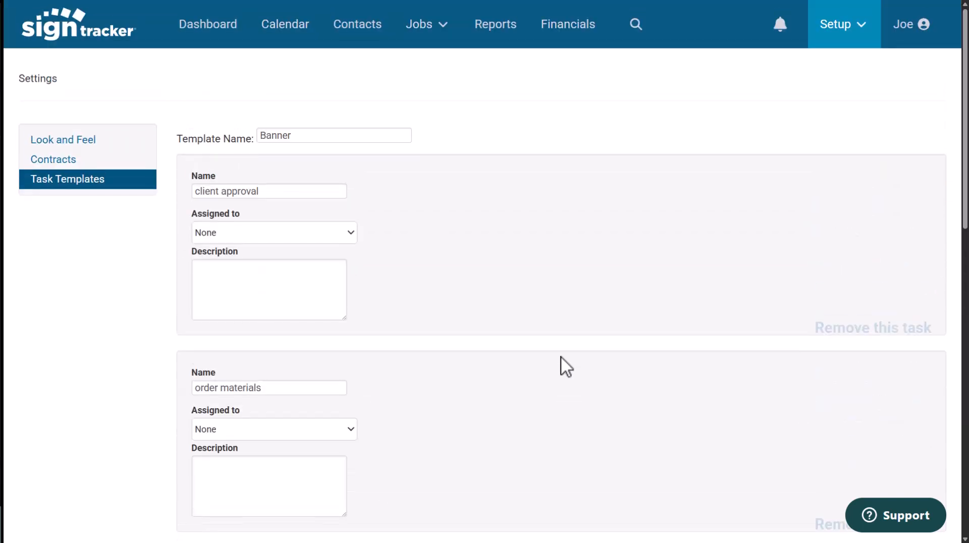
{"action": "left_click", "coordinate": [207, 25]}
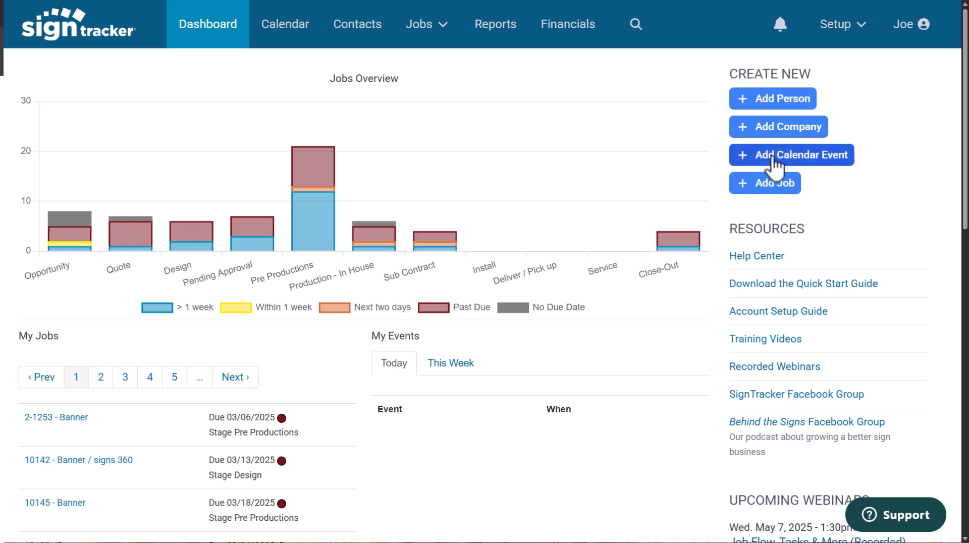
View the new company form and the 15th Ave Village Manor contact, then return to the dashboard.
{"action": "left_click", "coordinate": [787, 126]}
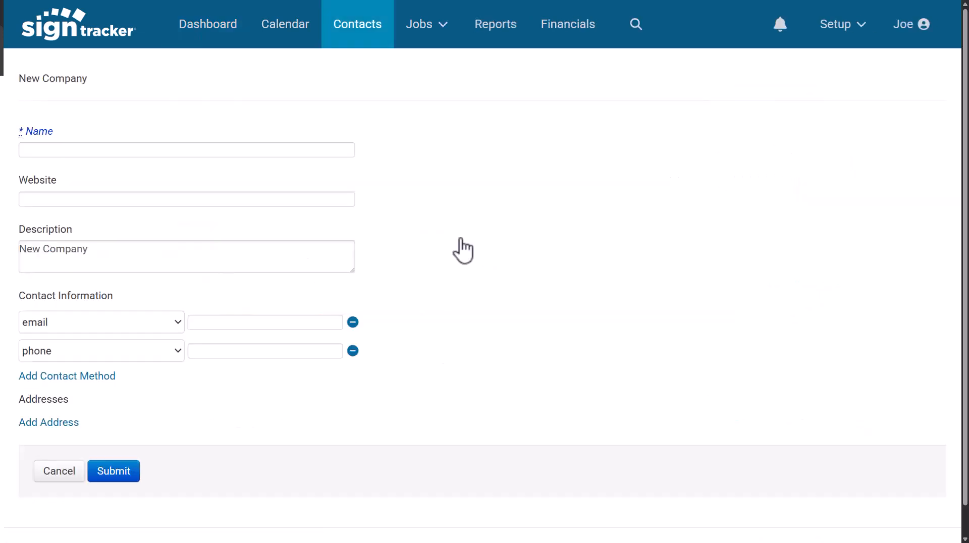
{"action": "mouse_move", "coordinate": [396, 102]}
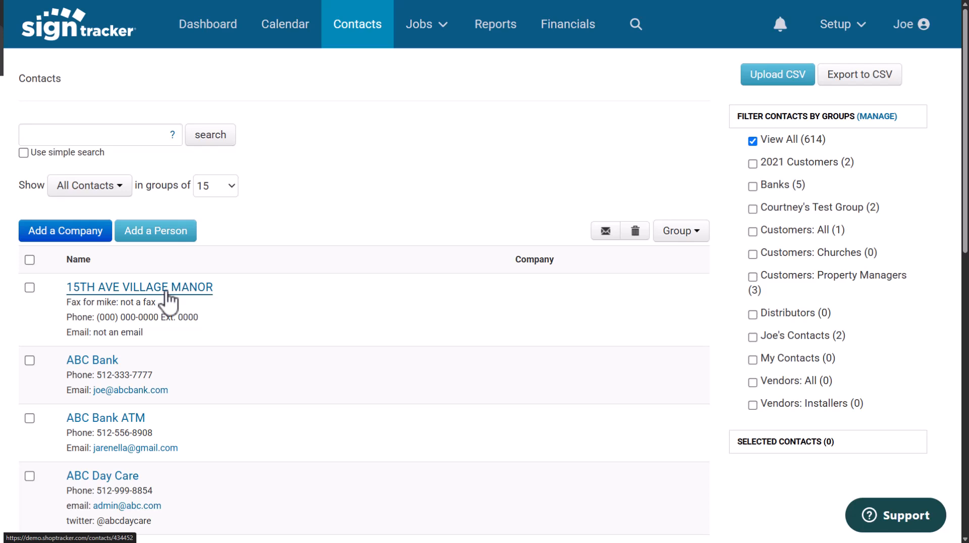
{"action": "left_click", "coordinate": [139, 287]}
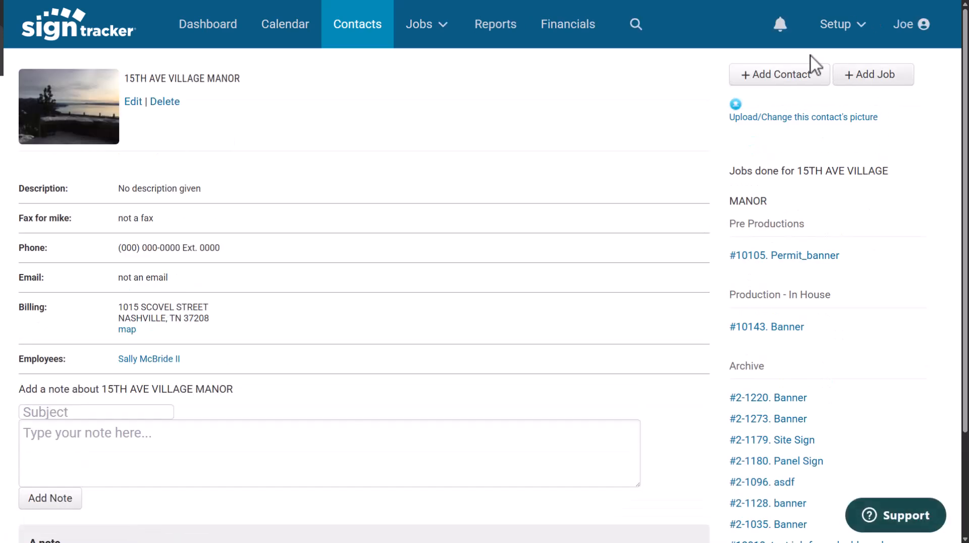
{"action": "mouse_move", "coordinate": [612, 276]}
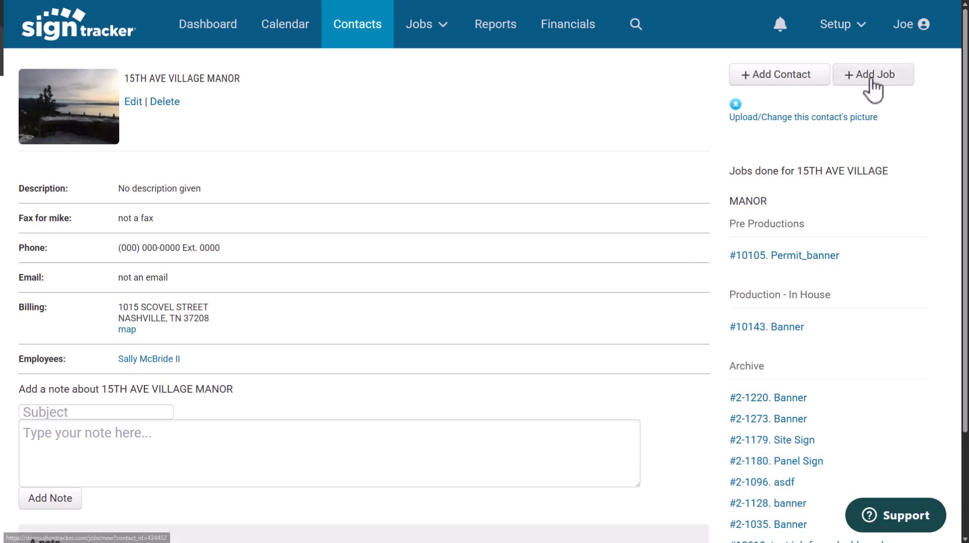
{"action": "mouse_move", "coordinate": [873, 74]}
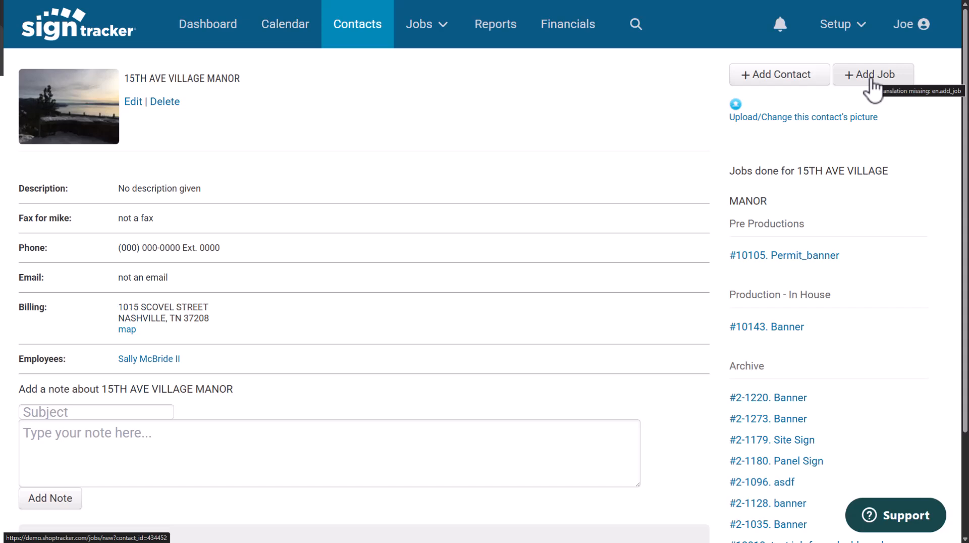
{"action": "left_click", "coordinate": [208, 24]}
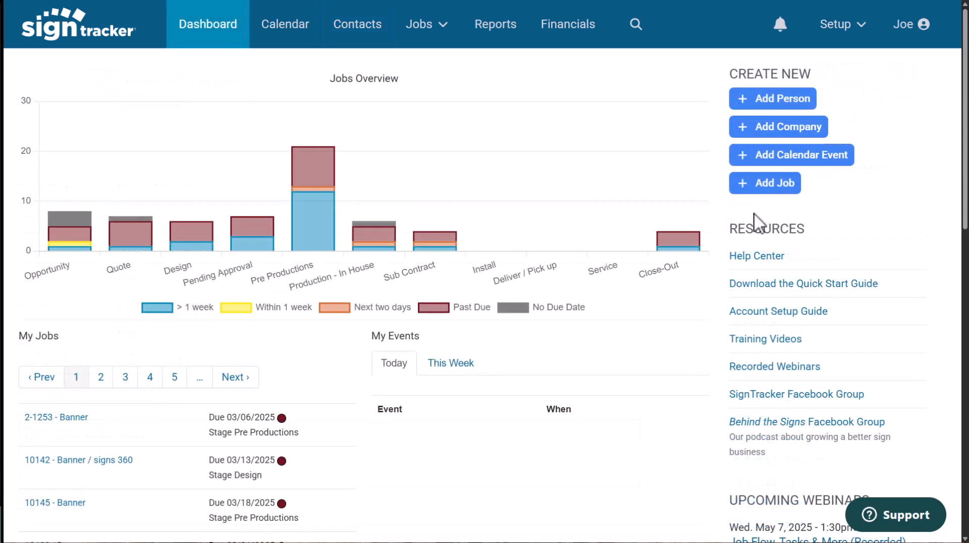
{"action": "mouse_move", "coordinate": [870, 132]}
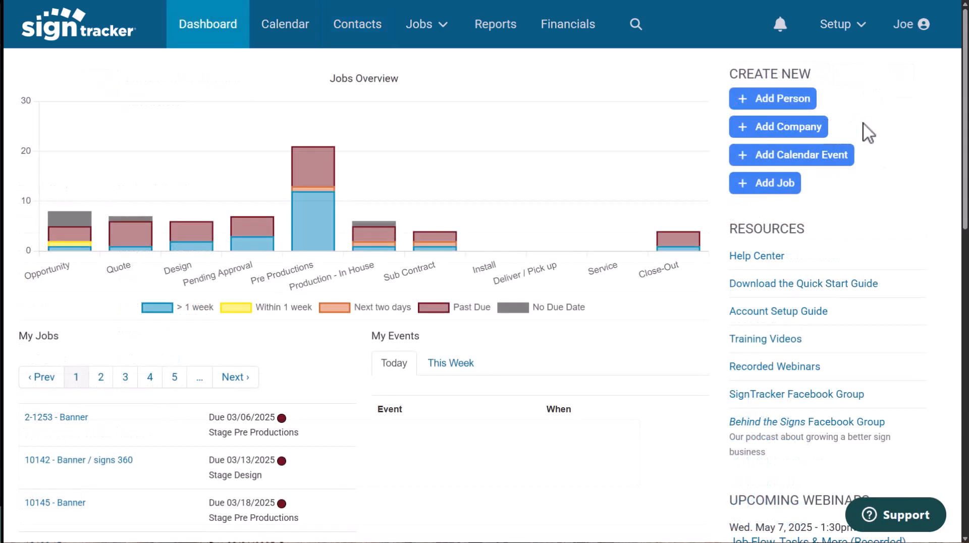
Review quoting setup: Materials, Labor Rates, Formula Items, then the four tax rates.
{"action": "left_click", "coordinate": [843, 24]}
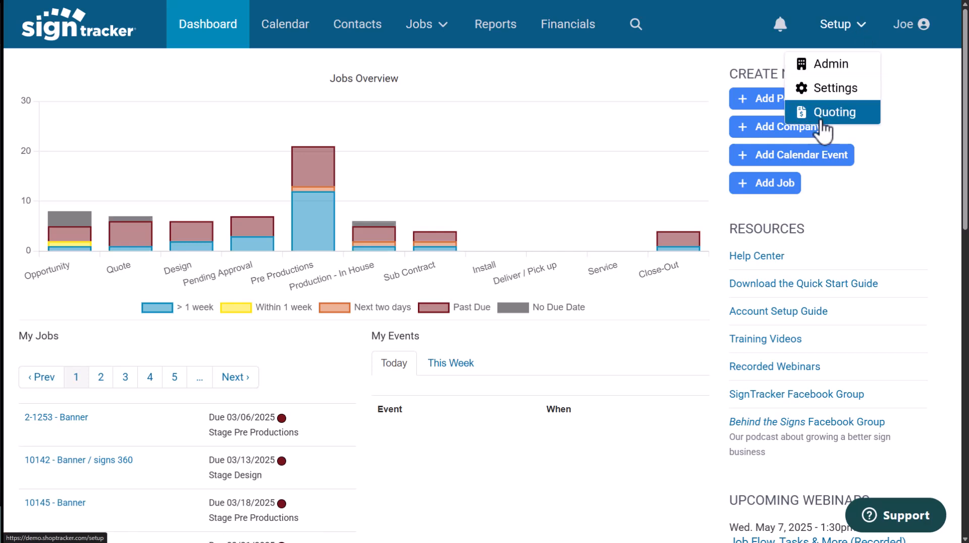
{"action": "left_click", "coordinate": [834, 112]}
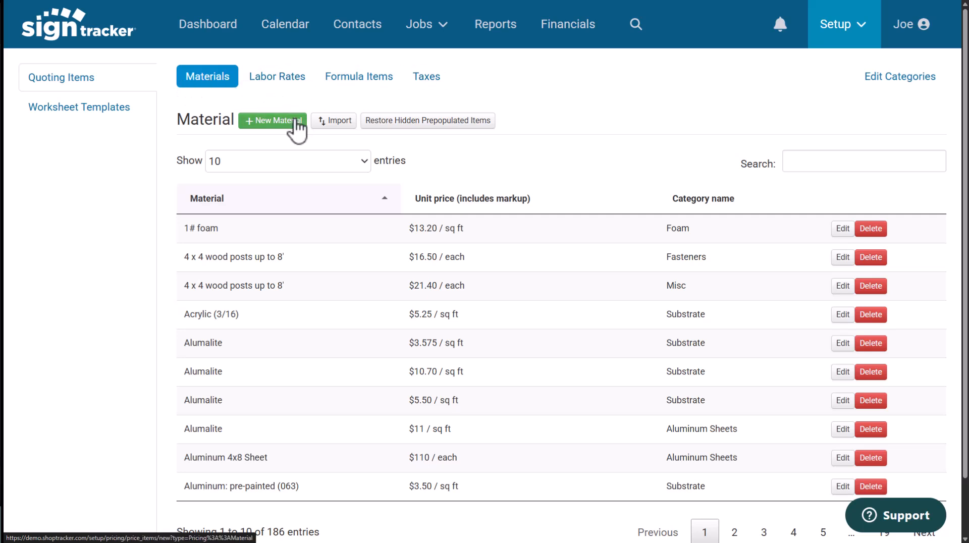
{"action": "left_click", "coordinate": [277, 76]}
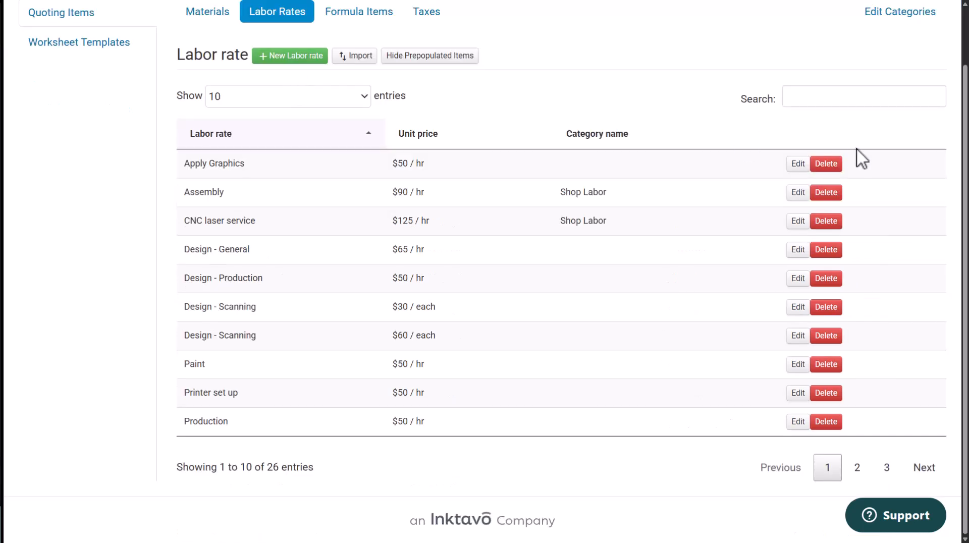
{"action": "mouse_move", "coordinate": [358, 12]}
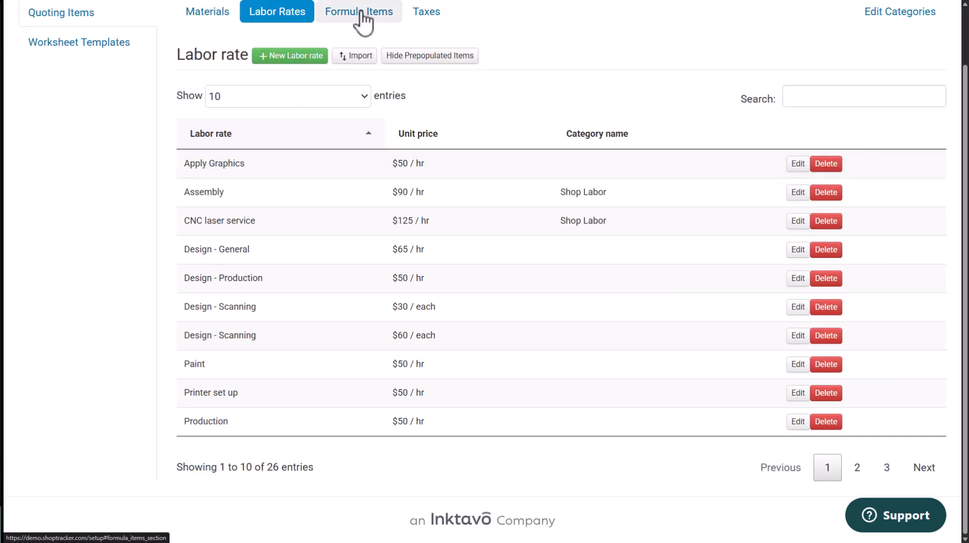
{"action": "left_click", "coordinate": [358, 11]}
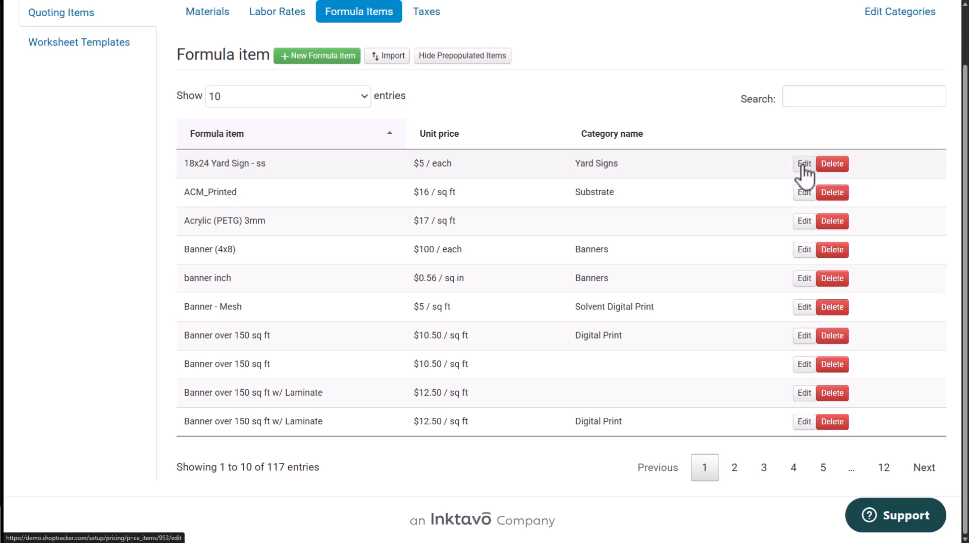
{"action": "left_click", "coordinate": [804, 163]}
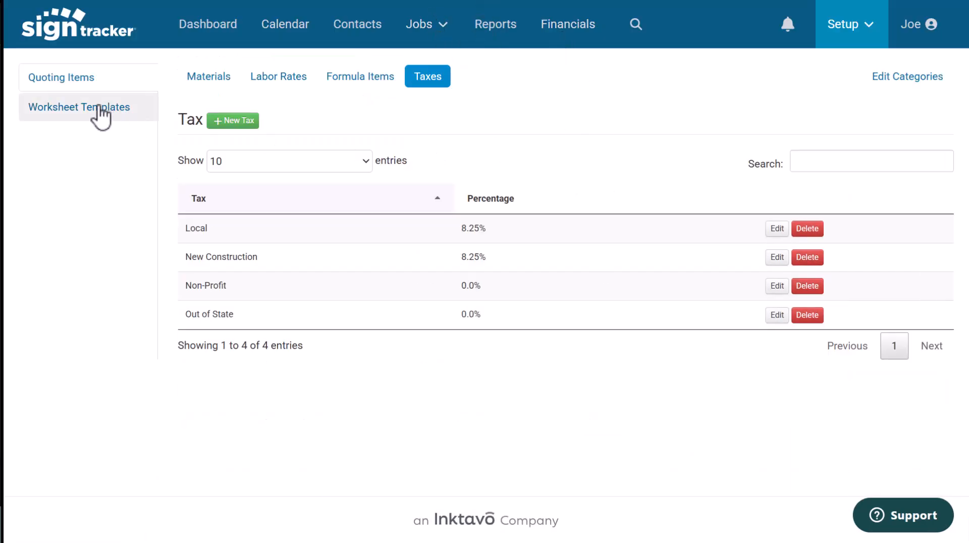
Open the 4x8 Banner worksheet template, edit and re-save it, then return to the dashboard.
{"action": "left_click", "coordinate": [78, 107]}
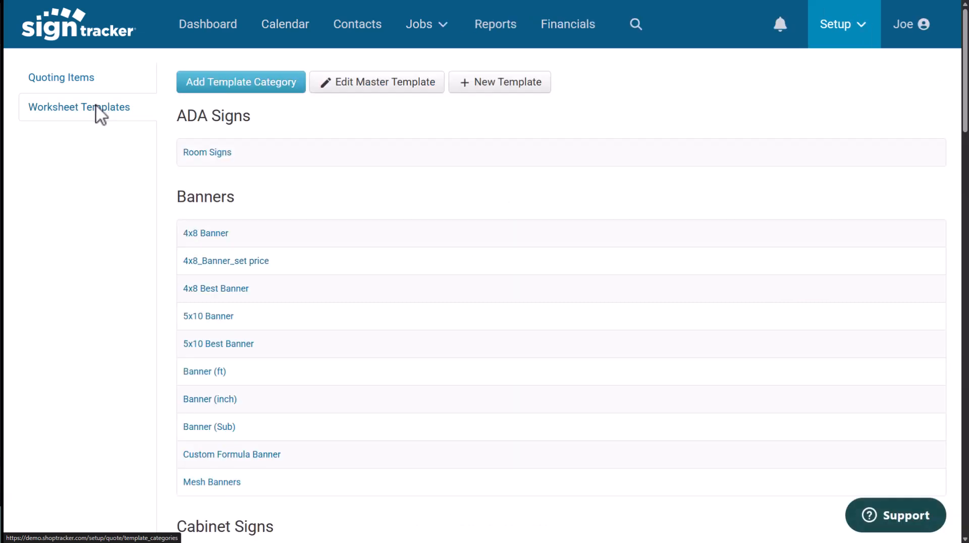
{"action": "left_click", "coordinate": [206, 232]}
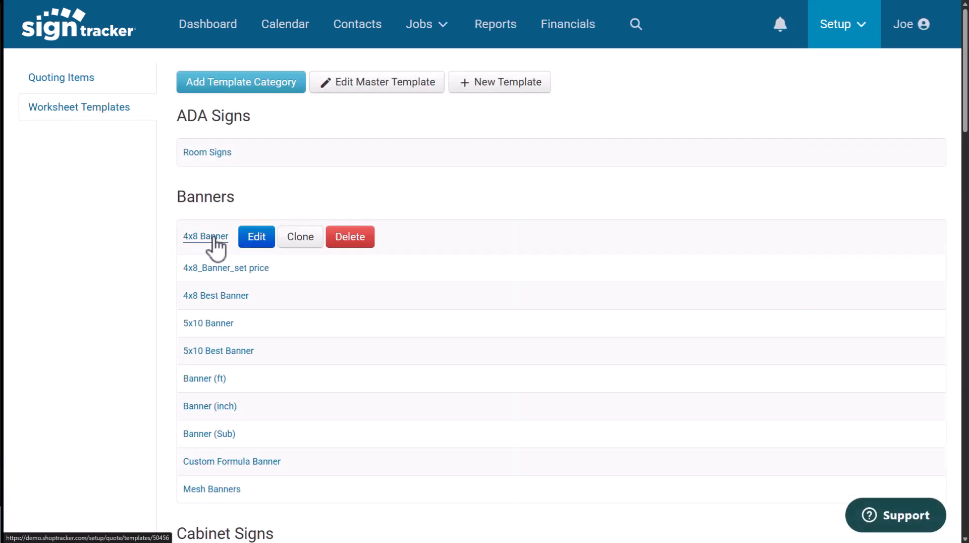
{"action": "left_click", "coordinate": [206, 237]}
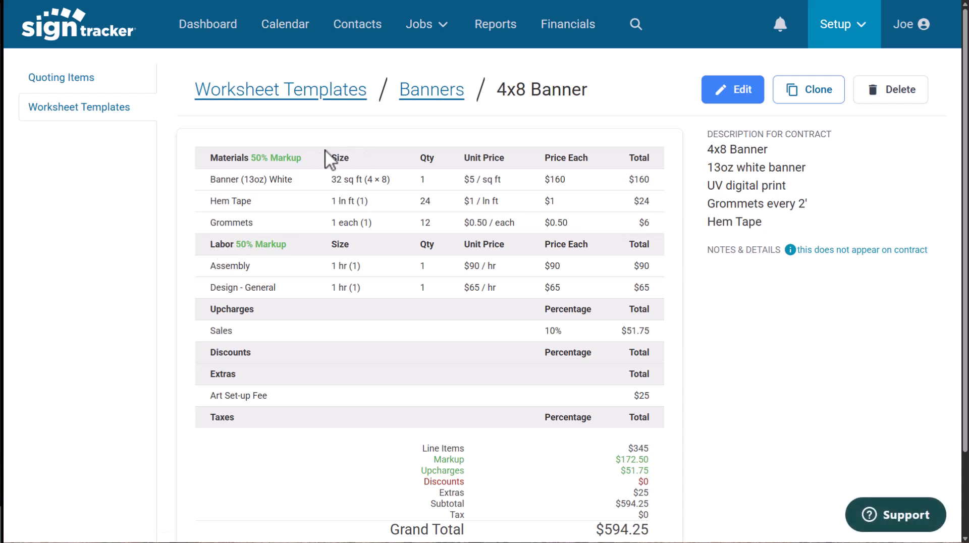
{"action": "mouse_move", "coordinate": [436, 311]}
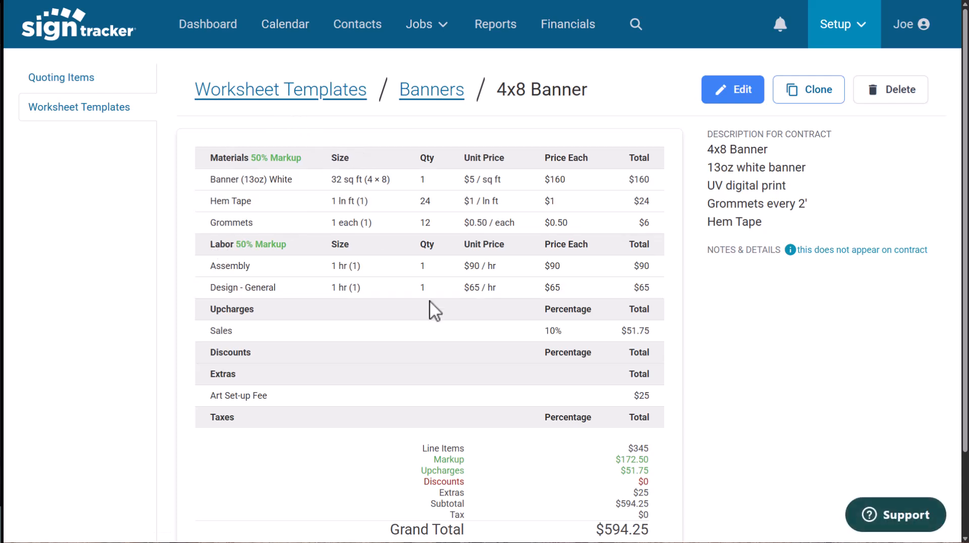
{"action": "mouse_move", "coordinate": [698, 162]}
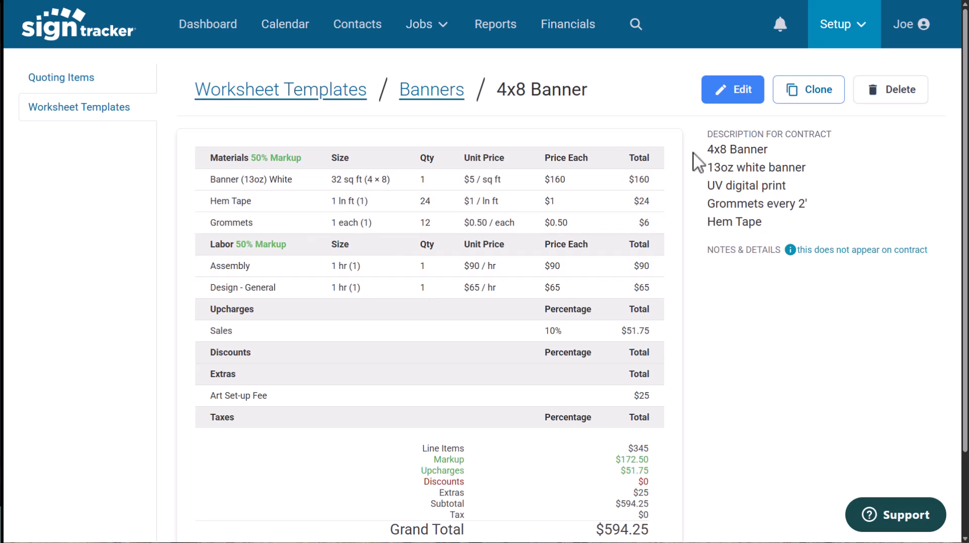
{"action": "left_click", "coordinate": [733, 89]}
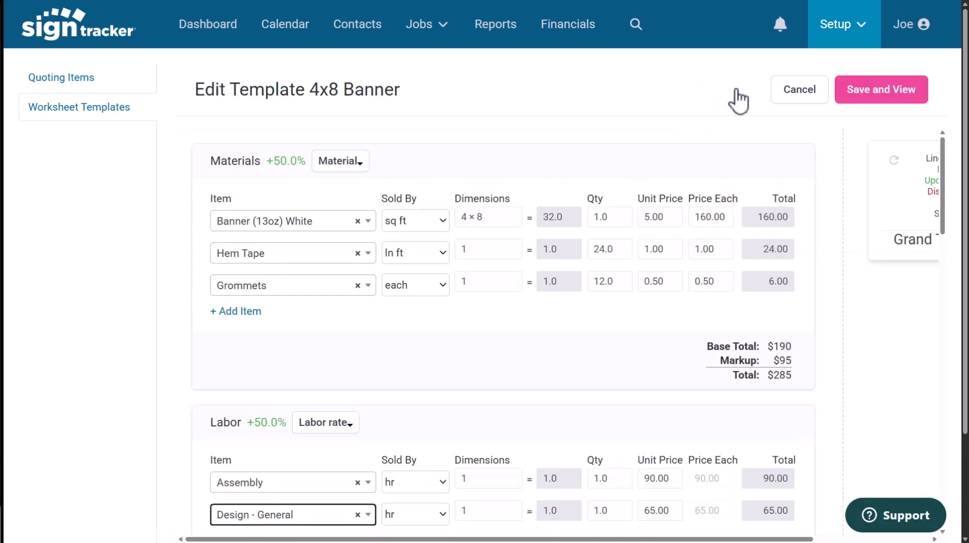
{"action": "mouse_move", "coordinate": [882, 99]}
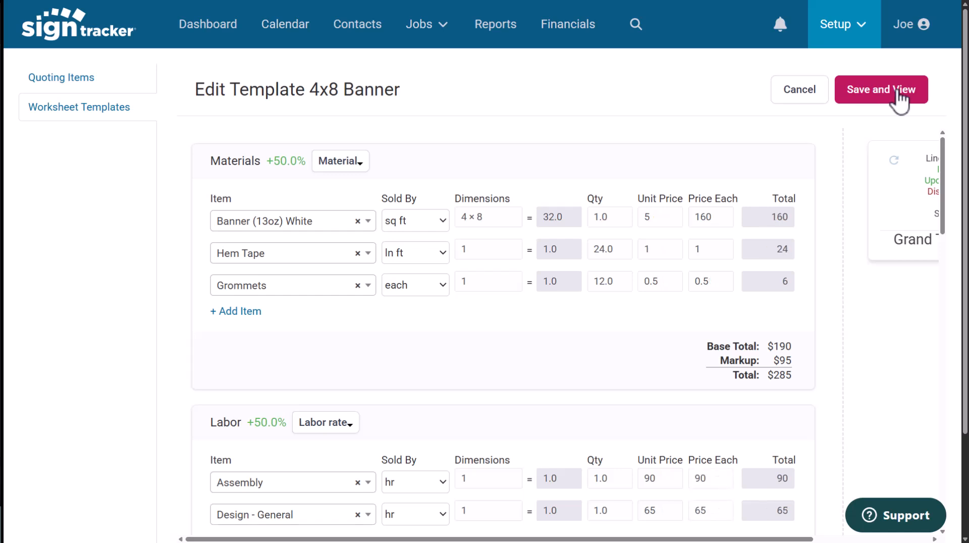
{"action": "left_click", "coordinate": [881, 90]}
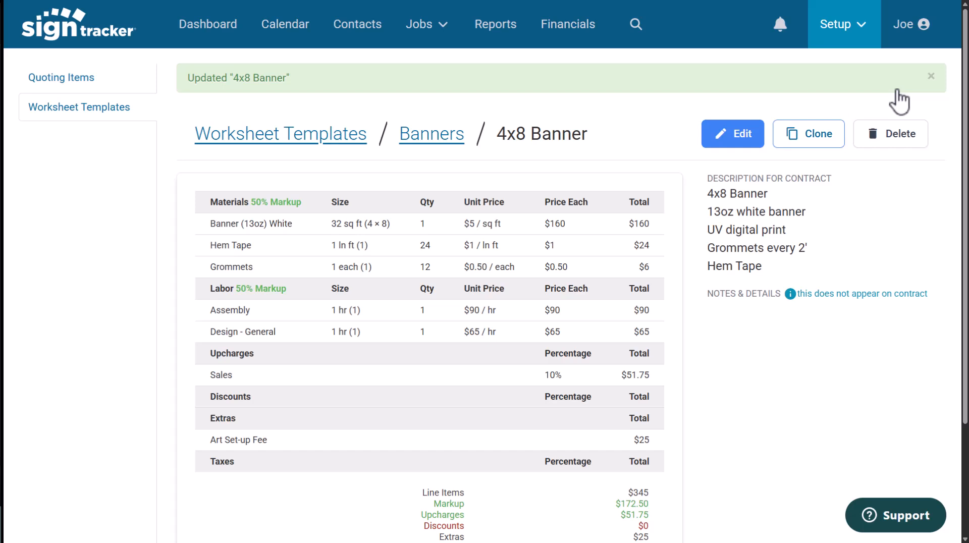
{"action": "left_click", "coordinate": [208, 24]}
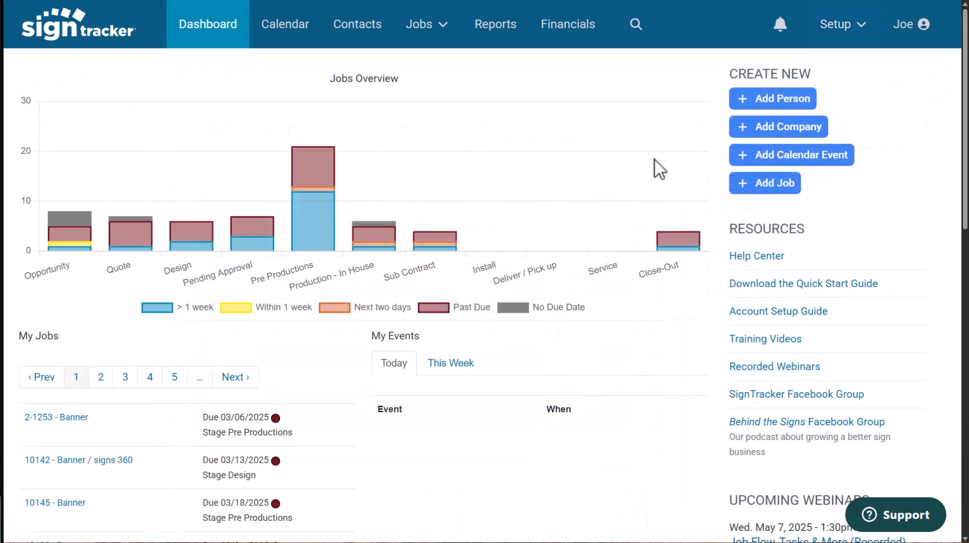
{"action": "mouse_move", "coordinate": [647, 172]}
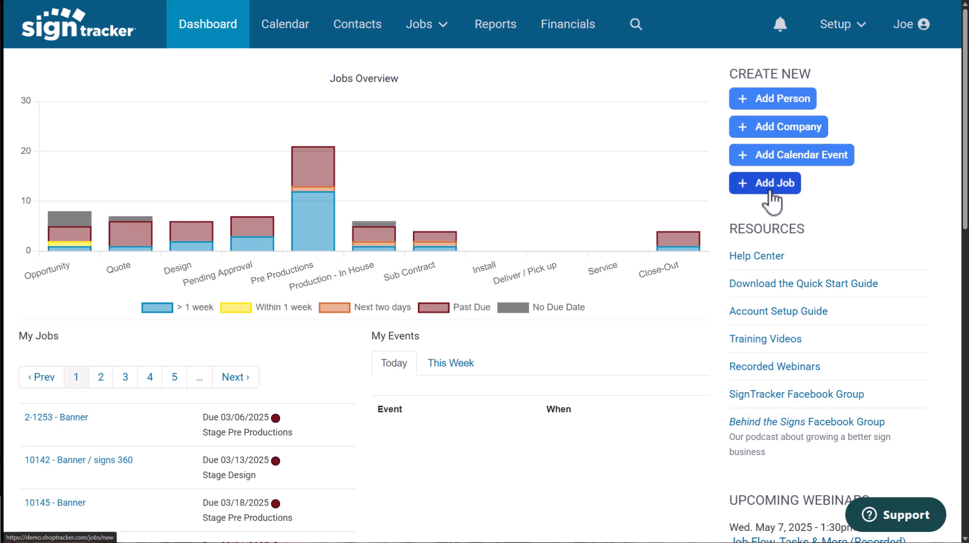
Start a new job titled 'Rush Trade Show Banner' for client Alyson Design.
{"action": "left_click", "coordinate": [765, 182]}
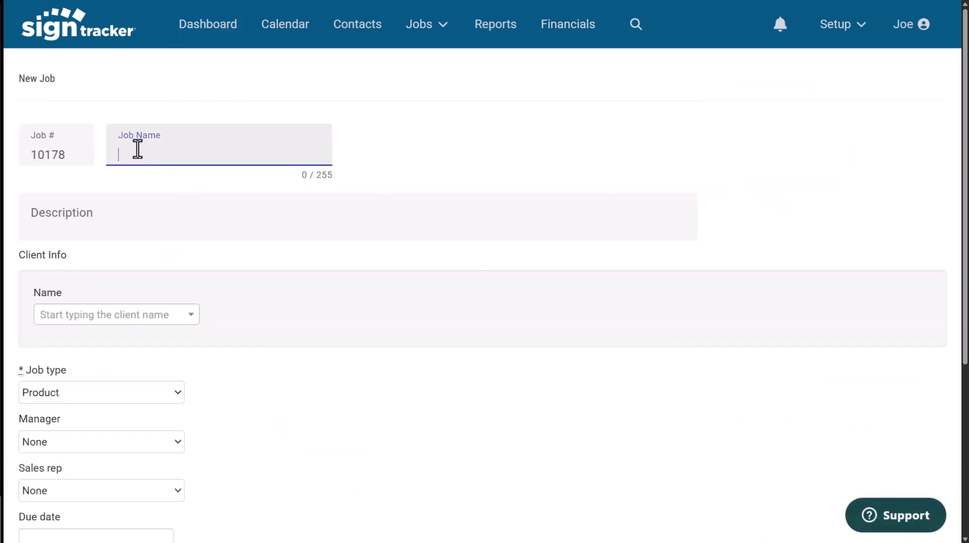
{"action": "type", "text": "Rush Trade Show Banner"}
{"action": "type", "text": "al"}
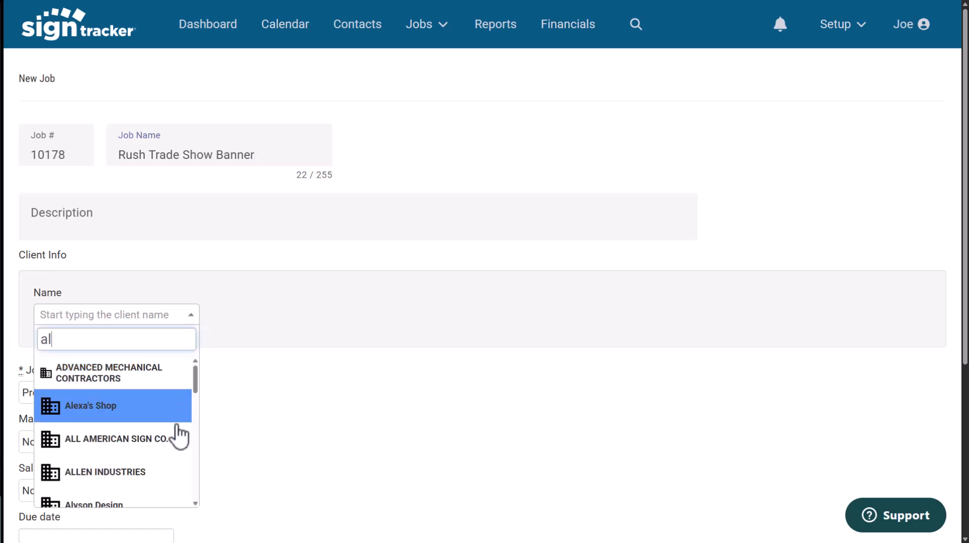
{"action": "left_click", "coordinate": [93, 504]}
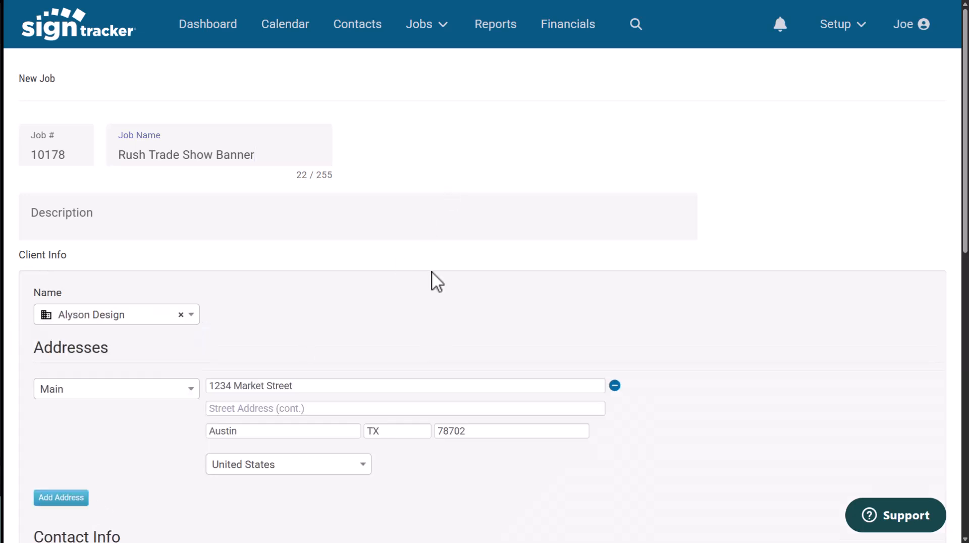
{"action": "scroll", "scroll_direction": "down", "scroll_amount": 3}
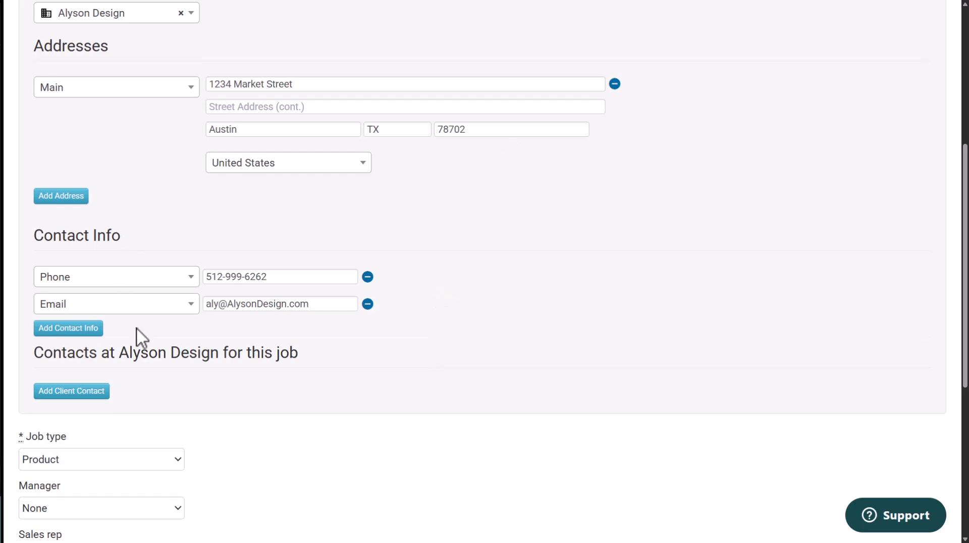
{"action": "scroll", "scroll_direction": "down", "scroll_amount": 3}
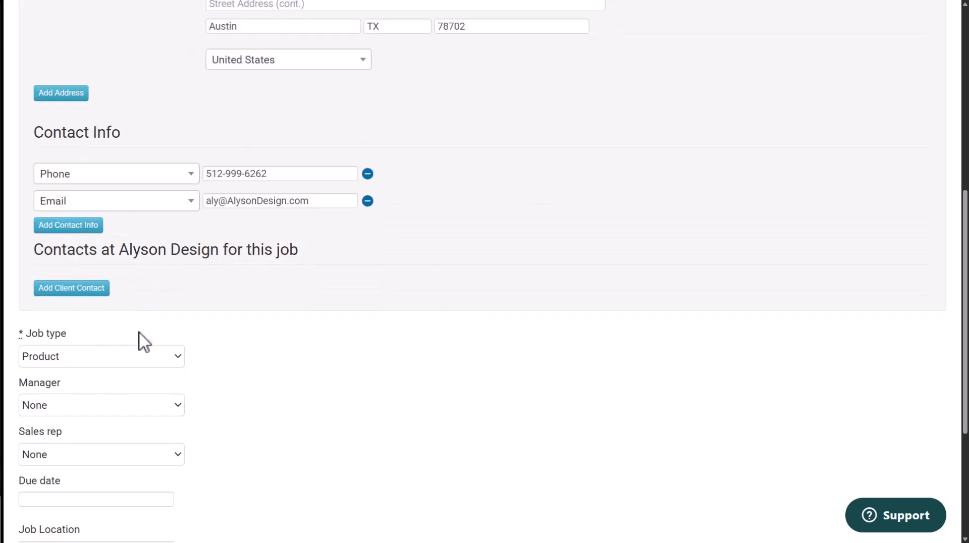
{"action": "scroll", "scroll_direction": "down", "scroll_amount": 3}
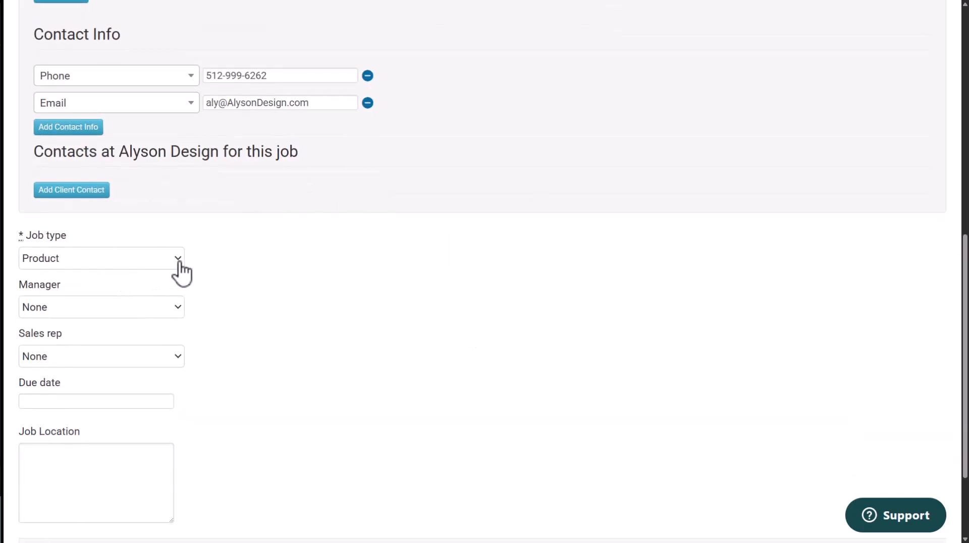
{"action": "mouse_move", "coordinate": [179, 331]}
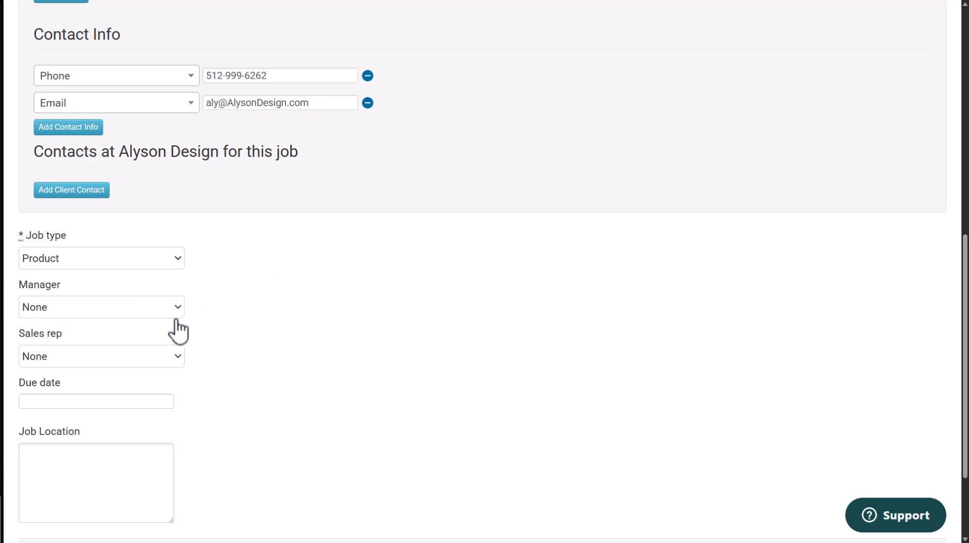
Assign a manager, set the due date to May 8, 2025, and submit the job.
{"action": "left_click", "coordinate": [101, 306]}
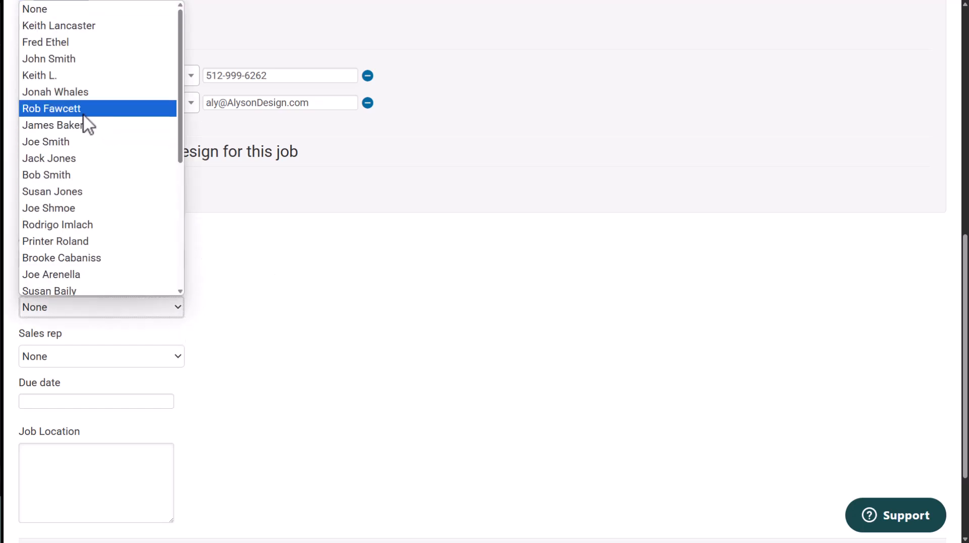
{"action": "left_click", "coordinate": [61, 257]}
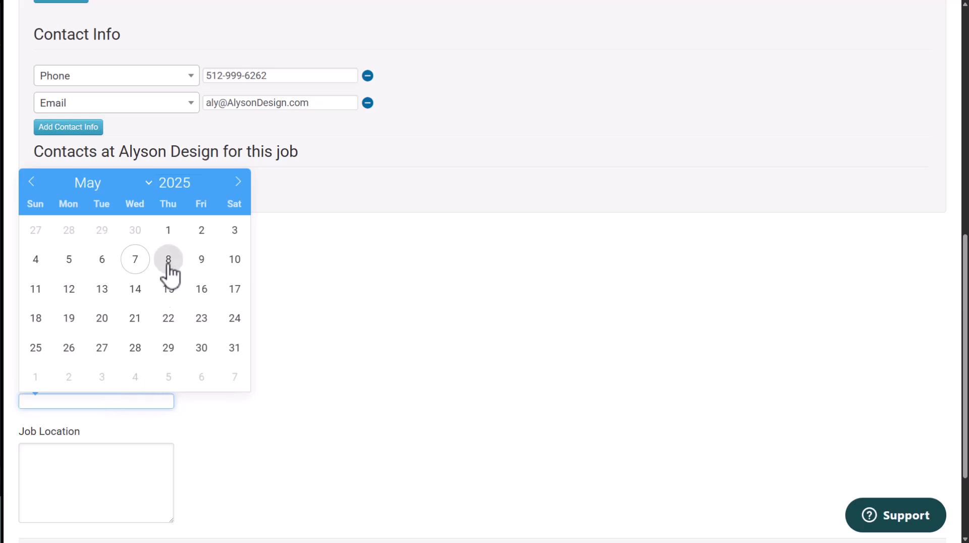
{"action": "left_click", "coordinate": [168, 259]}
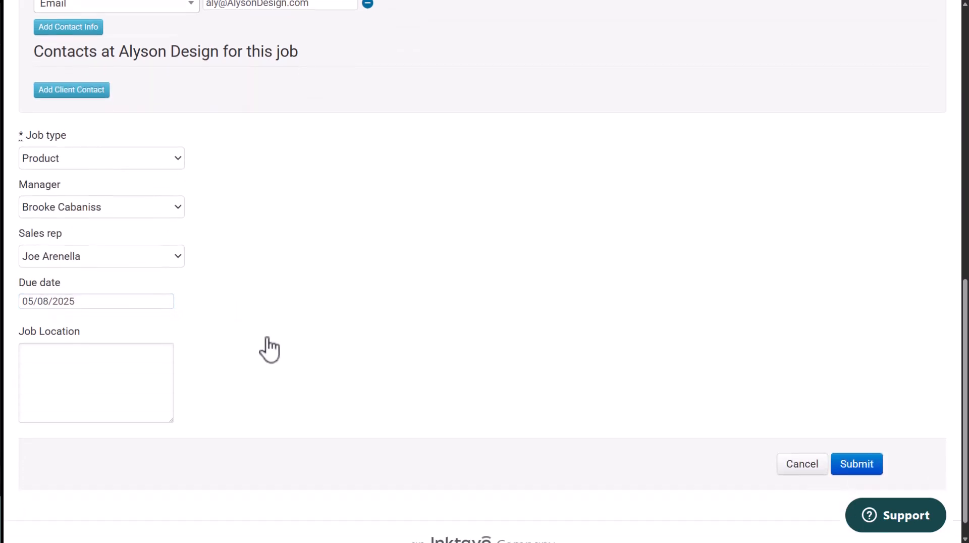
{"action": "left_click", "coordinate": [96, 382]}
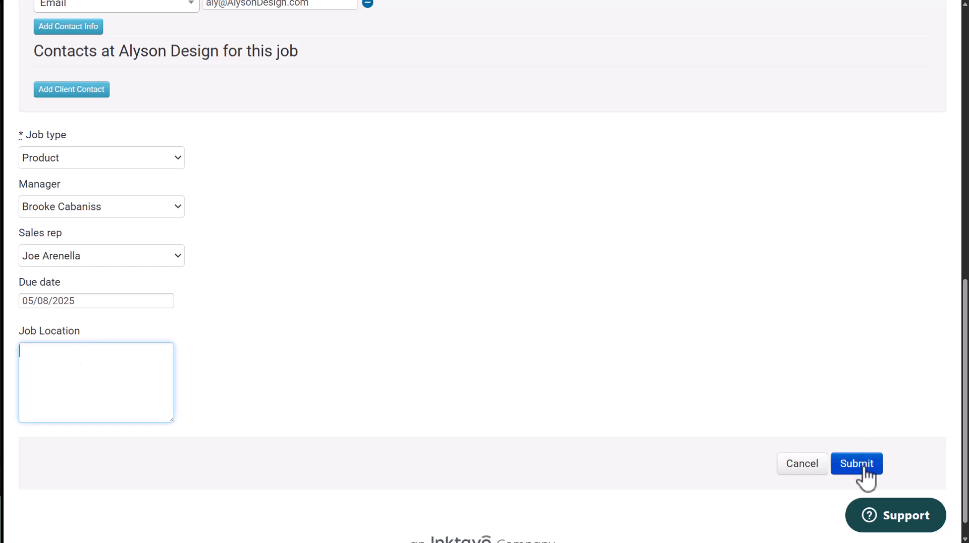
{"action": "left_click", "coordinate": [856, 463]}
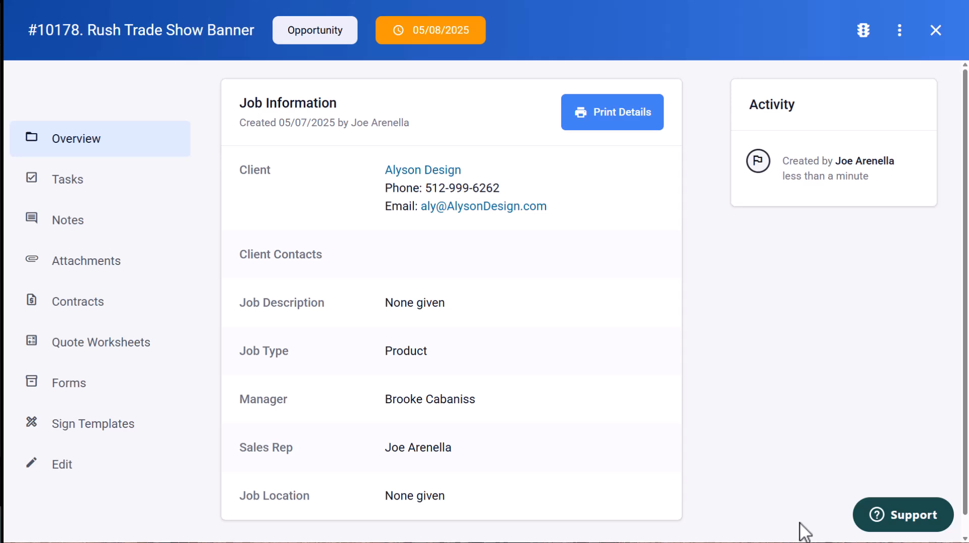
{"action": "mouse_move", "coordinate": [102, 221]}
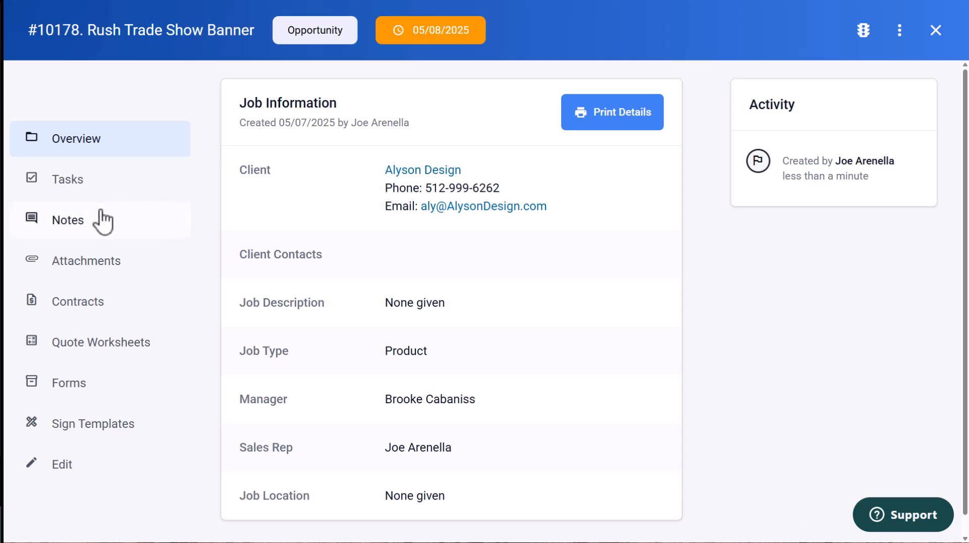
Tour job #10178's tasks, attachments, contracts and forms, ending on its sign templates gallery.
{"action": "left_click", "coordinate": [74, 179]}
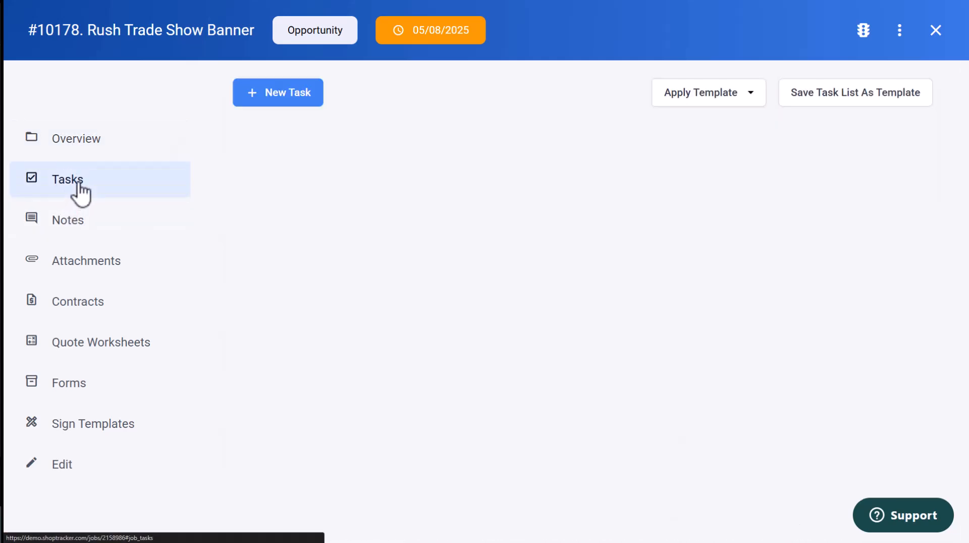
{"action": "mouse_move", "coordinate": [66, 220]}
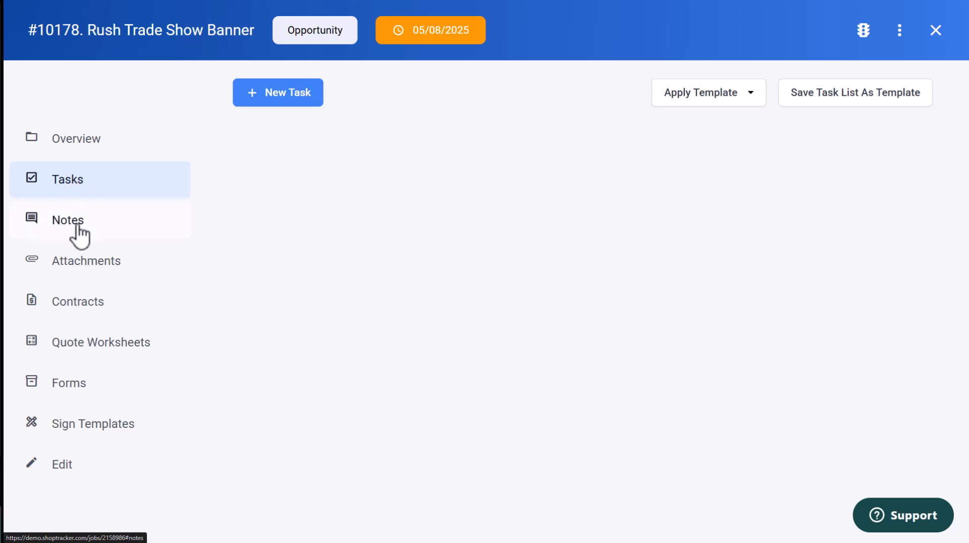
{"action": "left_click", "coordinate": [85, 260]}
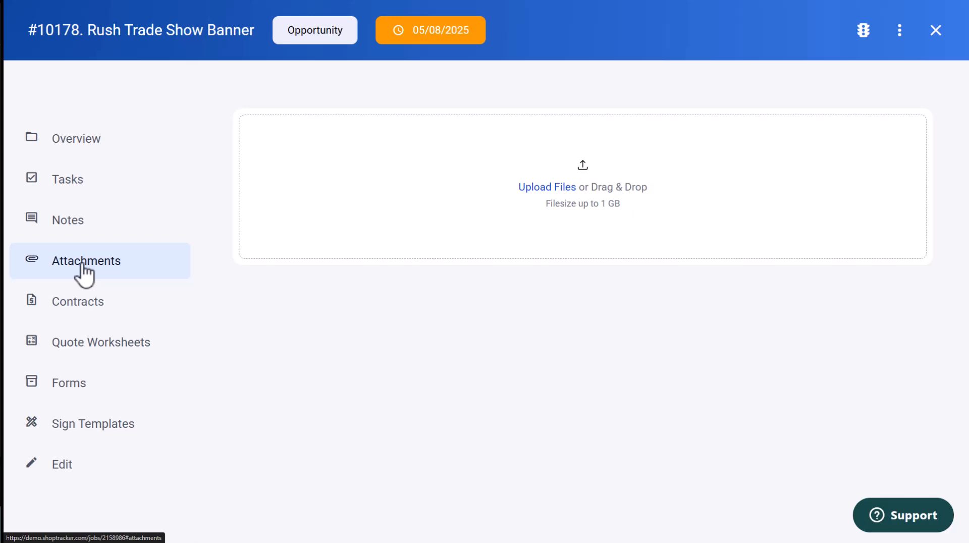
{"action": "left_click", "coordinate": [77, 302]}
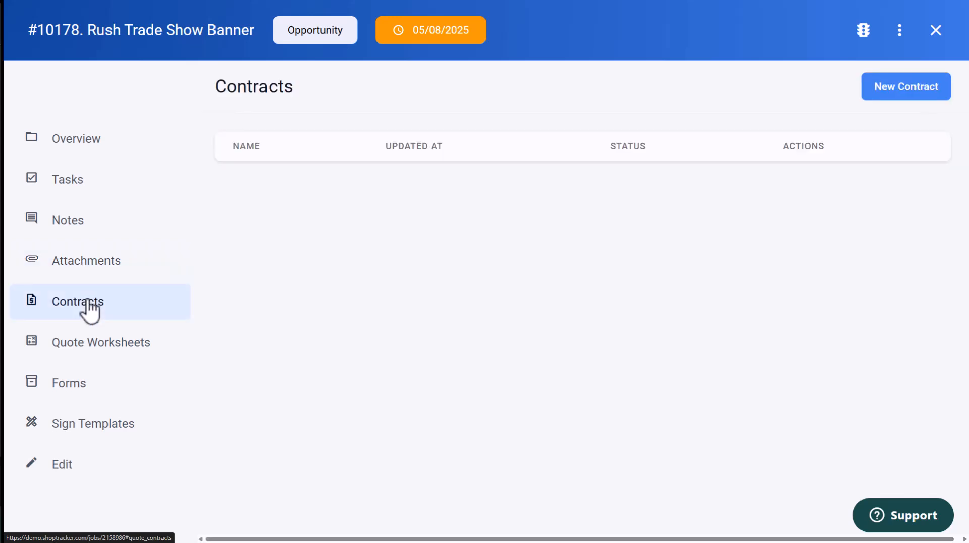
{"action": "mouse_move", "coordinate": [96, 350]}
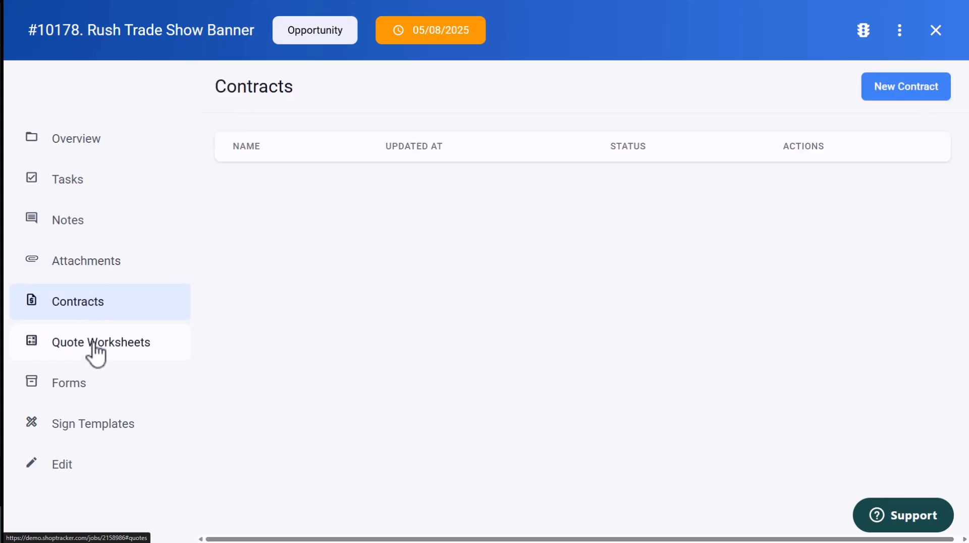
{"action": "left_click", "coordinate": [68, 383]}
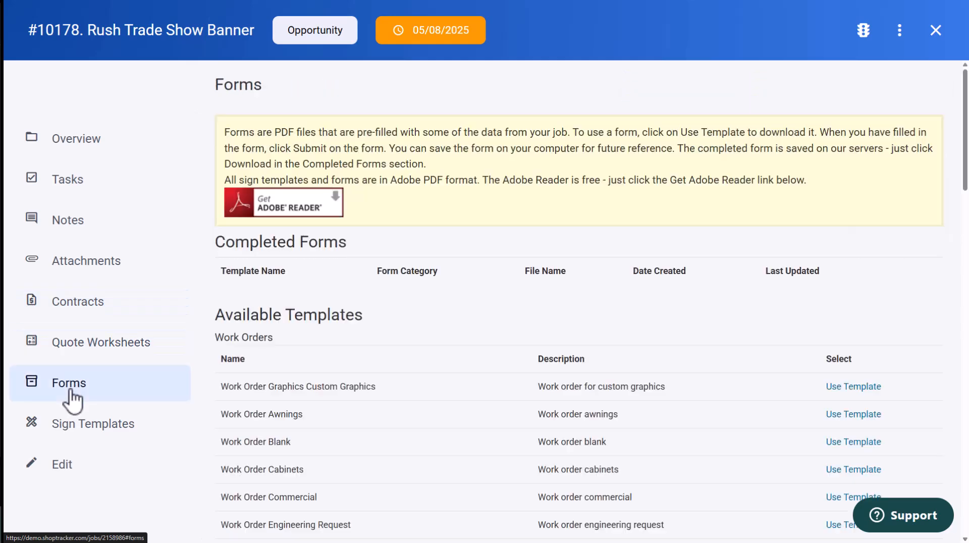
{"action": "left_click", "coordinate": [93, 424]}
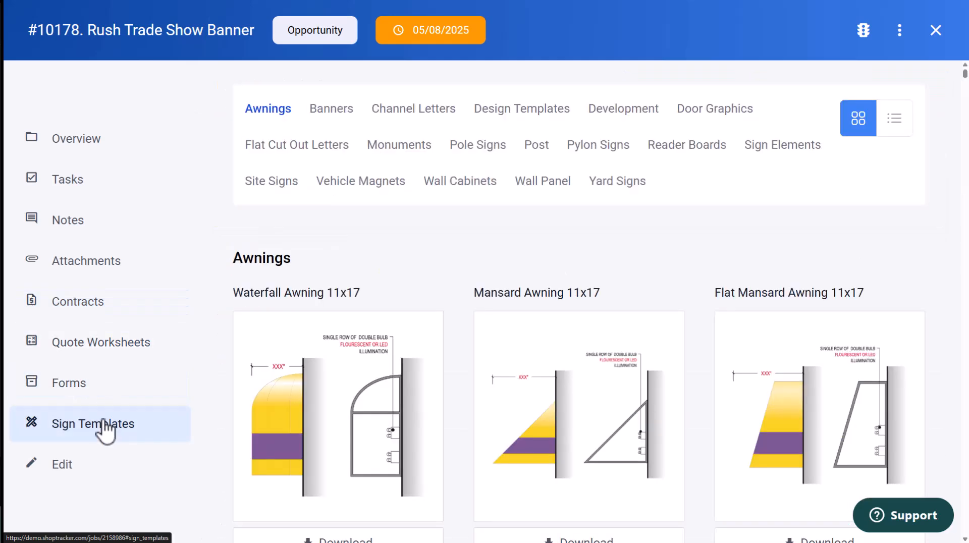
{"action": "mouse_move", "coordinate": [257, 406]}
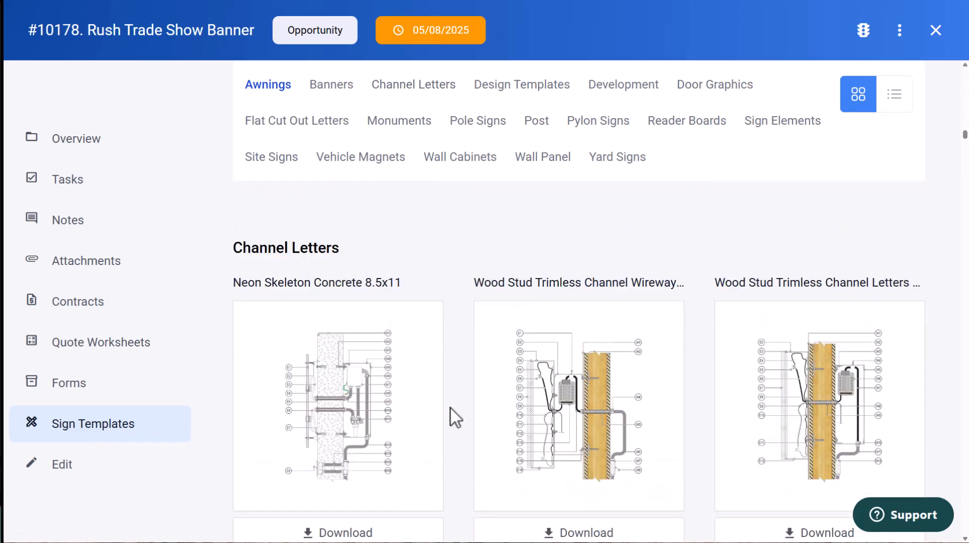
{"action": "mouse_move", "coordinate": [458, 411]}
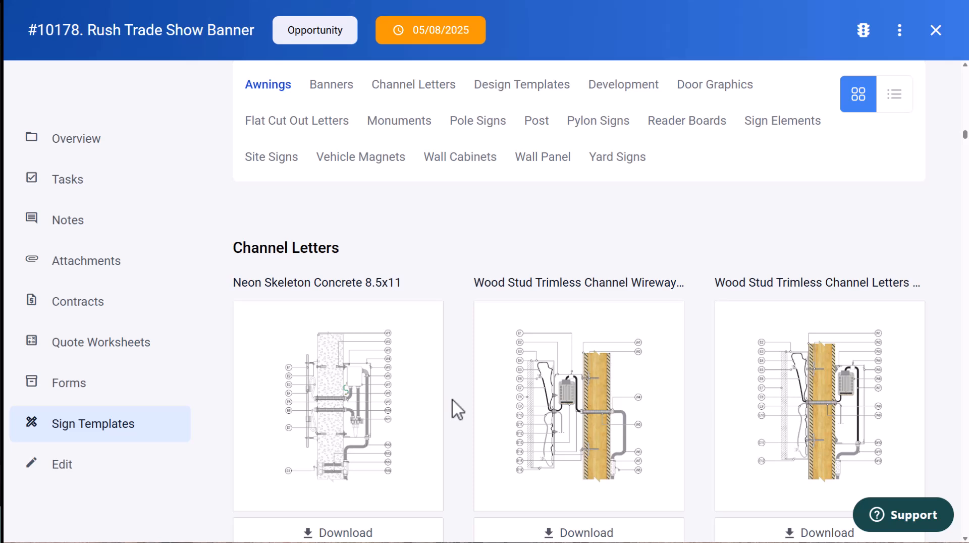
Start a new contract for job #10178 from the 4x8 Banner worksheet template.
{"action": "left_click", "coordinate": [78, 302]}
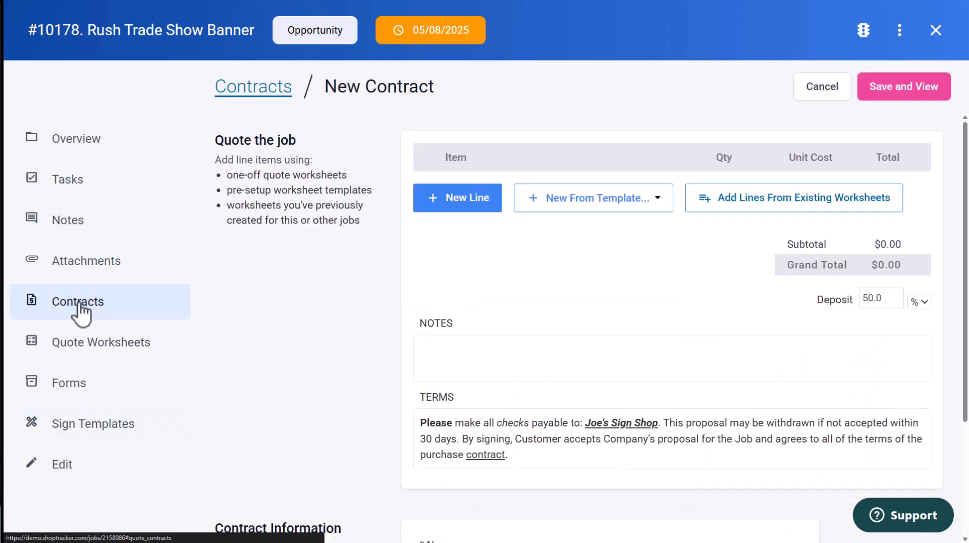
{"action": "left_click", "coordinate": [592, 198]}
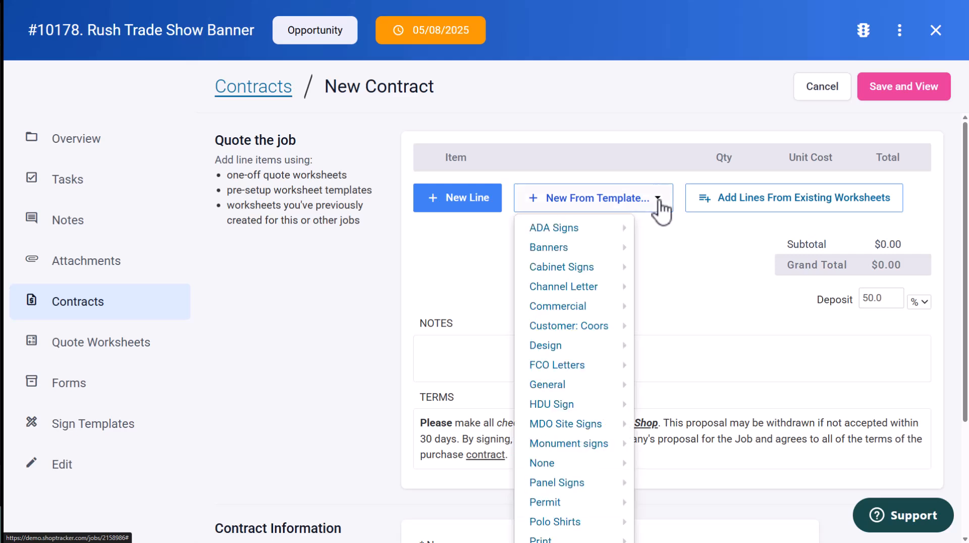
{"action": "mouse_move", "coordinate": [549, 247]}
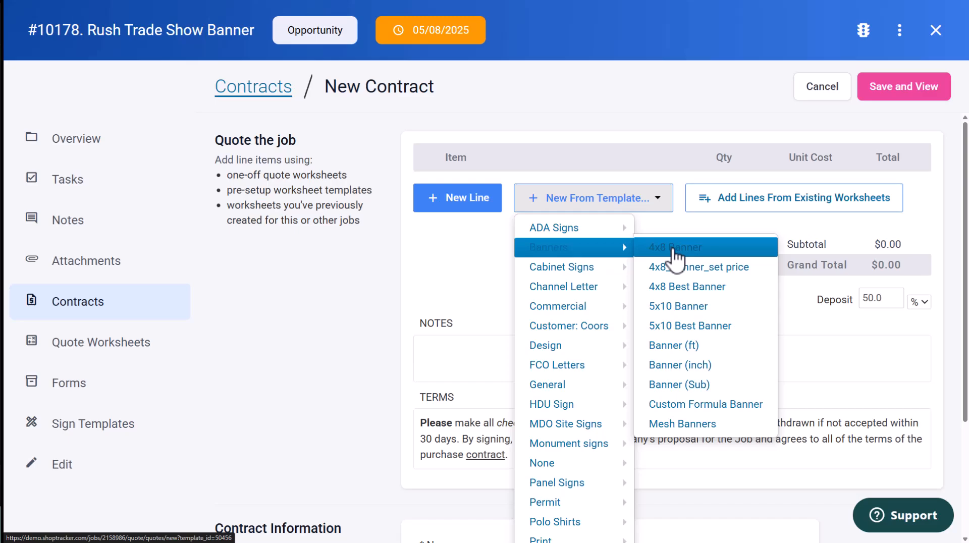
{"action": "left_click", "coordinate": [677, 247]}
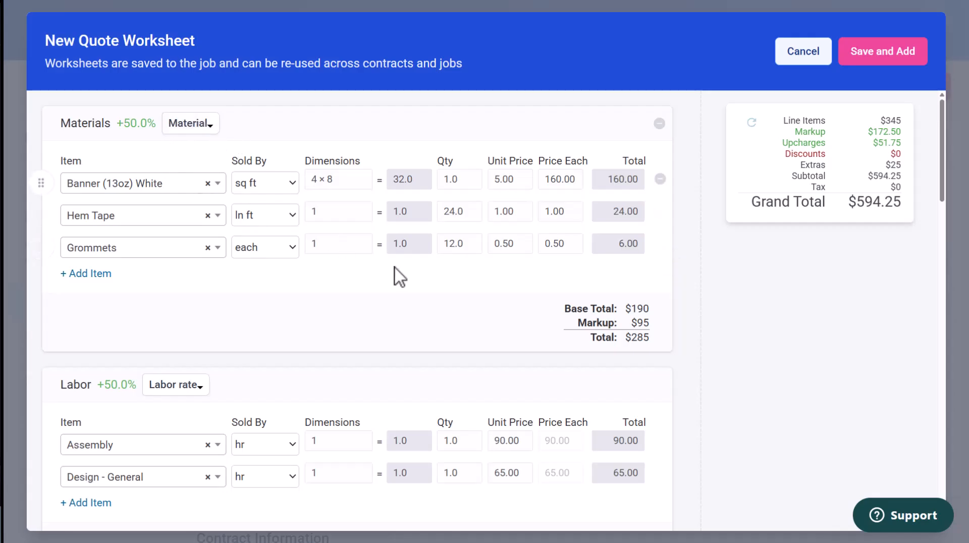
{"action": "mouse_move", "coordinate": [278, 147]}
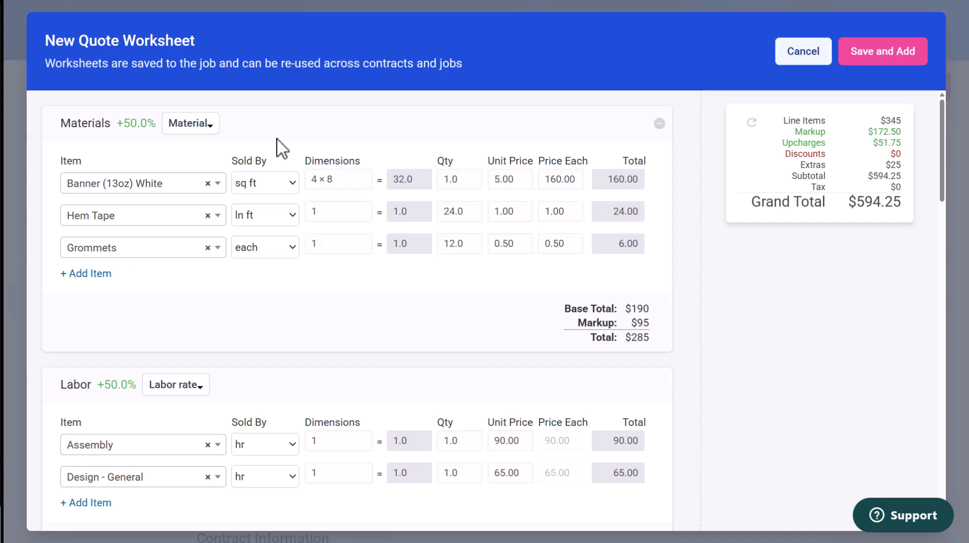
{"action": "mouse_move", "coordinate": [190, 152]}
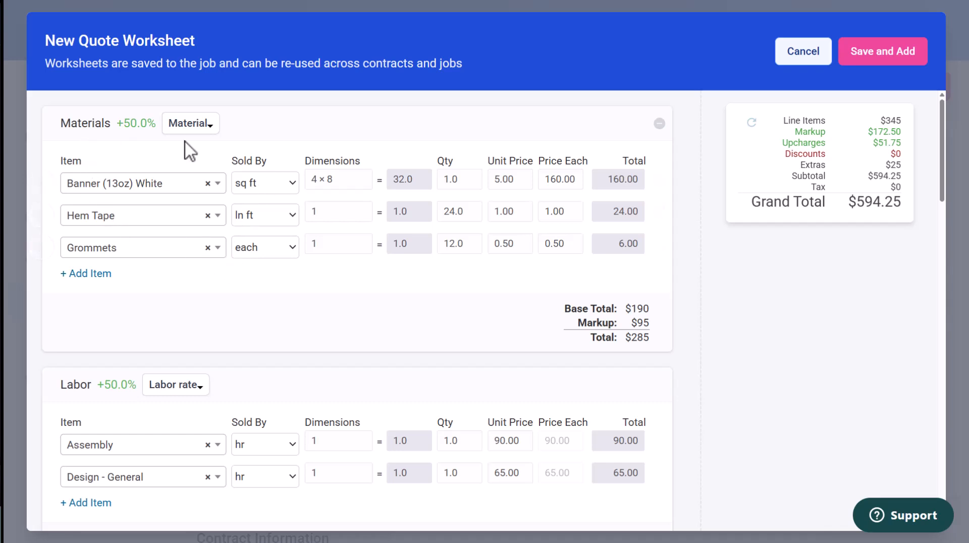
Review the 4x8 Banner worksheet and save it into the contract, totaling $594.25.
{"action": "scroll", "scroll_direction": "down", "scroll_amount": 3}
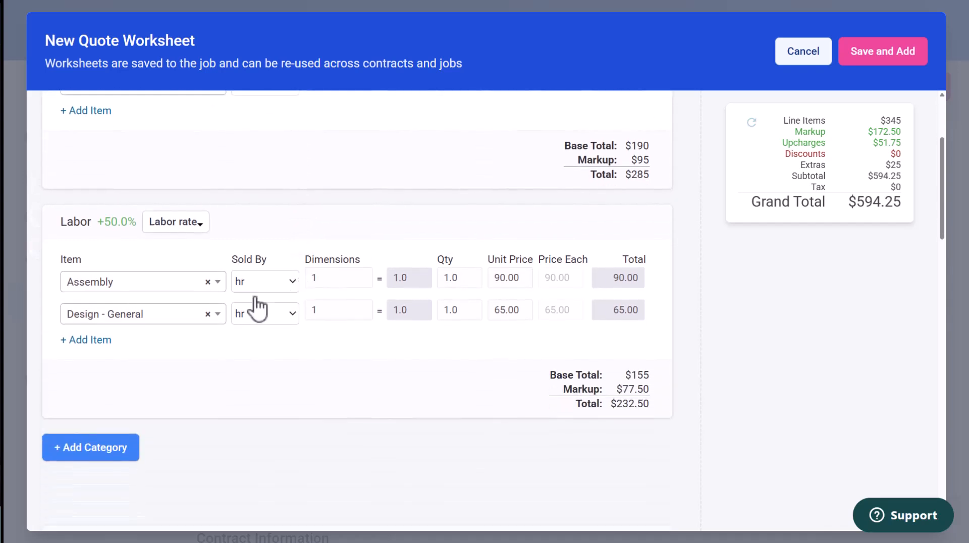
{"action": "scroll", "scroll_direction": "down", "scroll_amount": 3}
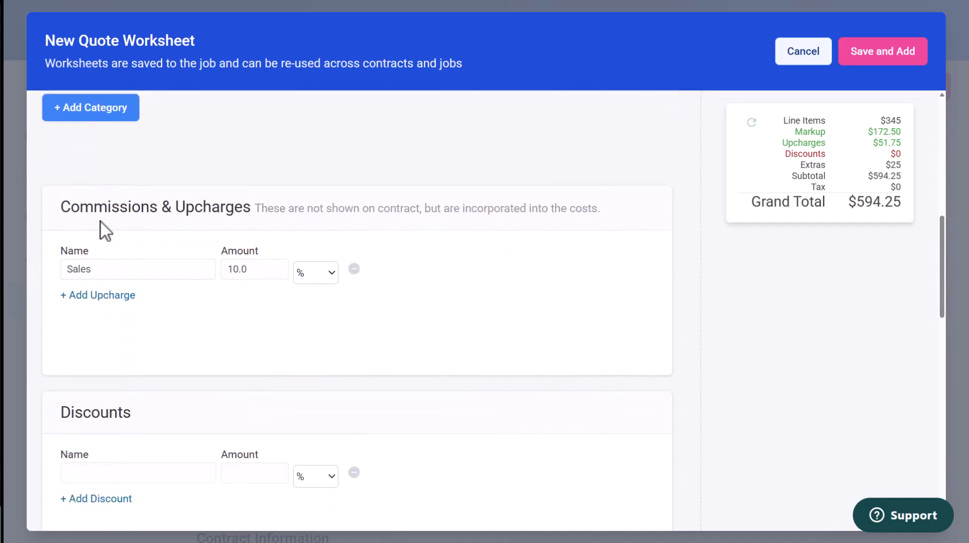
{"action": "scroll", "scroll_direction": "down", "scroll_amount": 3}
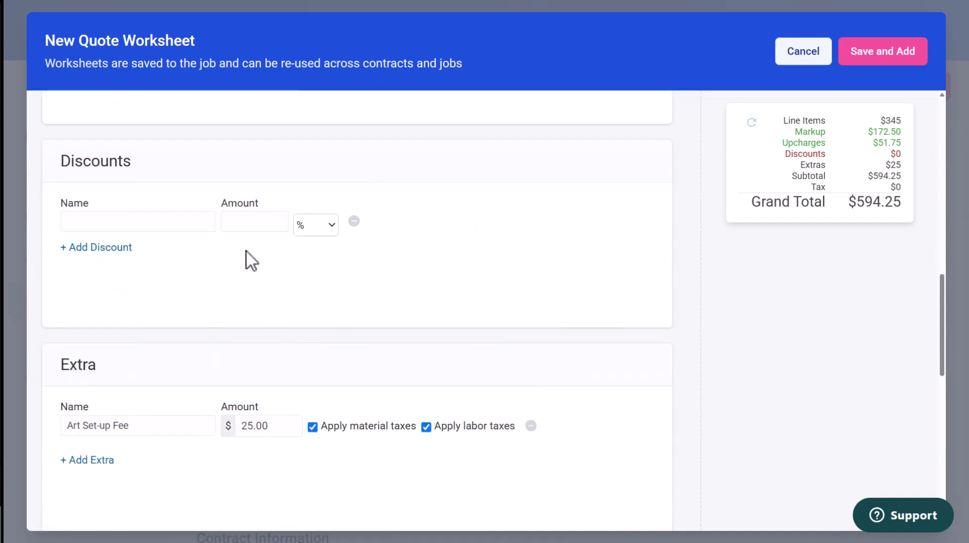
{"action": "scroll", "scroll_direction": "down", "scroll_amount": 3}
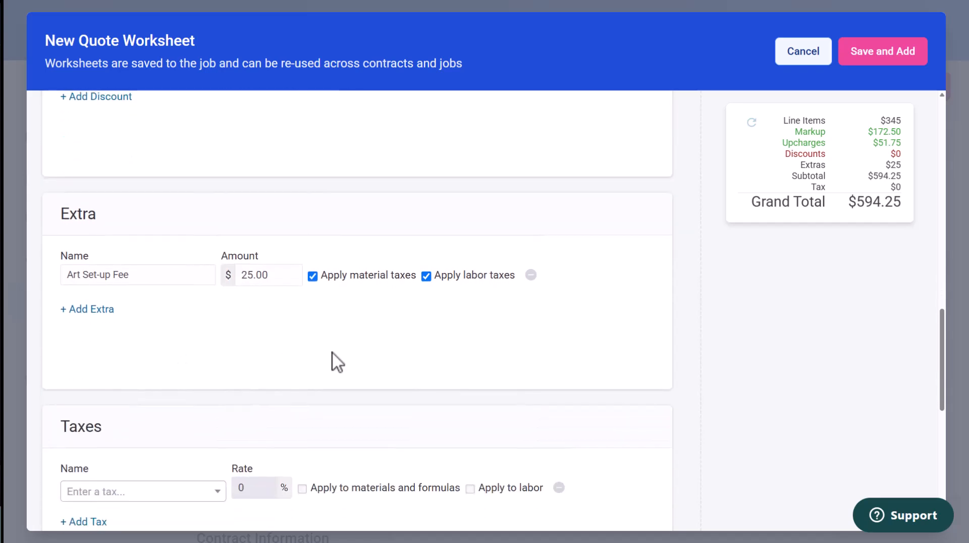
{"action": "scroll", "scroll_direction": "down", "scroll_amount": 3}
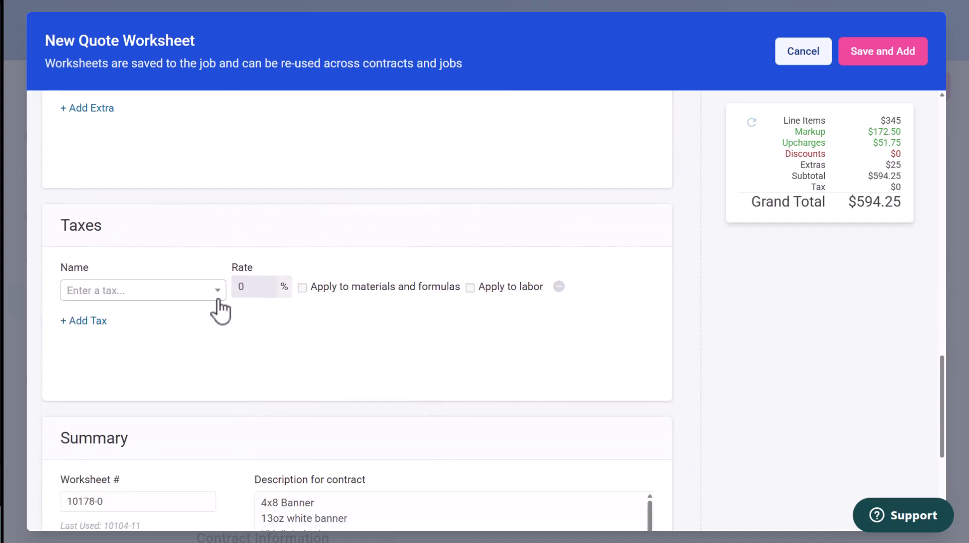
{"action": "scroll", "scroll_direction": "down", "scroll_amount": 3}
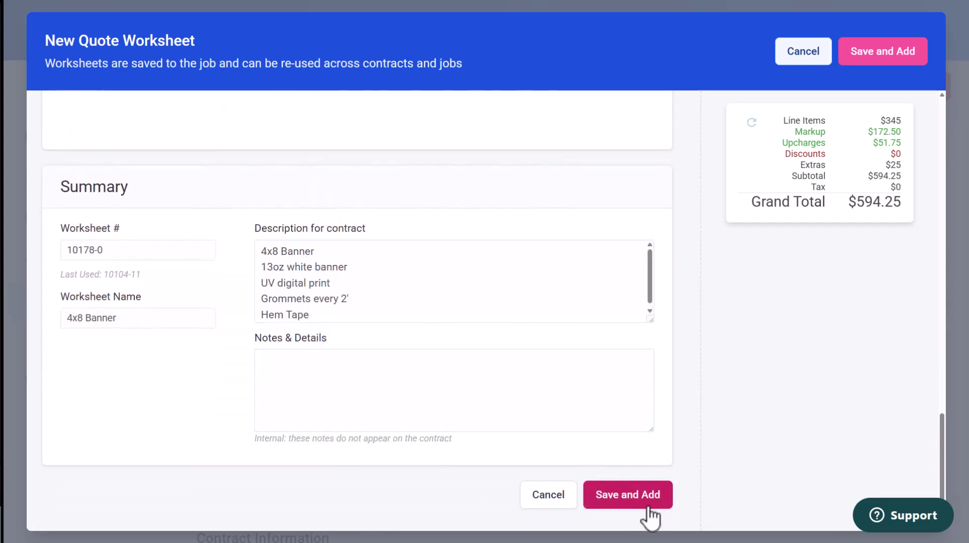
{"action": "left_click", "coordinate": [627, 494]}
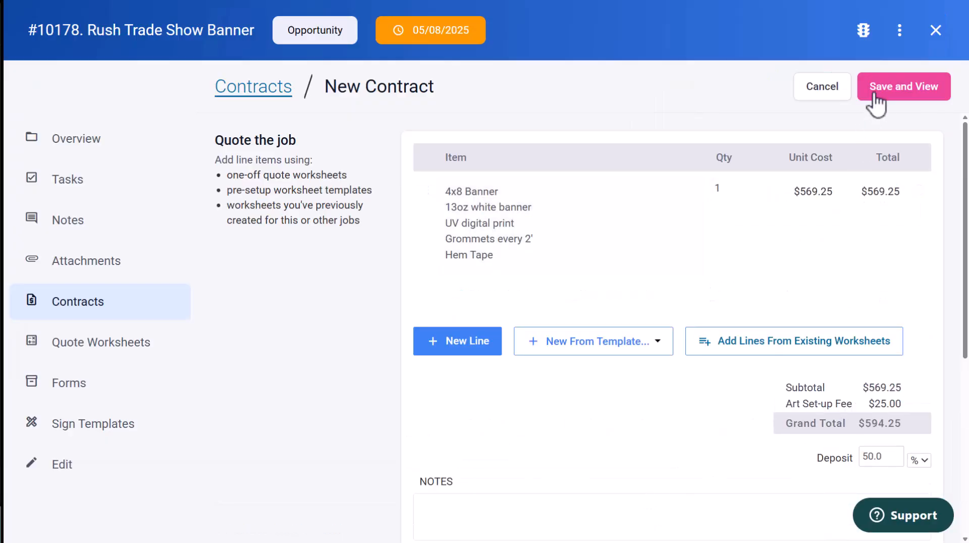
Save job #10178's contract as a draft bid, copy its customer link, and toggle the itemization.
{"action": "left_click", "coordinate": [903, 86]}
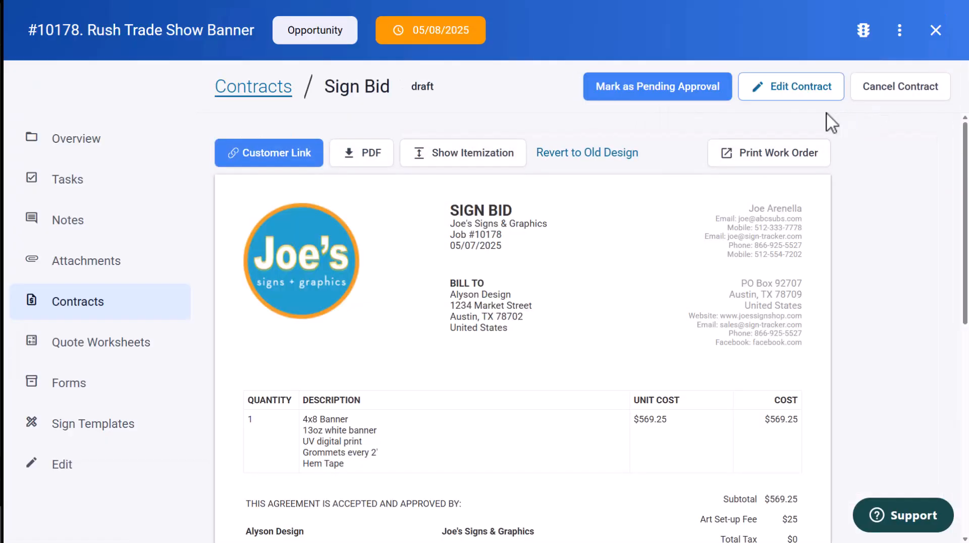
{"action": "mouse_move", "coordinate": [275, 160]}
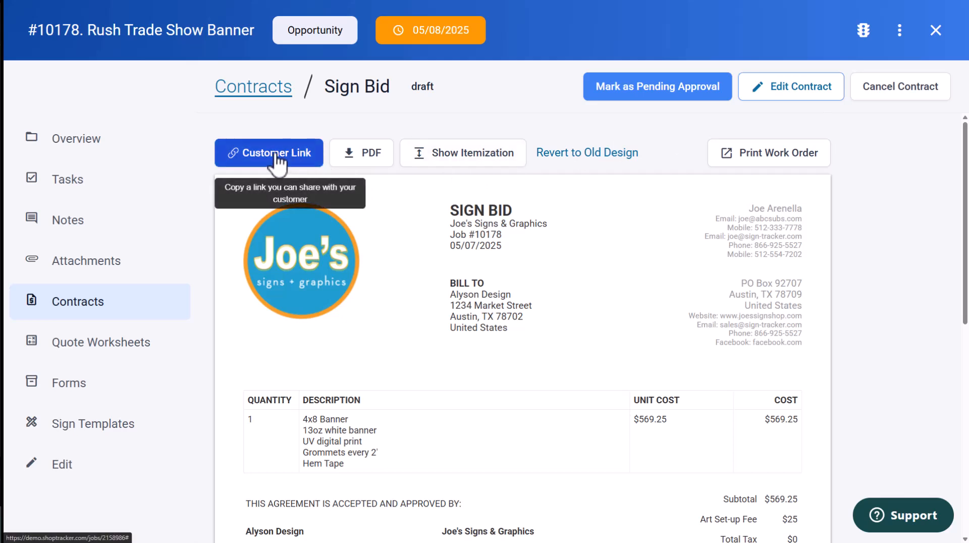
{"action": "left_click", "coordinate": [268, 152]}
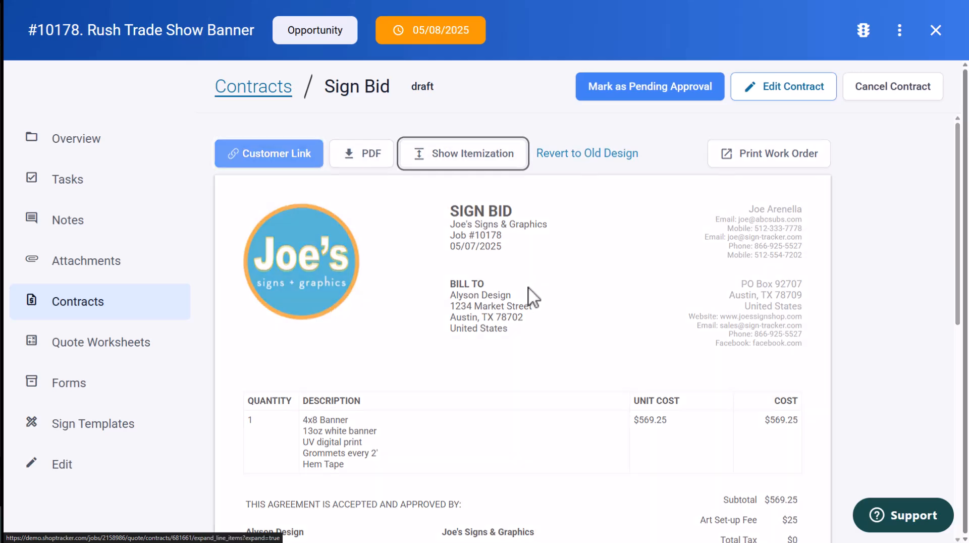
{"action": "left_click", "coordinate": [463, 152]}
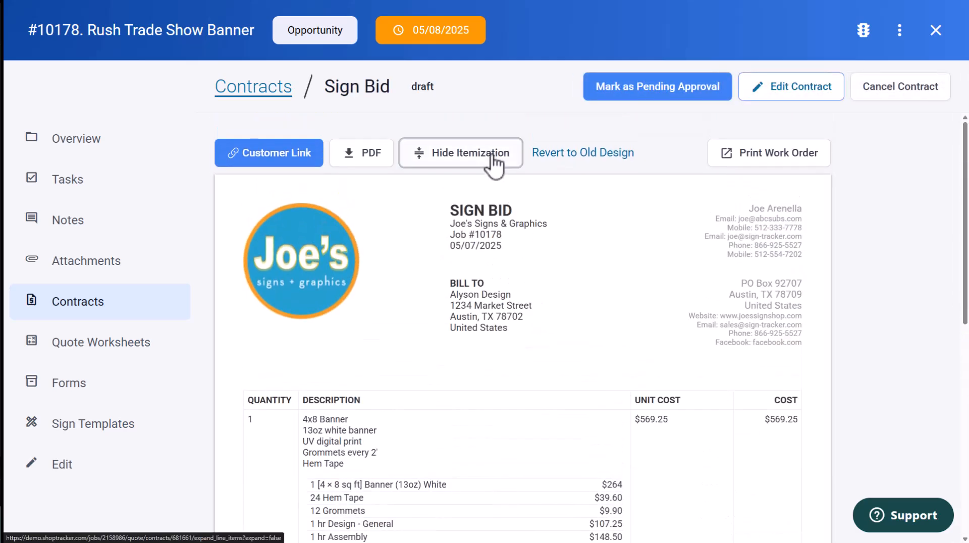
{"action": "left_click", "coordinate": [459, 153]}
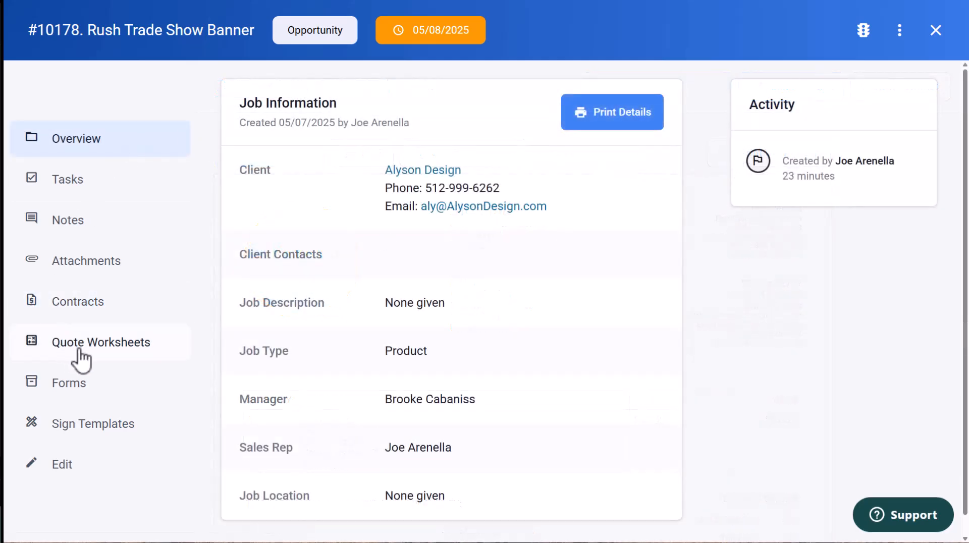
From the Quote Worksheets page, move job #10178 from Opportunity to Pre Productions.
{"action": "left_click", "coordinate": [100, 342]}
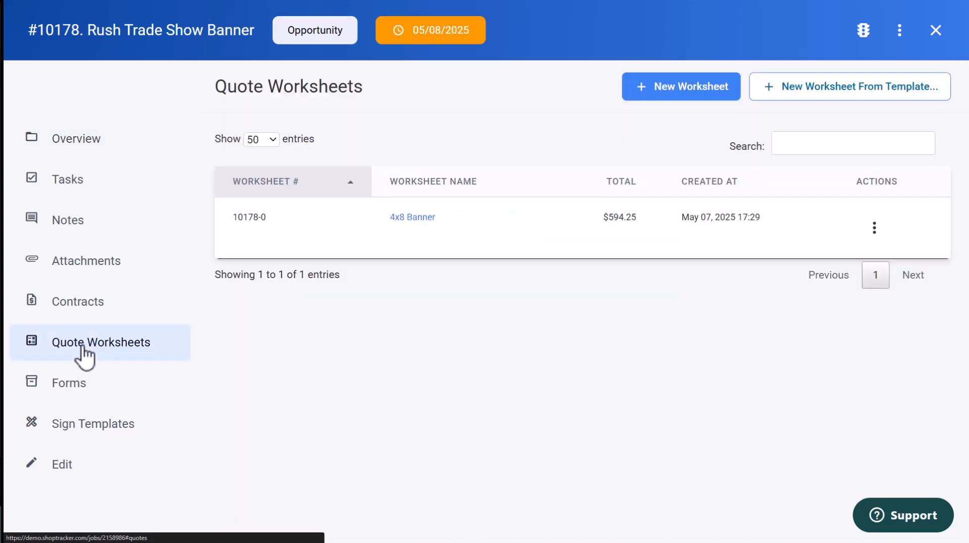
{"action": "mouse_move", "coordinate": [412, 217]}
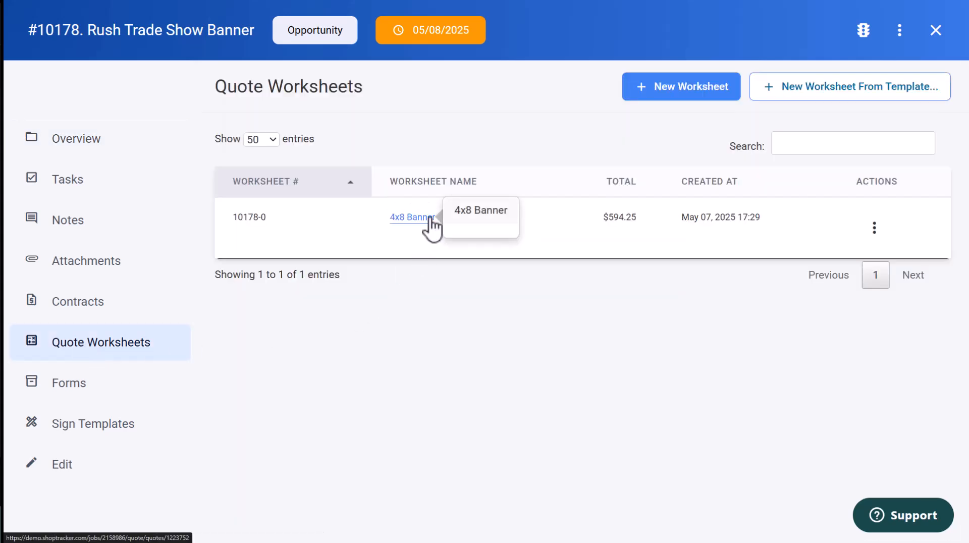
{"action": "mouse_move", "coordinate": [421, 61]}
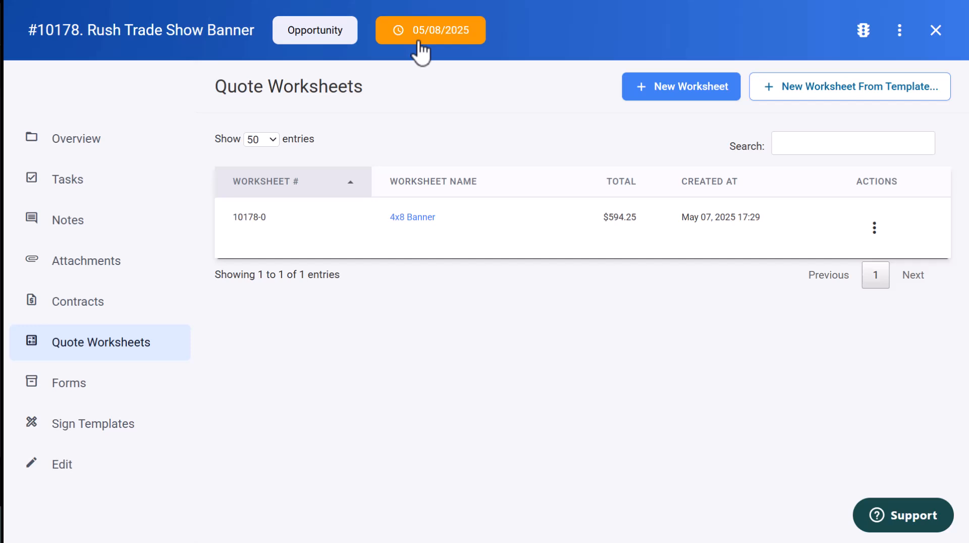
{"action": "left_click", "coordinate": [315, 30]}
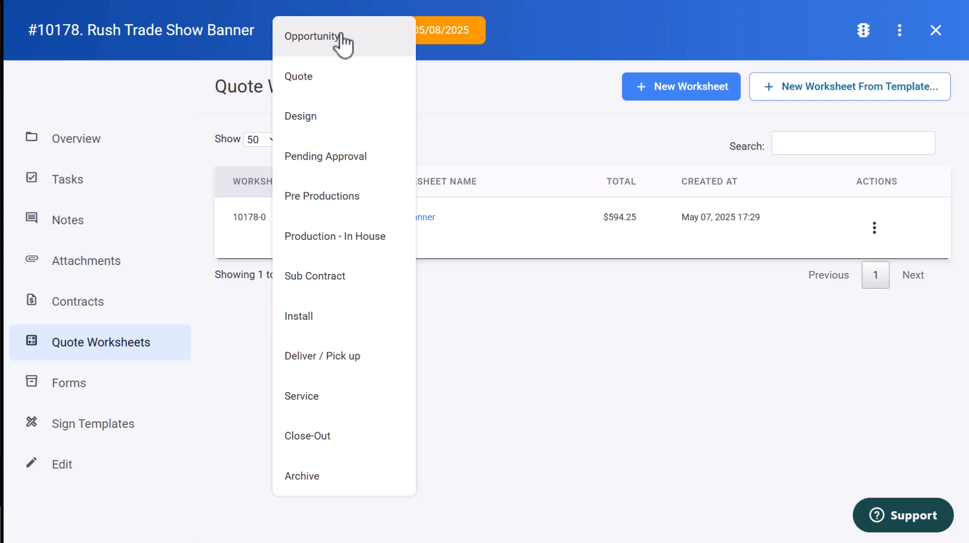
{"action": "mouse_move", "coordinate": [336, 196]}
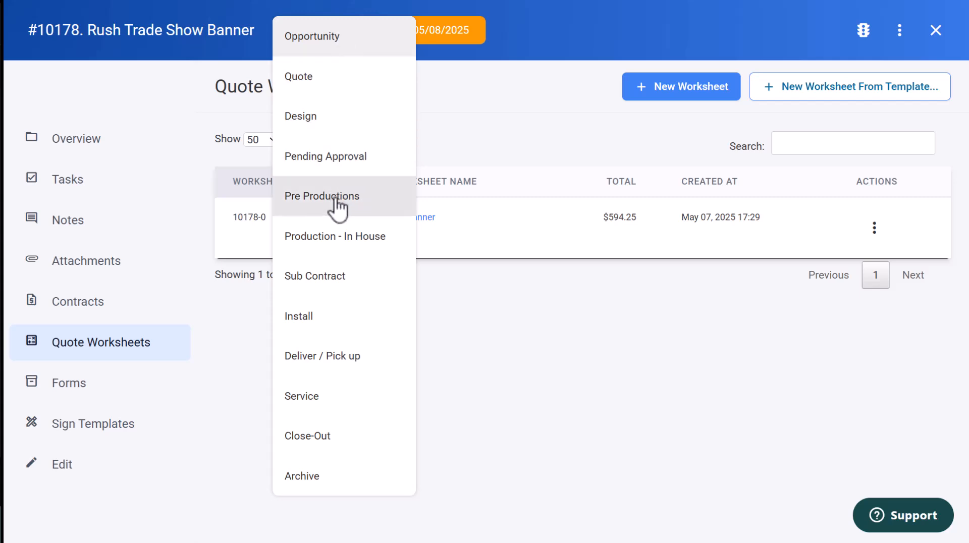
{"action": "left_click", "coordinate": [322, 195]}
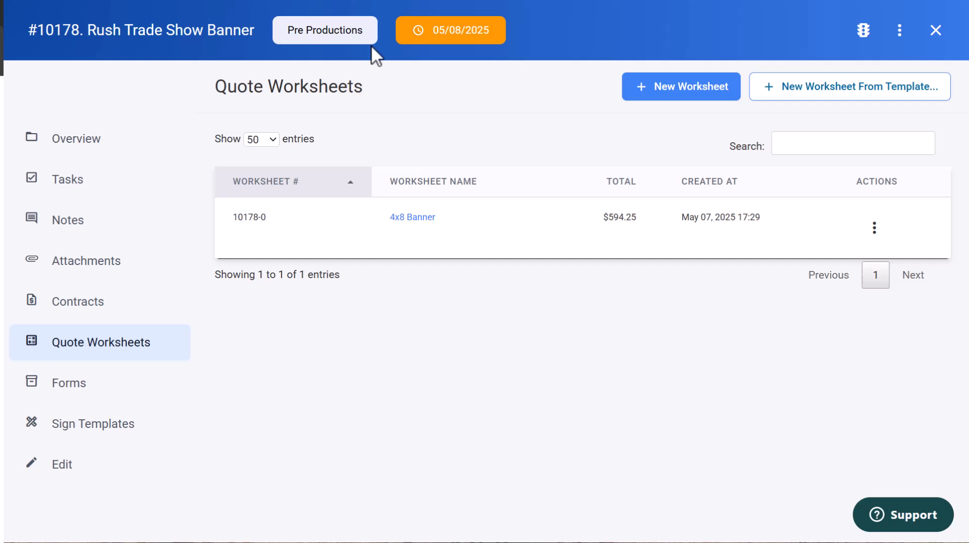
Apply the Banner task template to job #10178 and assign the client approval task.
{"action": "left_click", "coordinate": [68, 179]}
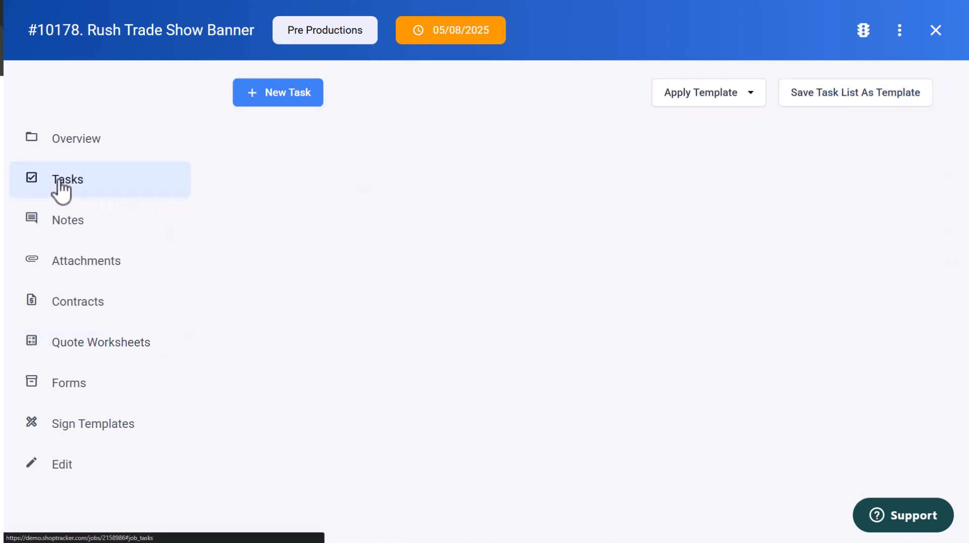
{"action": "mouse_move", "coordinate": [753, 105]}
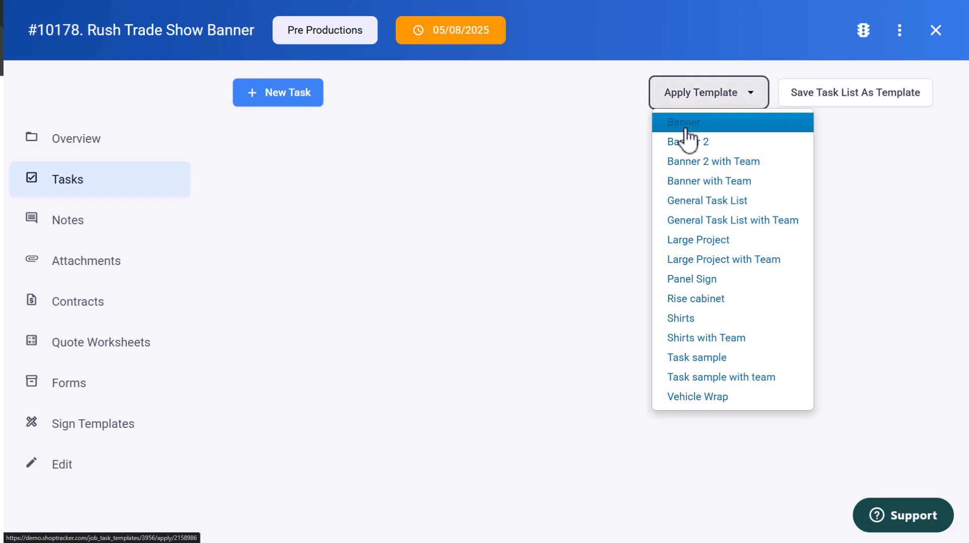
{"action": "left_click", "coordinate": [683, 122]}
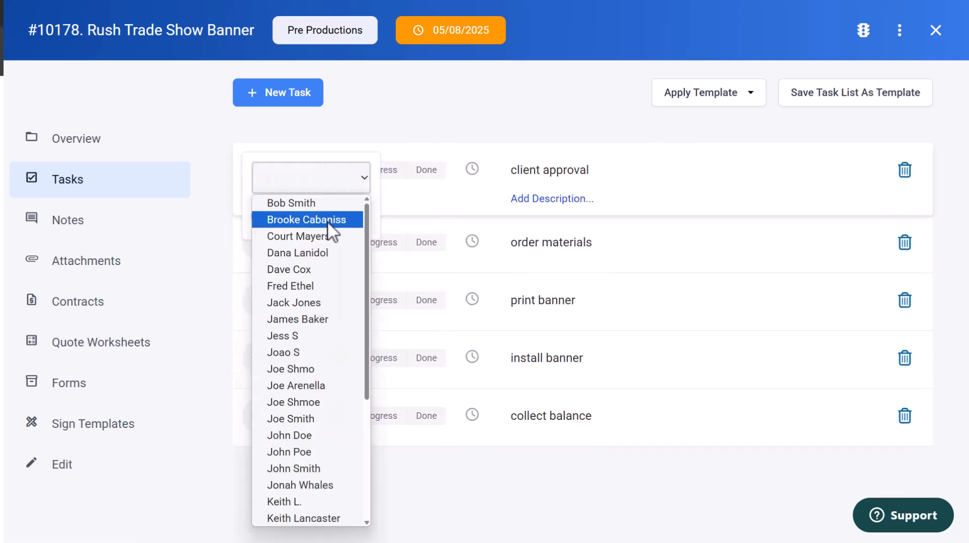
{"action": "left_click", "coordinate": [304, 220]}
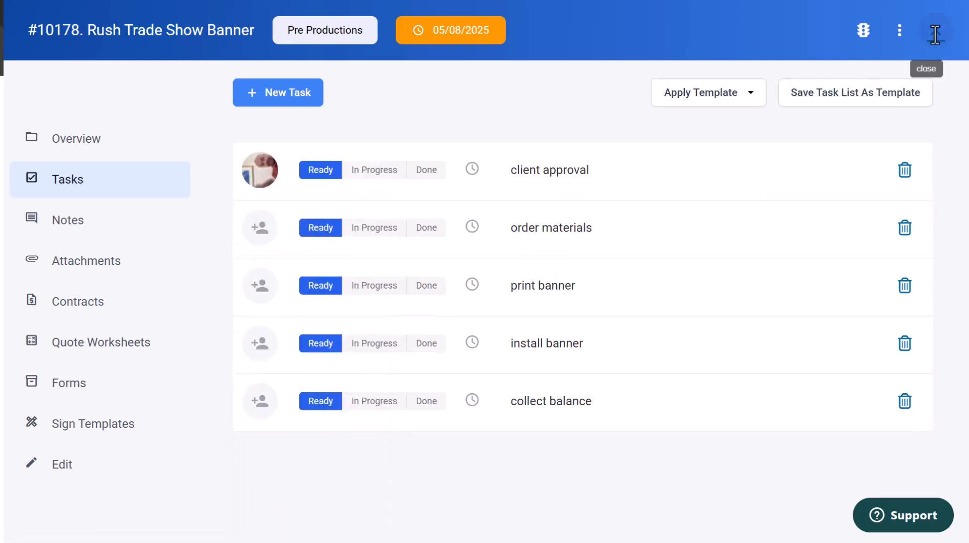
Close the job, reopen the Rush Trade Show Banner card to check activity, then close it.
{"action": "left_click", "coordinate": [926, 68]}
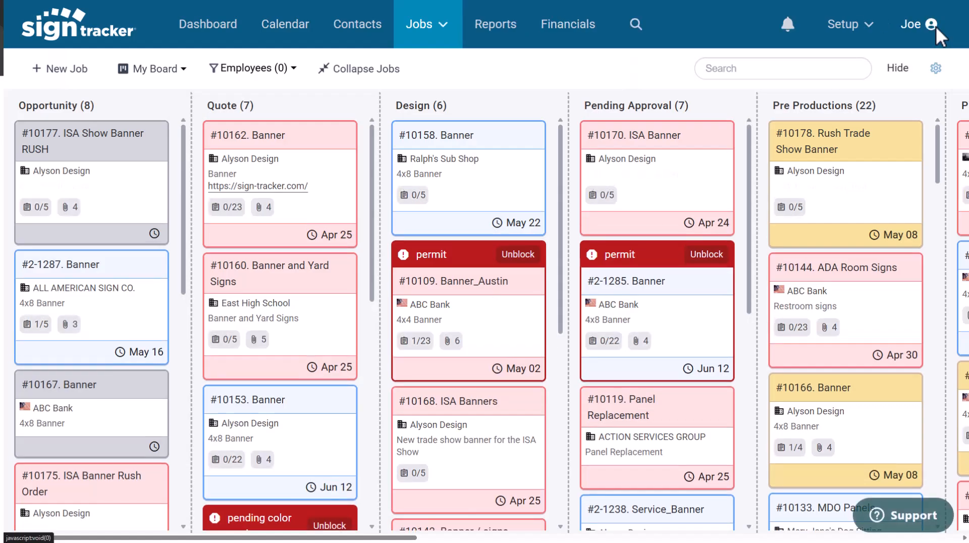
{"action": "mouse_move", "coordinate": [802, 135]}
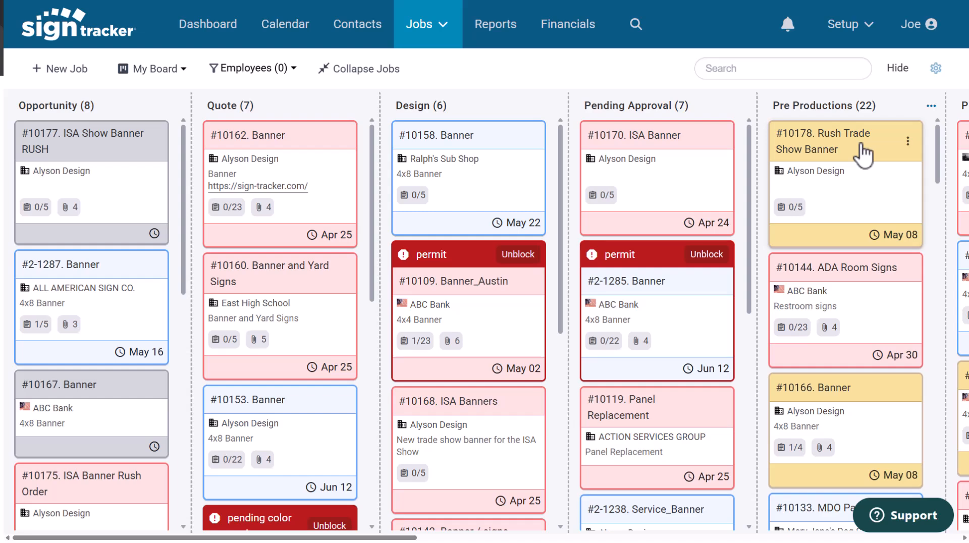
{"action": "left_click", "coordinate": [838, 141]}
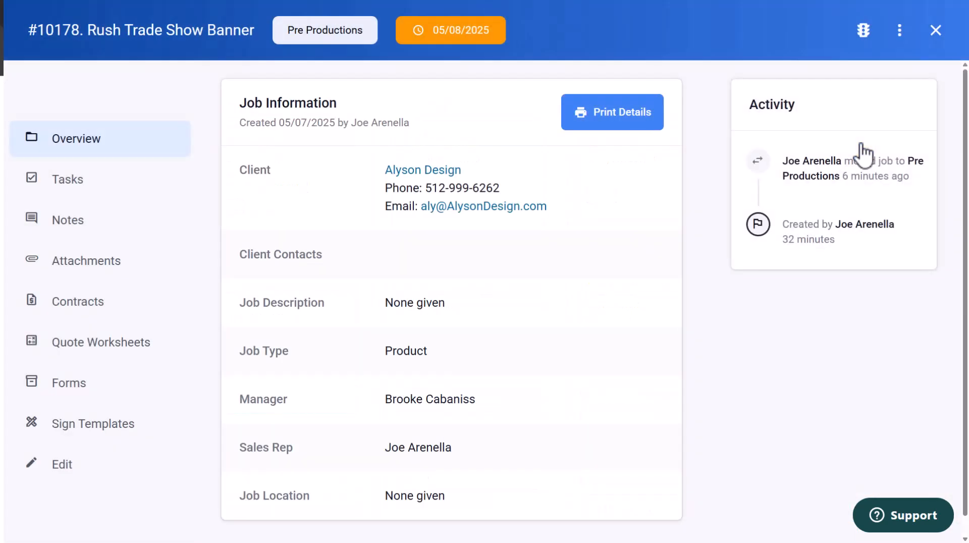
{"action": "mouse_move", "coordinate": [935, 31]}
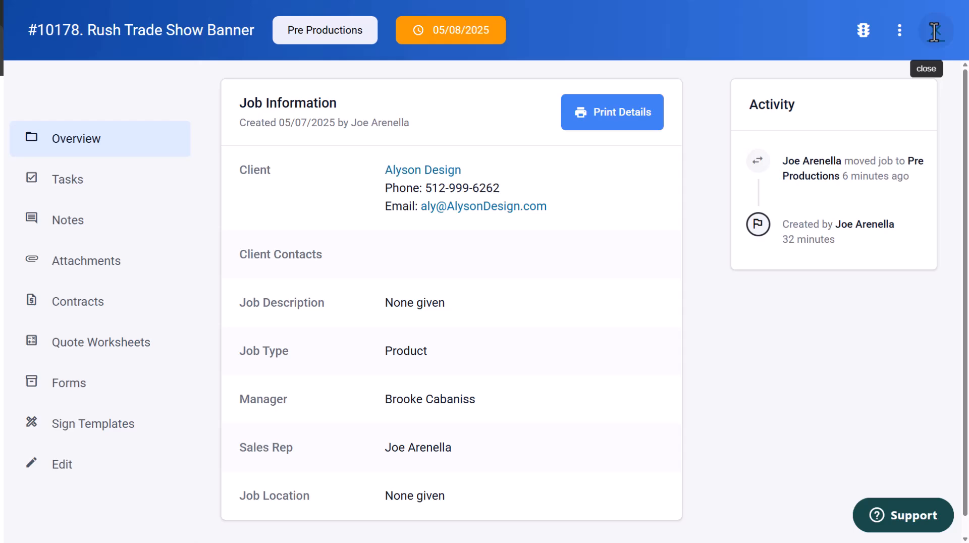
{"action": "left_click", "coordinate": [926, 68]}
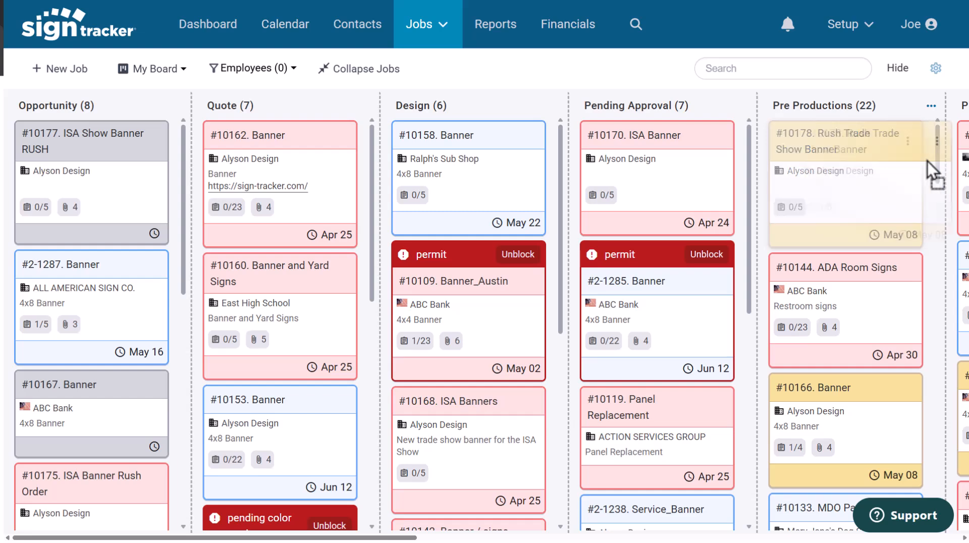
{"action": "scroll", "scroll_direction": "right", "scroll_amount": 3}
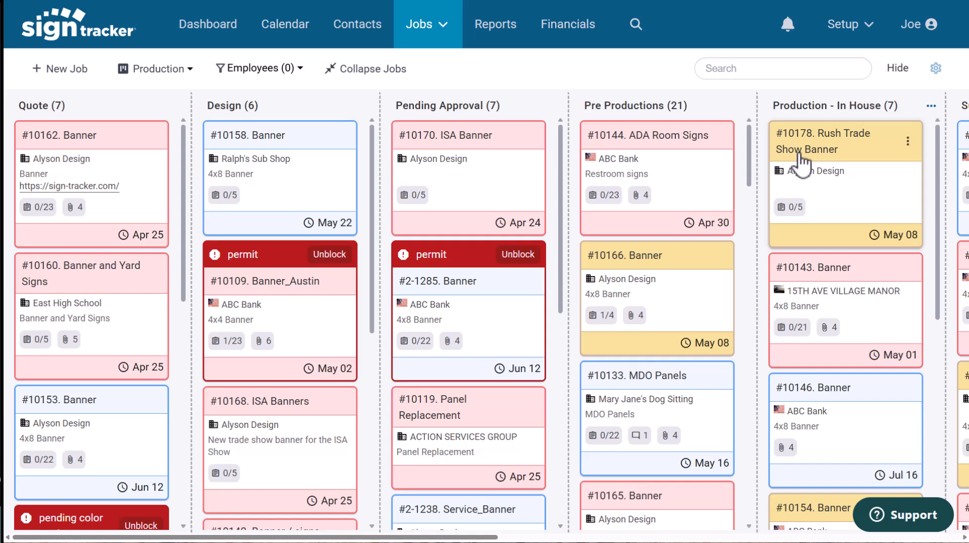
Check the card display options and board views, then filter the Production board to one employee.
{"action": "left_click", "coordinate": [936, 68]}
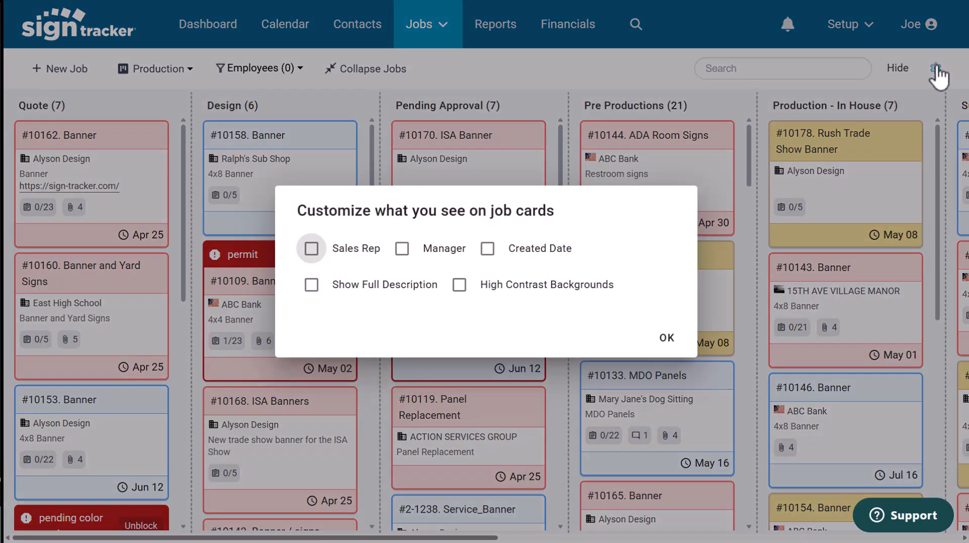
{"action": "left_click", "coordinate": [667, 337]}
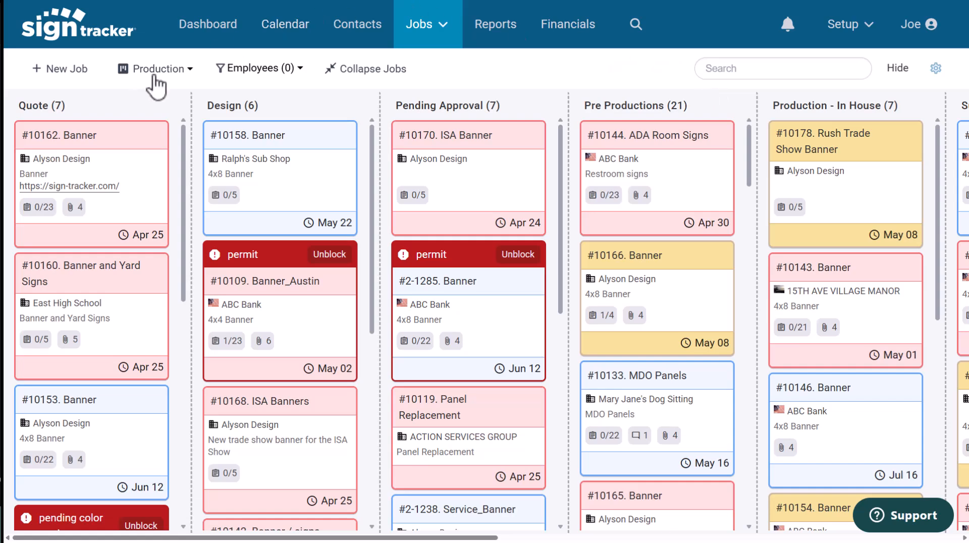
{"action": "mouse_move", "coordinate": [195, 80]}
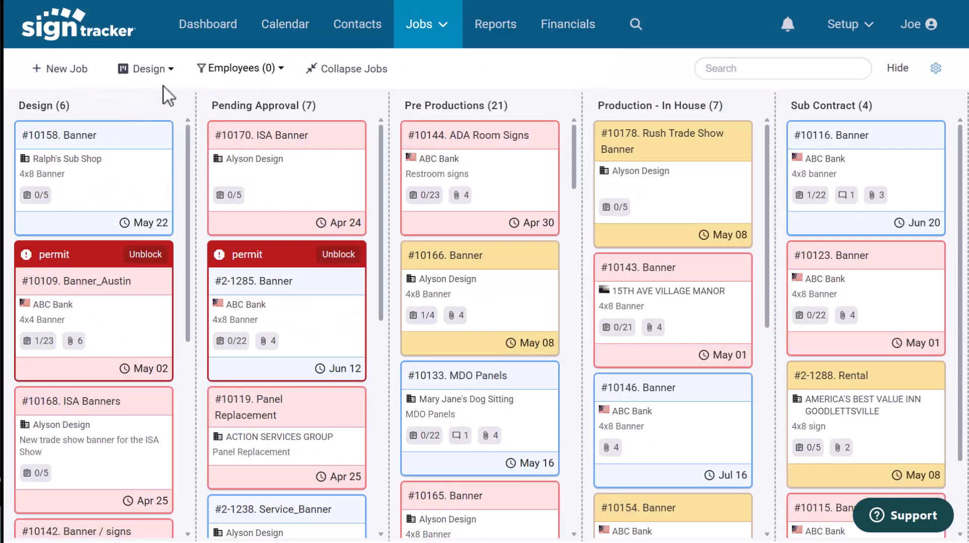
{"action": "left_click", "coordinate": [170, 69]}
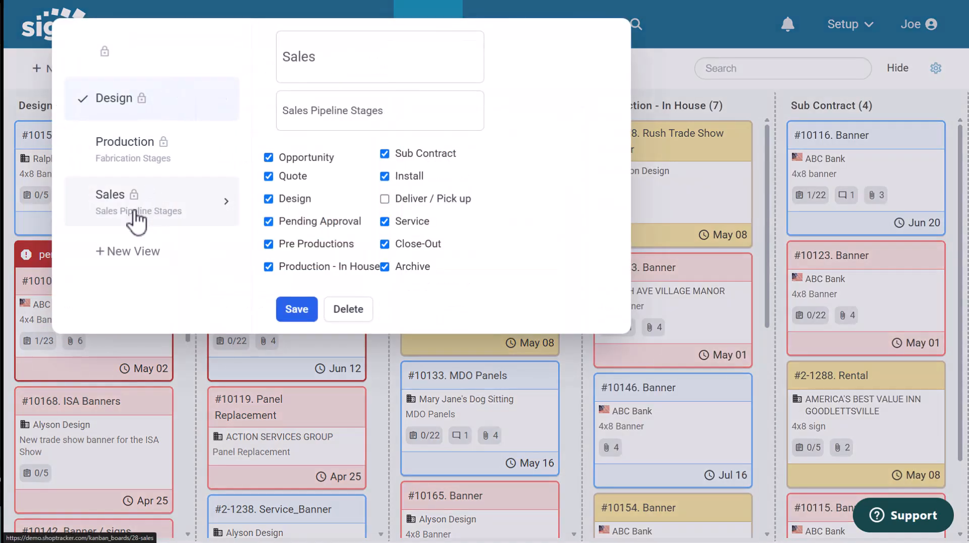
{"action": "left_click", "coordinate": [296, 309]}
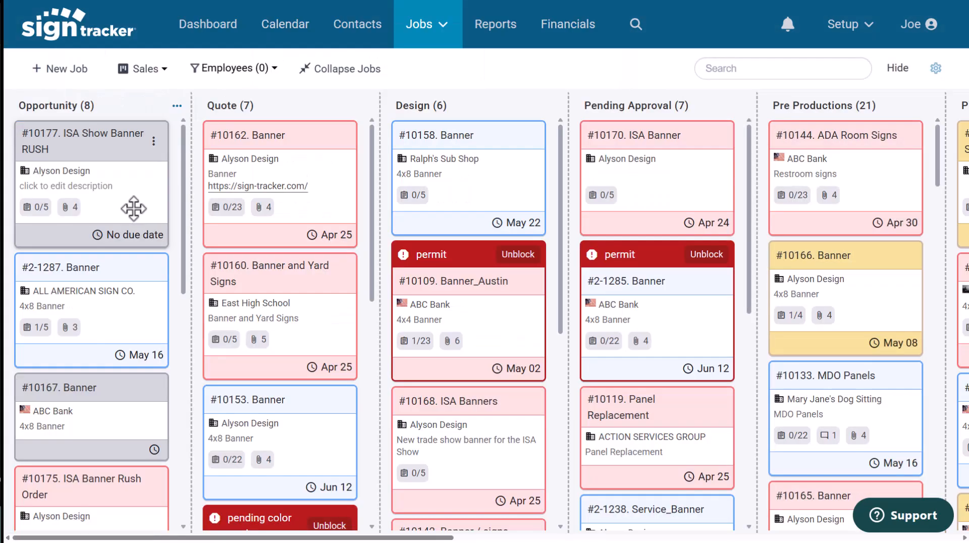
{"action": "left_click", "coordinate": [231, 68]}
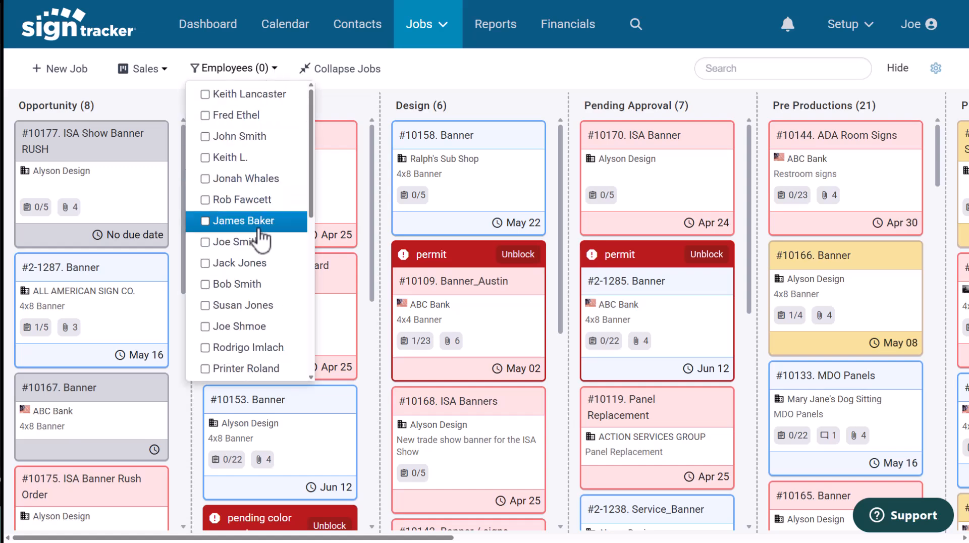
{"action": "left_click", "coordinate": [253, 290]}
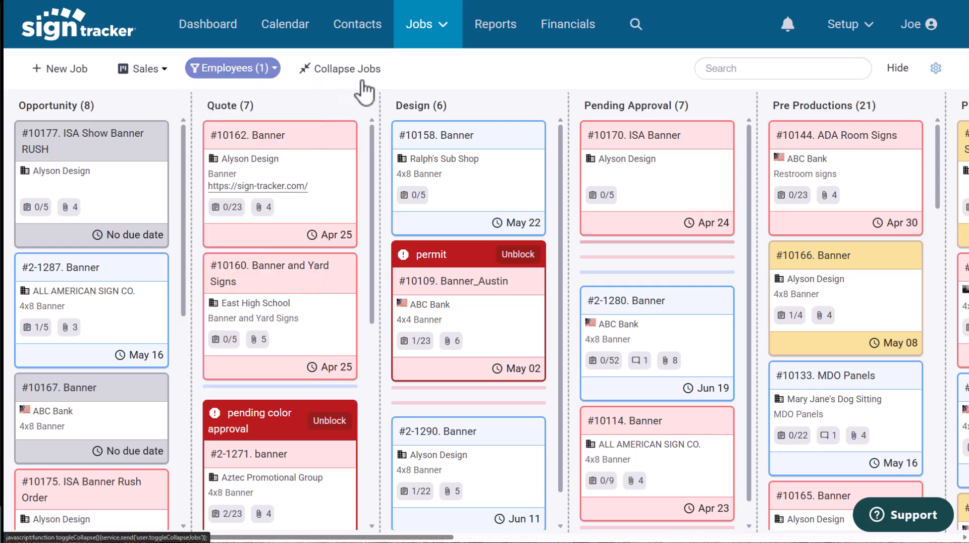
{"action": "mouse_move", "coordinate": [143, 121]}
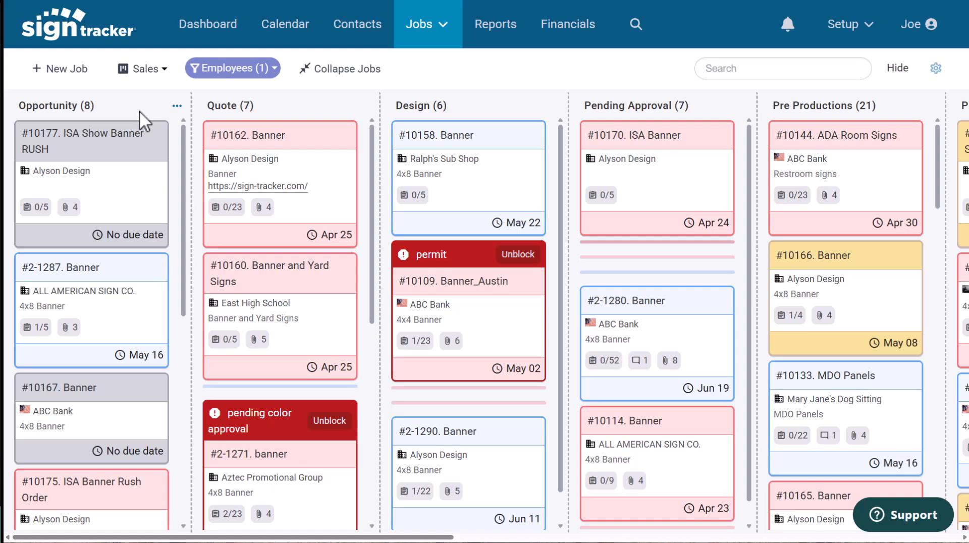
{"action": "scroll", "scroll_direction": "right", "scroll_amount": 3}
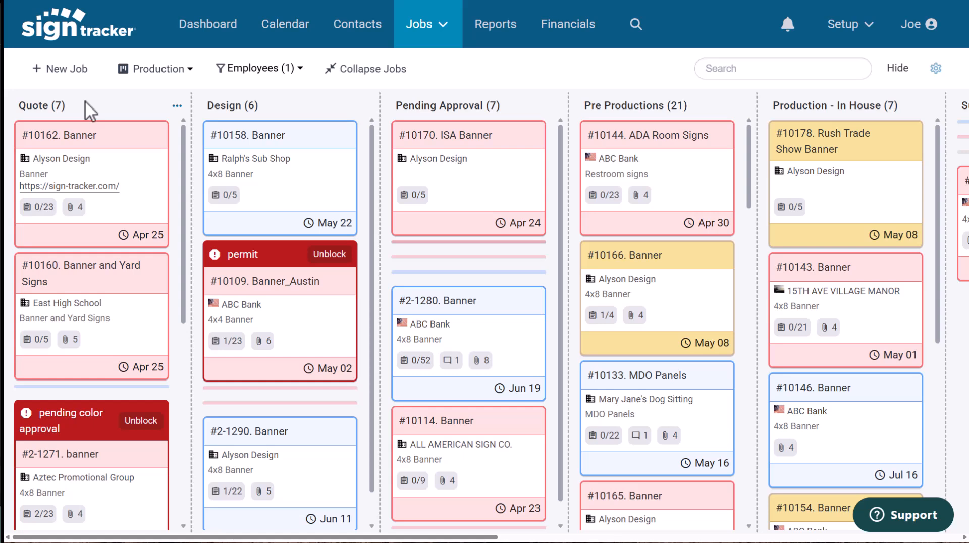
{"action": "mouse_move", "coordinate": [285, 24]}
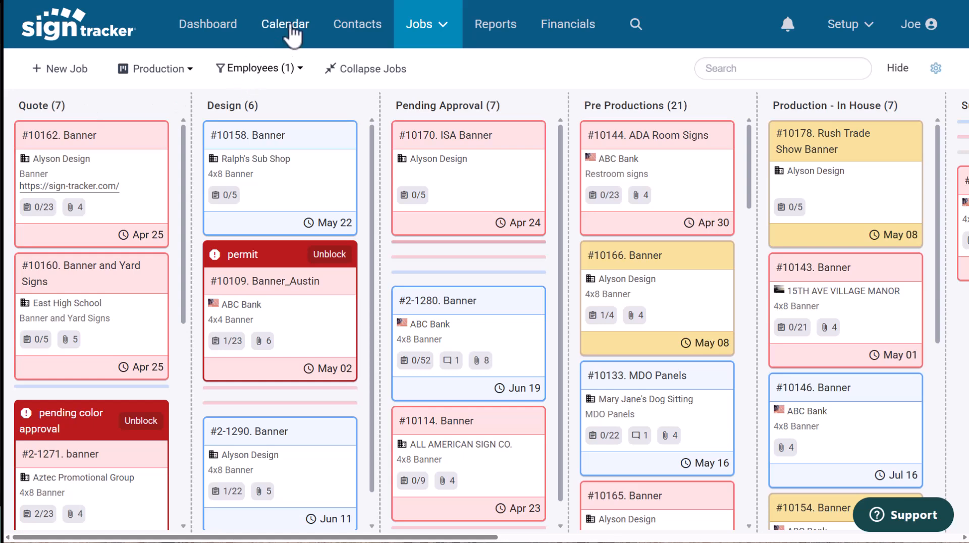
Open the May 2025 calendar, view job #10115 Banner's details, and try the week view.
{"action": "left_click", "coordinate": [285, 25]}
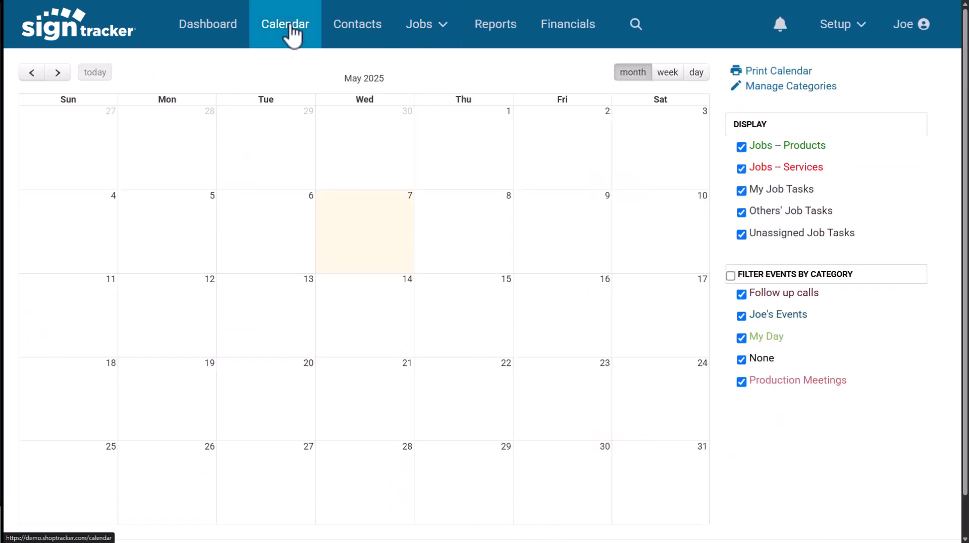
{"action": "left_click", "coordinate": [285, 24]}
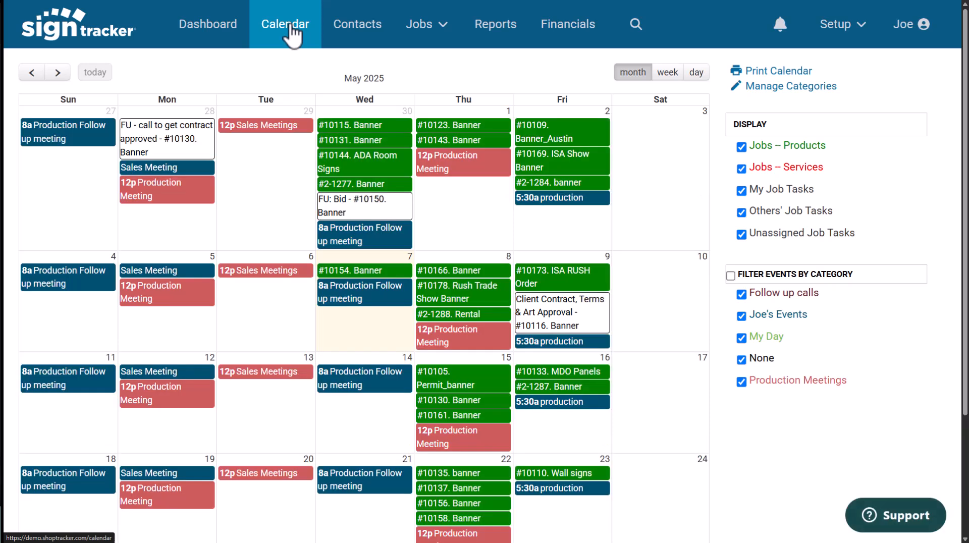
{"action": "mouse_move", "coordinate": [180, 145]}
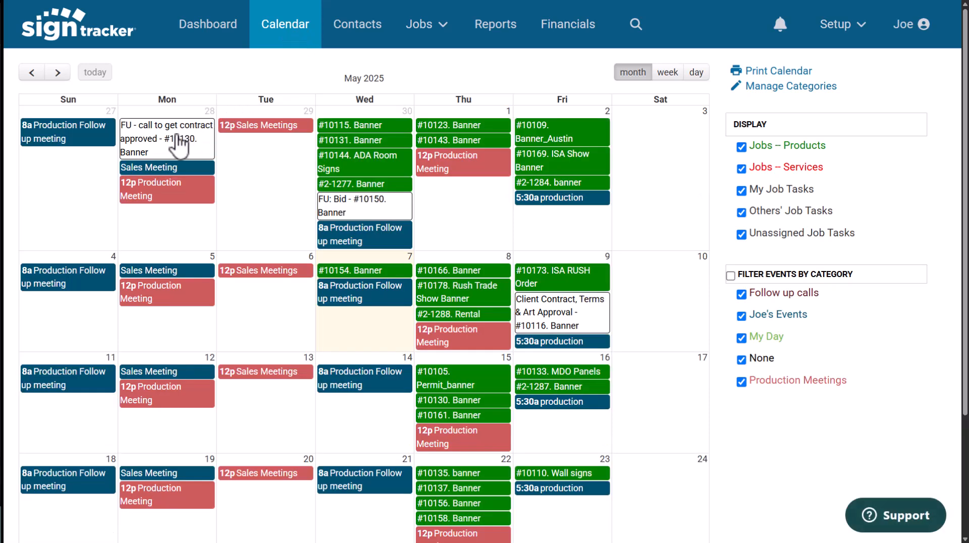
{"action": "mouse_move", "coordinate": [665, 203]}
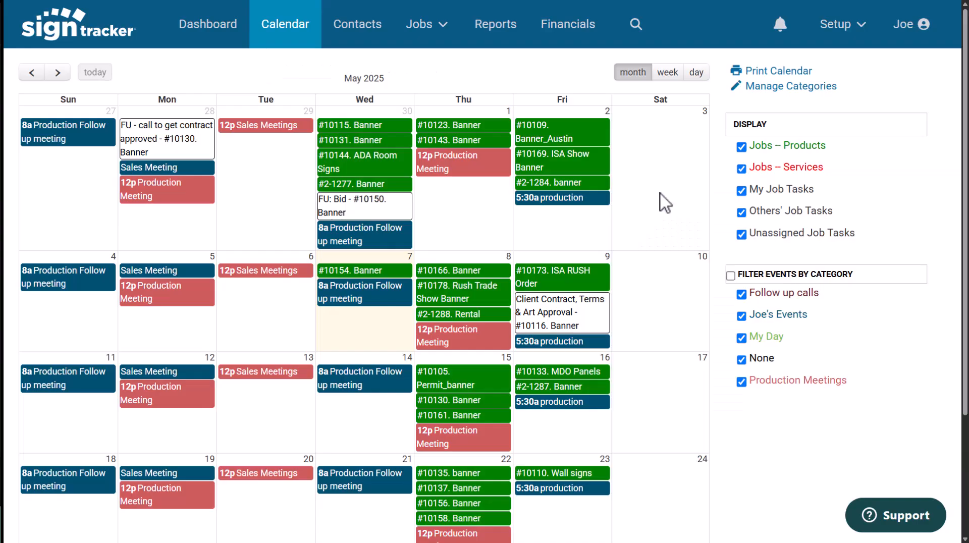
{"action": "left_click", "coordinate": [364, 125]}
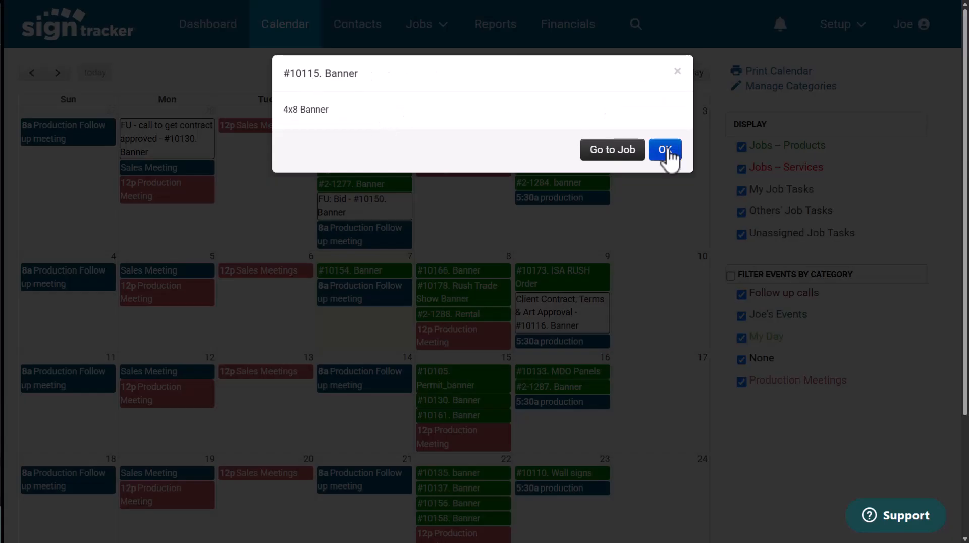
{"action": "left_click", "coordinate": [665, 150]}
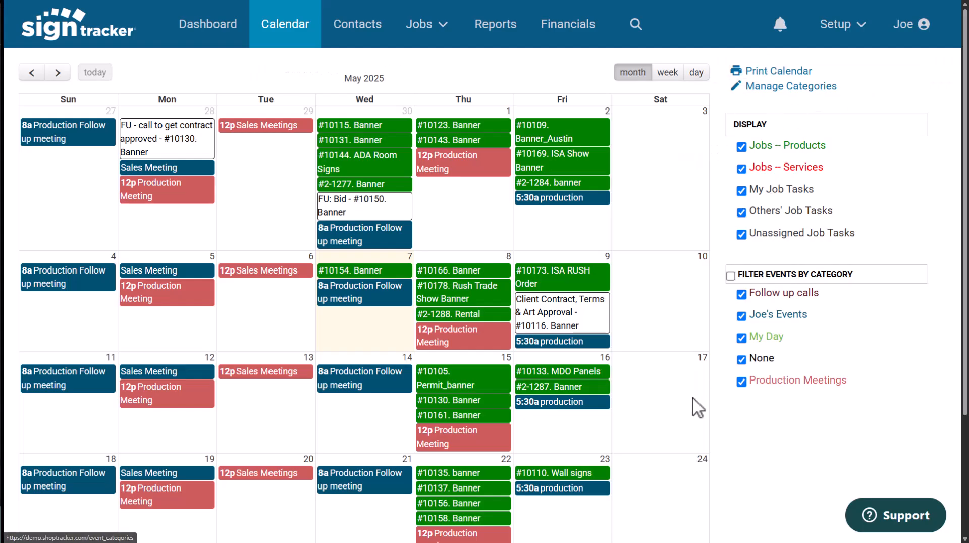
{"action": "mouse_move", "coordinate": [697, 460]}
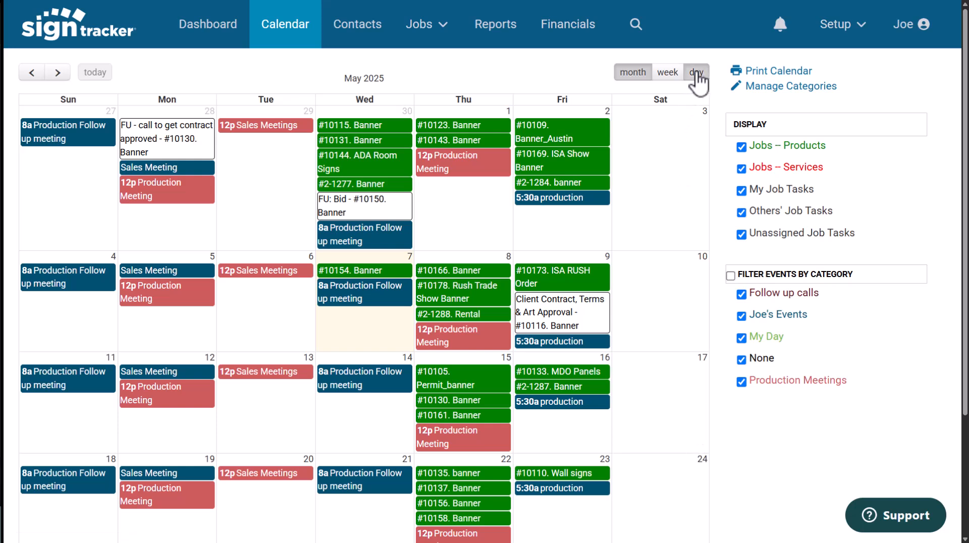
{"action": "left_click", "coordinate": [668, 72]}
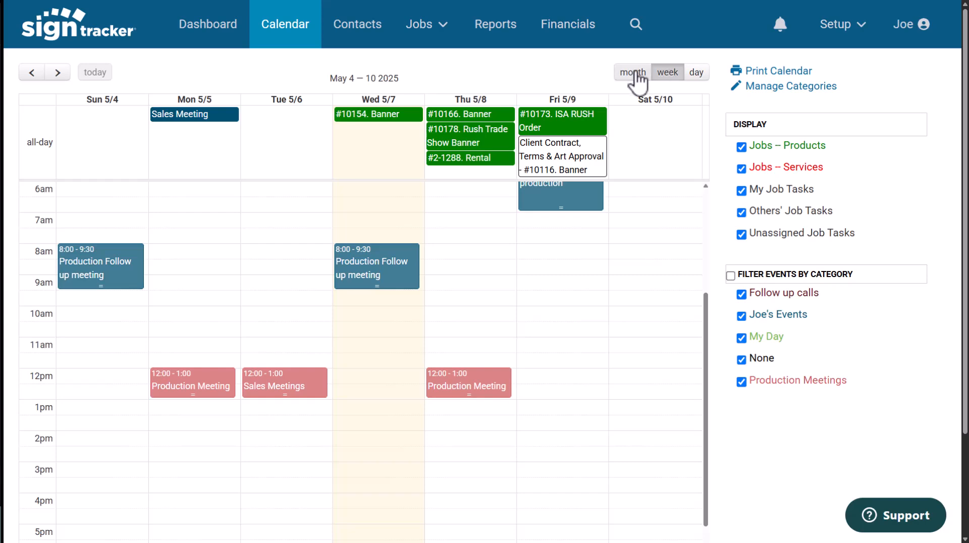
{"action": "left_click", "coordinate": [633, 72]}
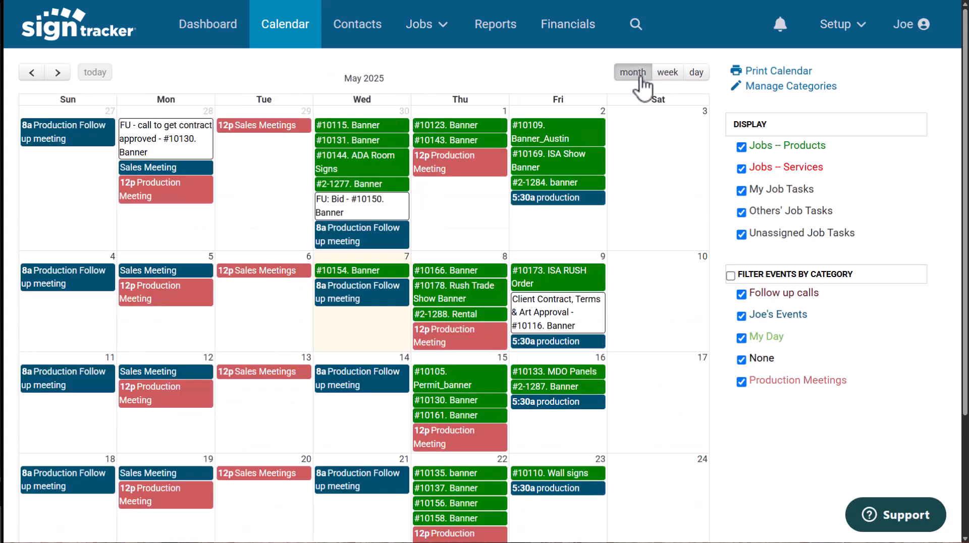
{"action": "left_click", "coordinate": [837, 24]}
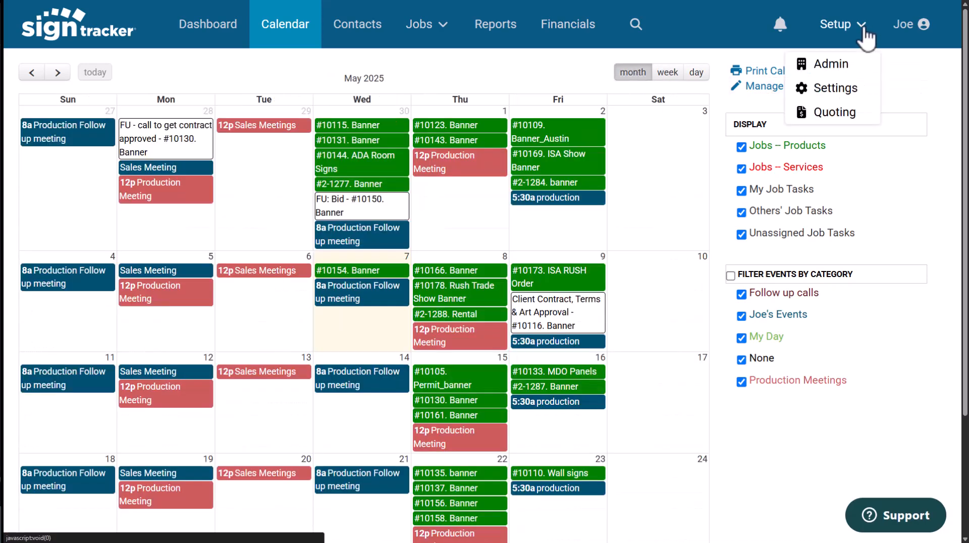
Open the Admin settings, view the employee list, then the QuickBooks Integration options.
{"action": "left_click", "coordinate": [831, 63]}
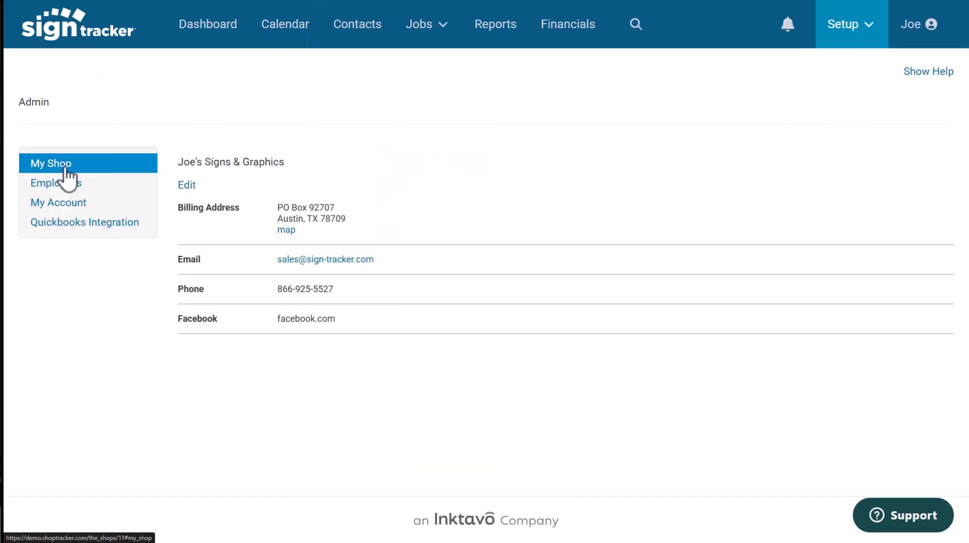
{"action": "left_click", "coordinate": [55, 183]}
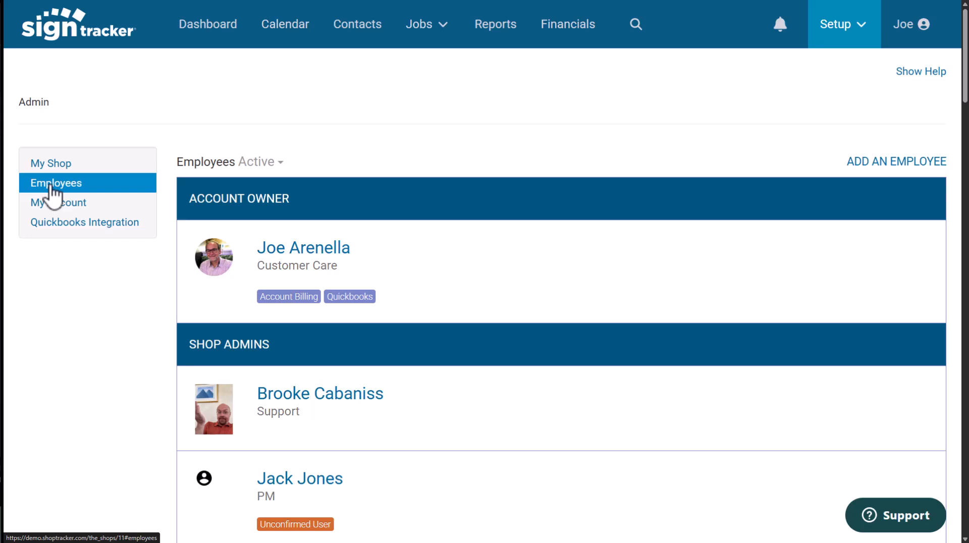
{"action": "mouse_move", "coordinate": [54, 234]}
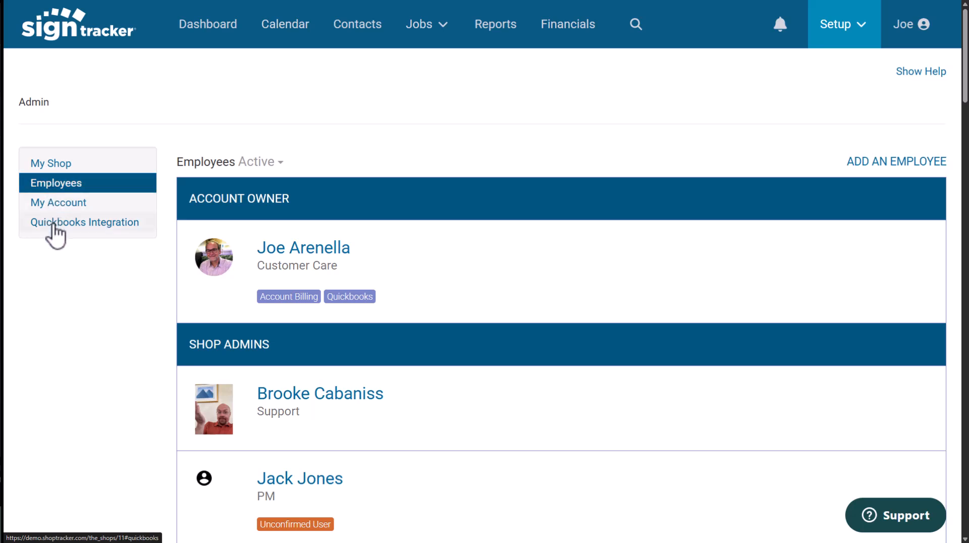
{"action": "left_click", "coordinate": [85, 221]}
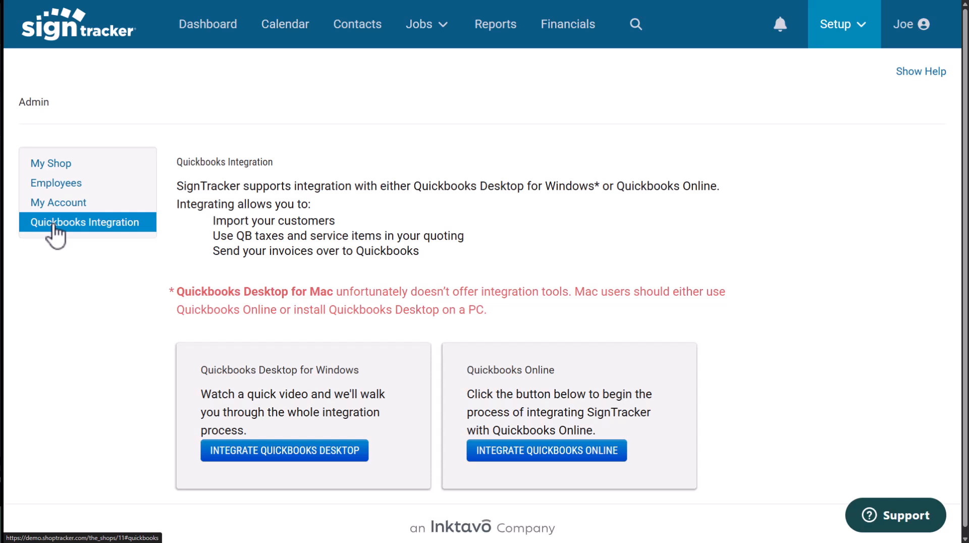
{"action": "mouse_move", "coordinate": [207, 25]}
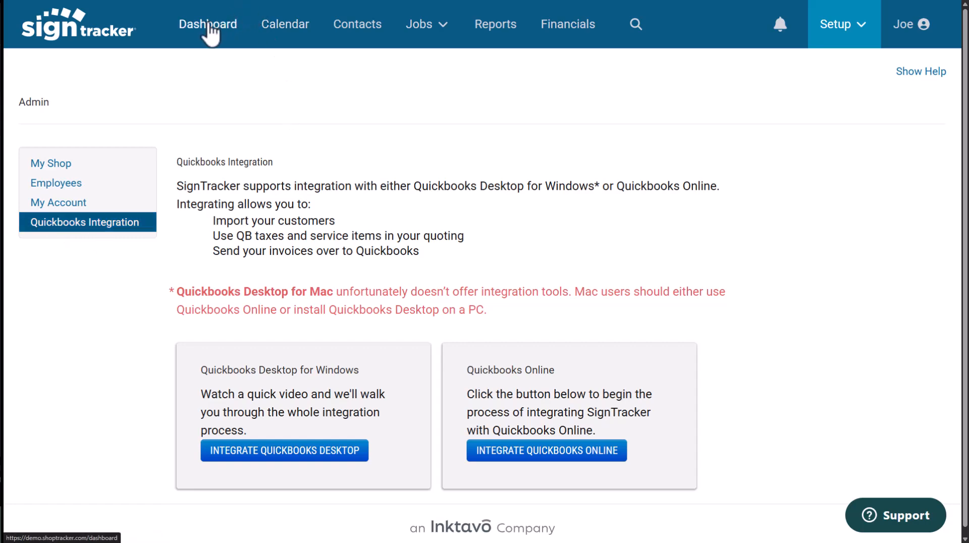
Return to the dashboard and scroll down to the Resources section.
{"action": "left_click", "coordinate": [208, 24]}
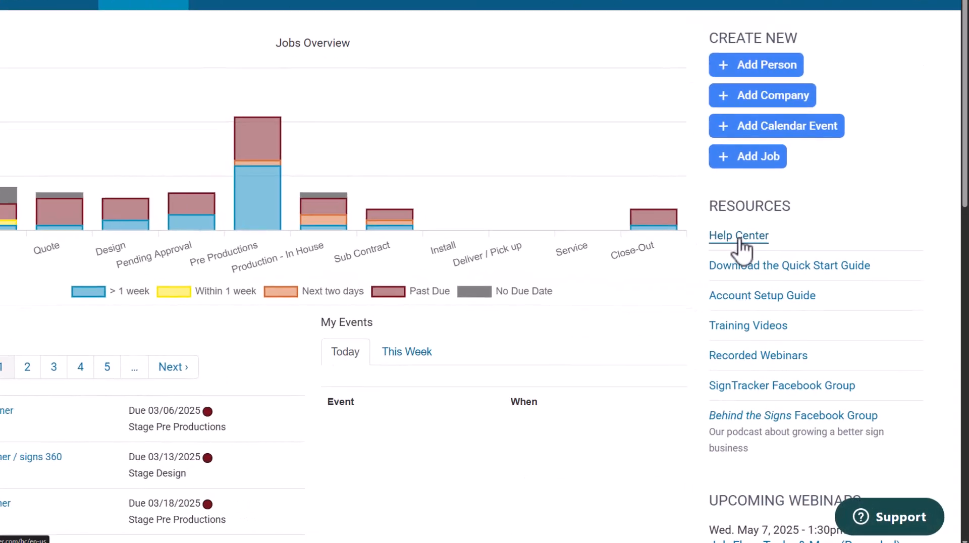
{"action": "scroll", "scroll_direction": "down", "scroll_amount": 3}
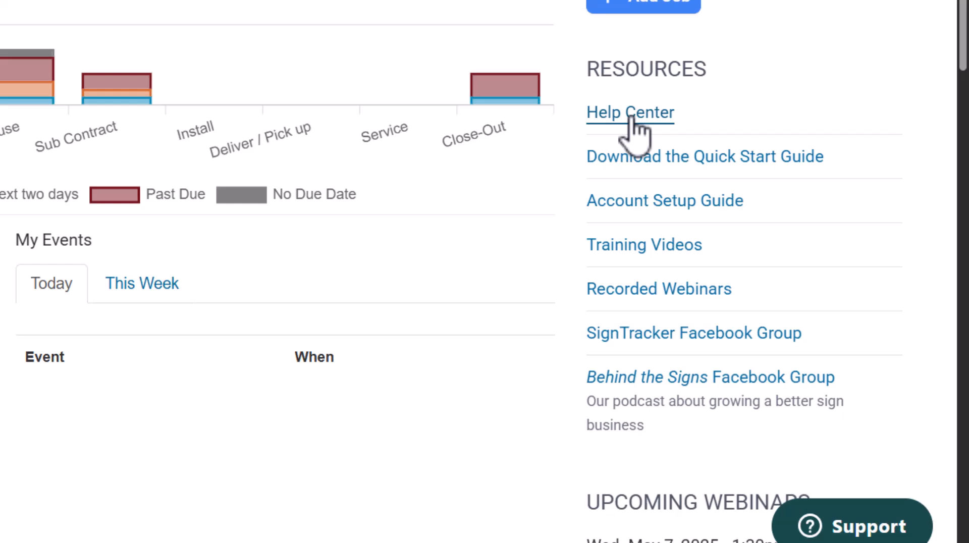
{"action": "mouse_move", "coordinate": [644, 245]}
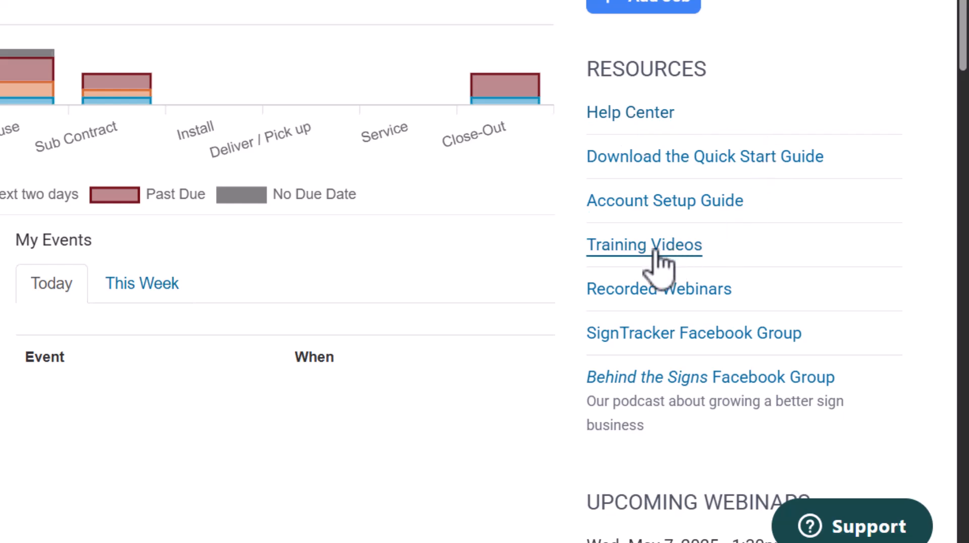